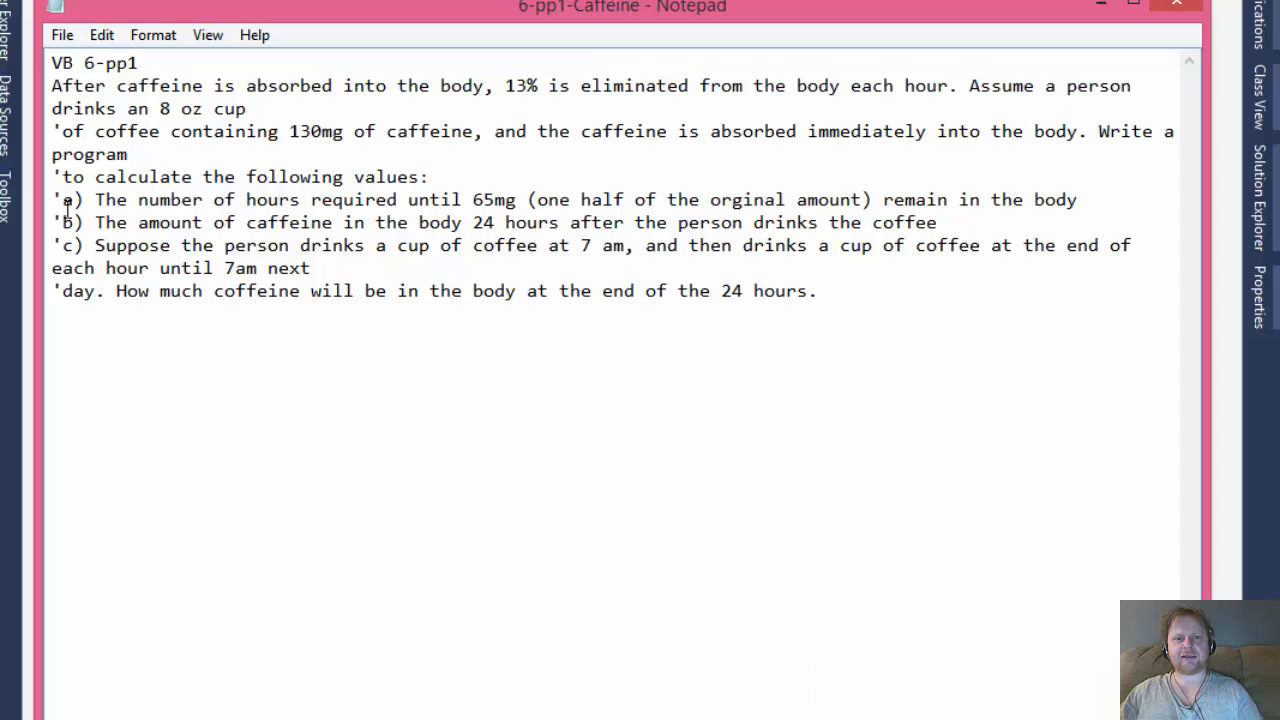
{"action": "mouse_move", "coordinate": [88, 86]}
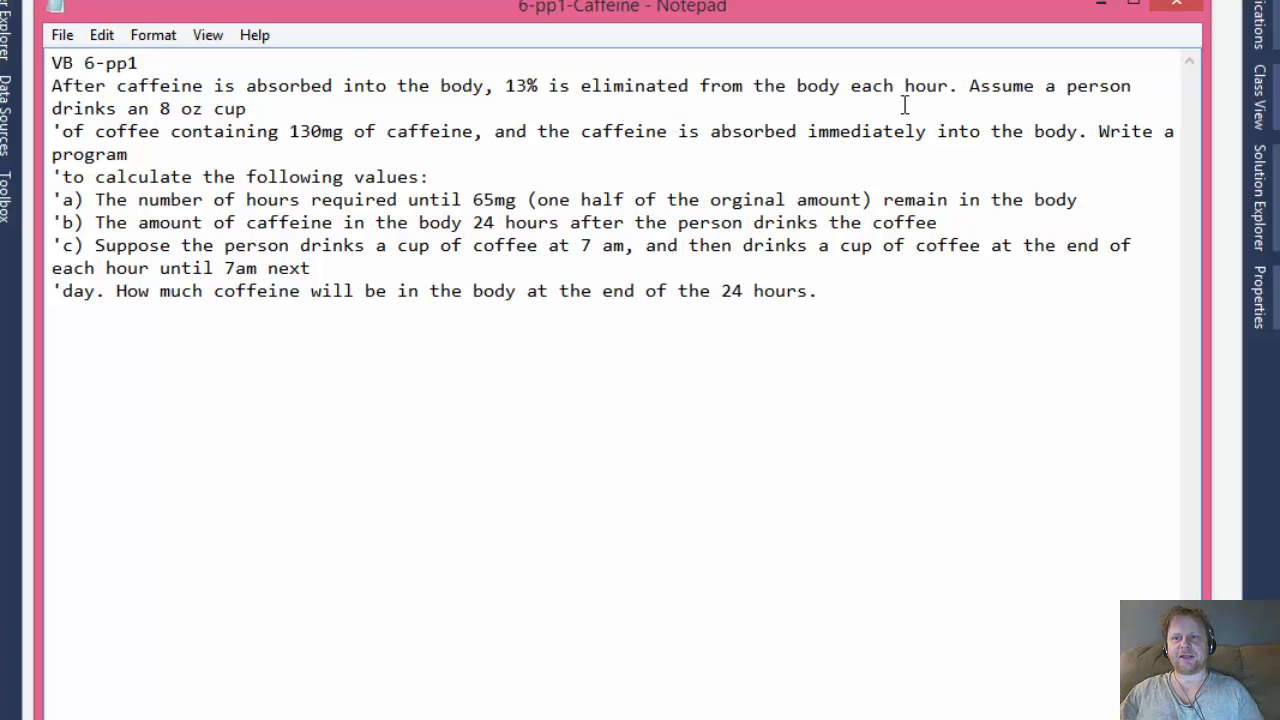
{"action": "mouse_move", "coordinate": [991, 108]}
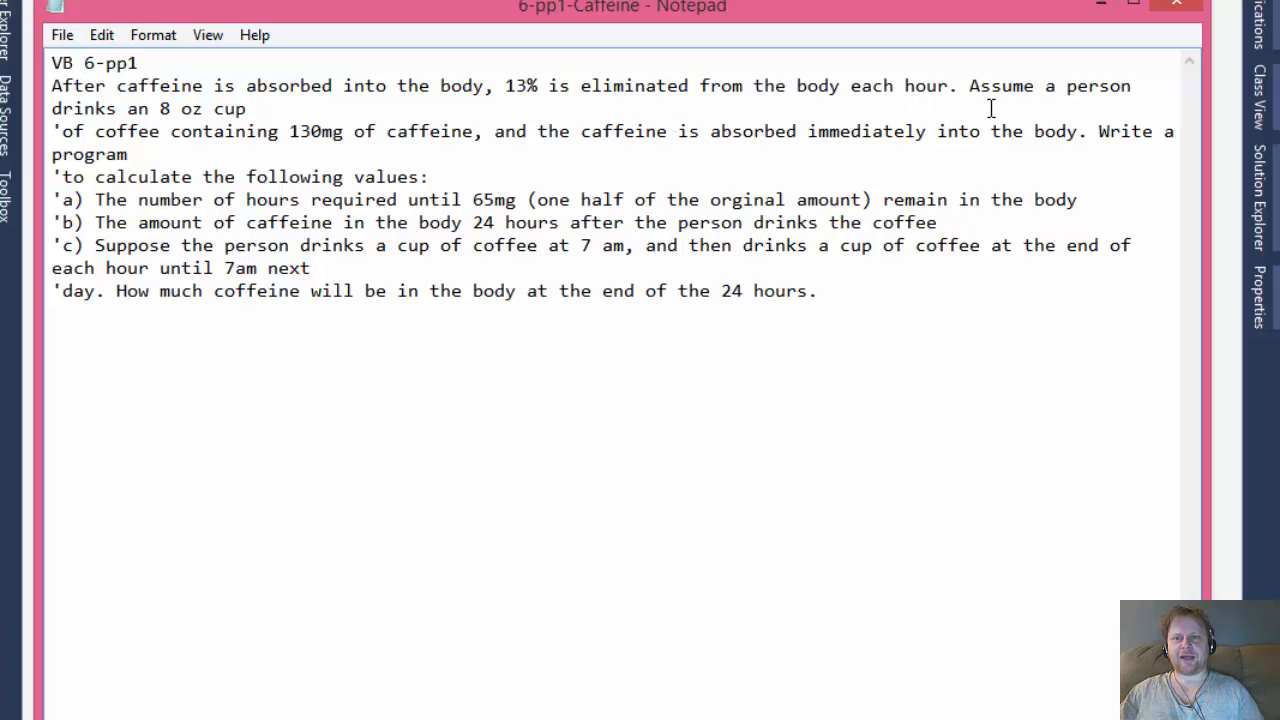
{"action": "mouse_move", "coordinate": [215, 118]}
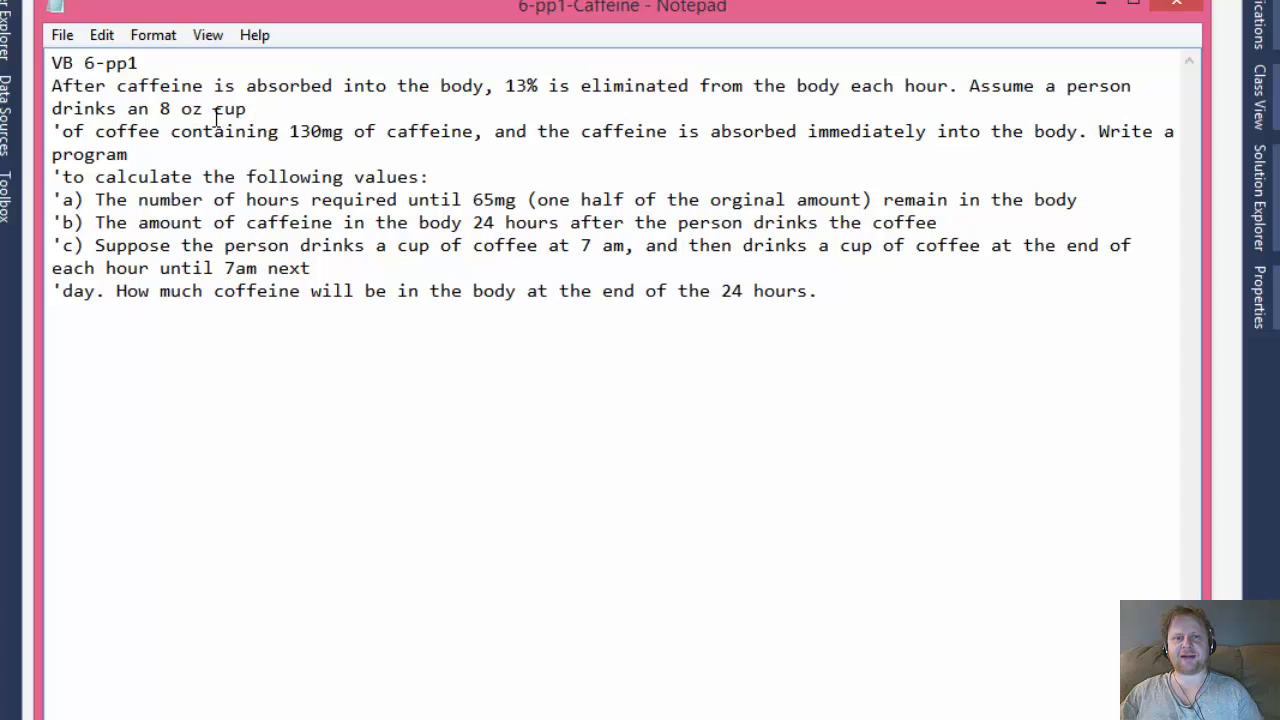
Review the Calculate Values button and output boxes, then create the btnCalculate_Click handler
{"action": "left_click", "coordinate": [83, 63]}
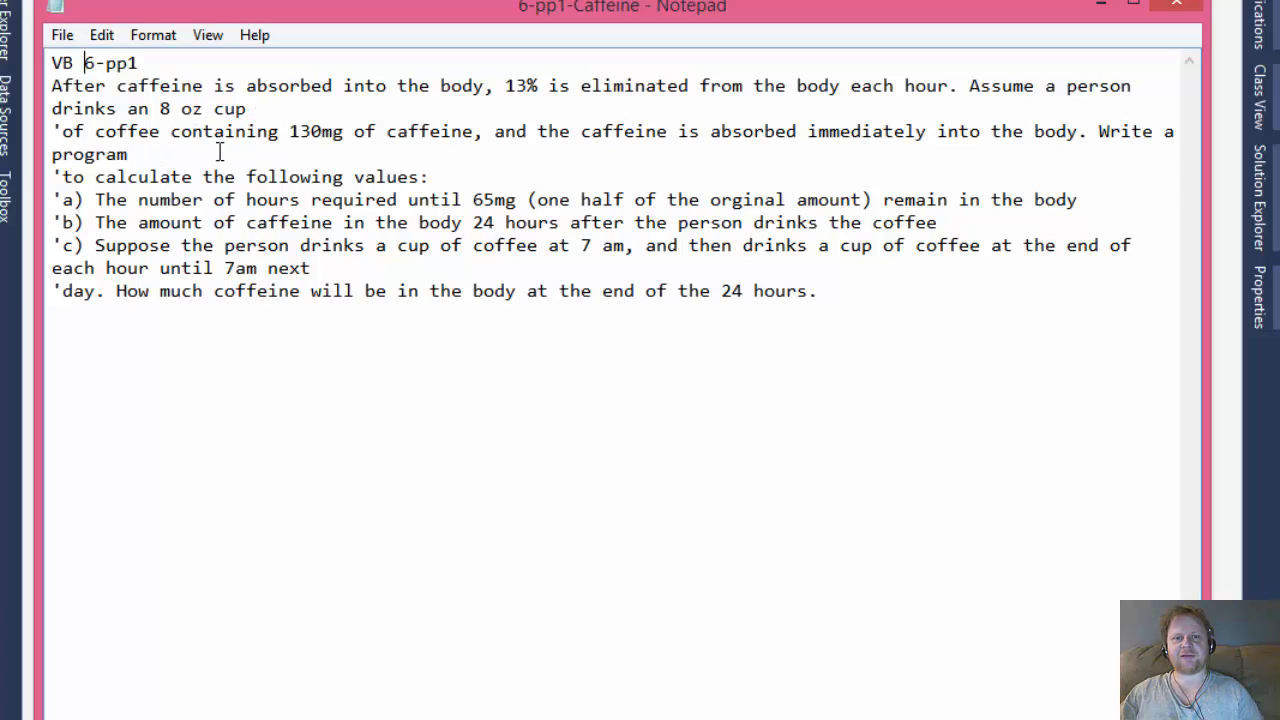
{"action": "mouse_move", "coordinate": [390, 138]}
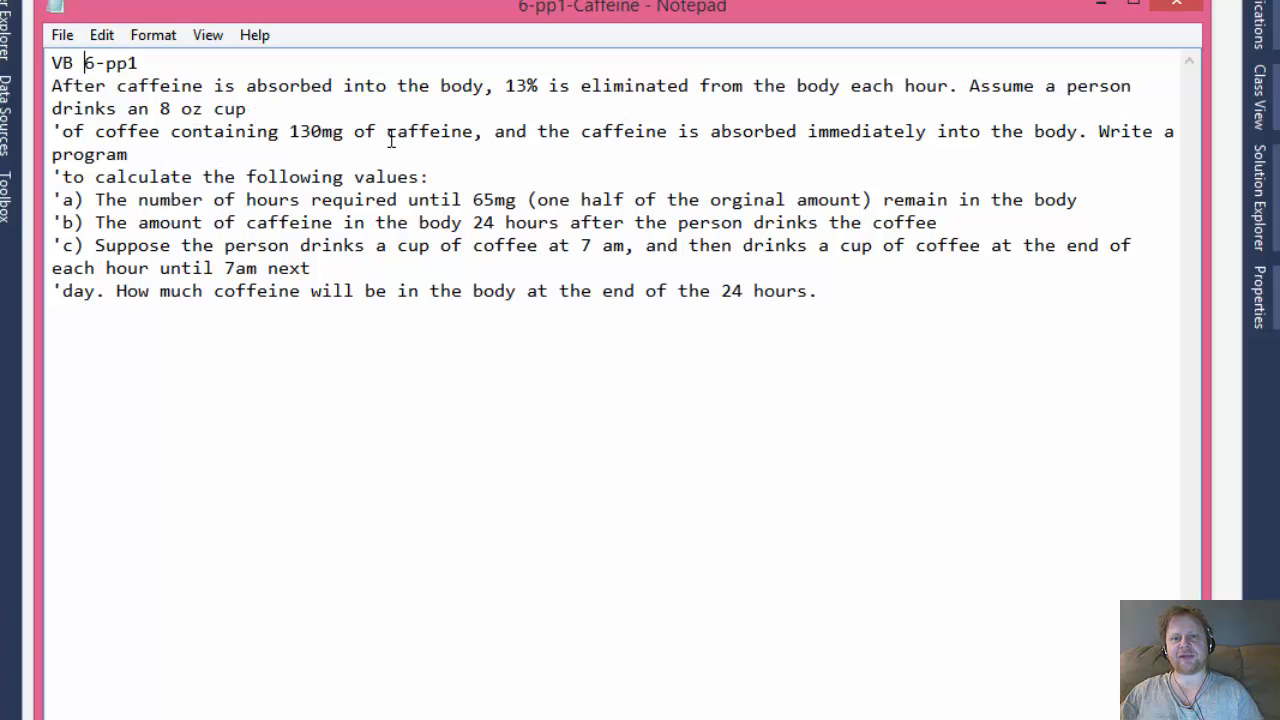
{"action": "mouse_move", "coordinate": [553, 147]}
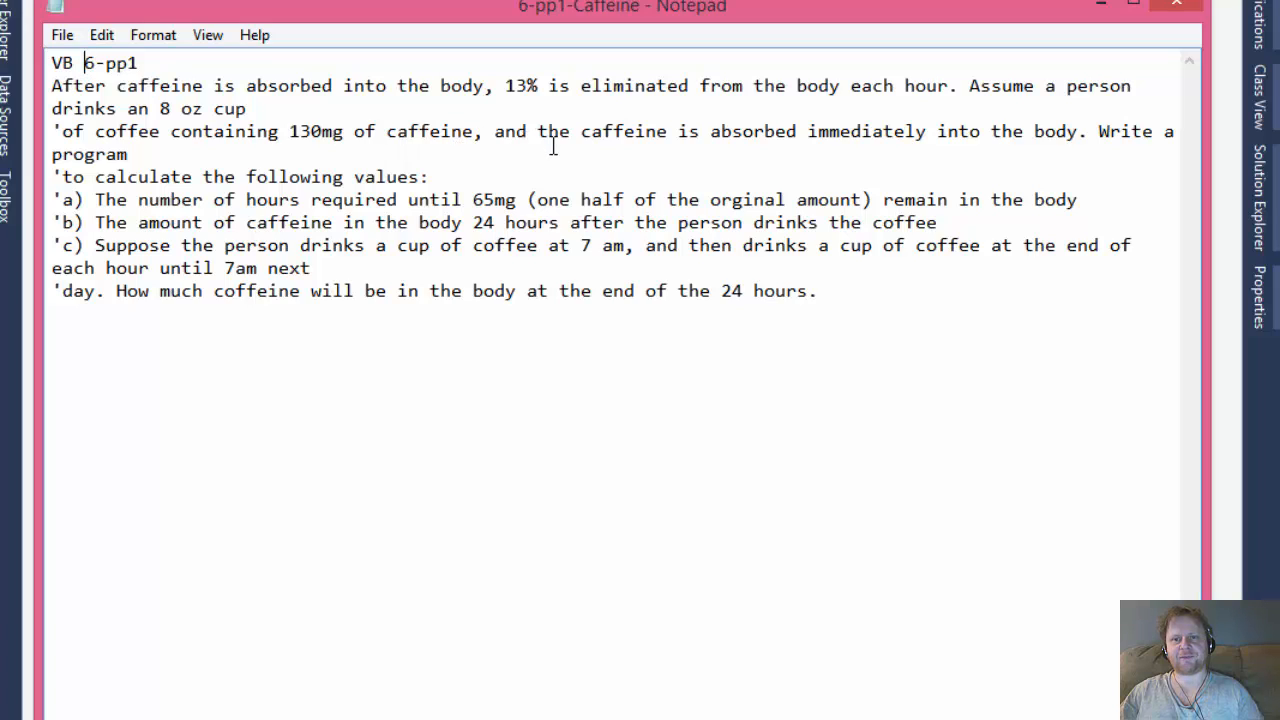
{"action": "mouse_move", "coordinate": [770, 145]}
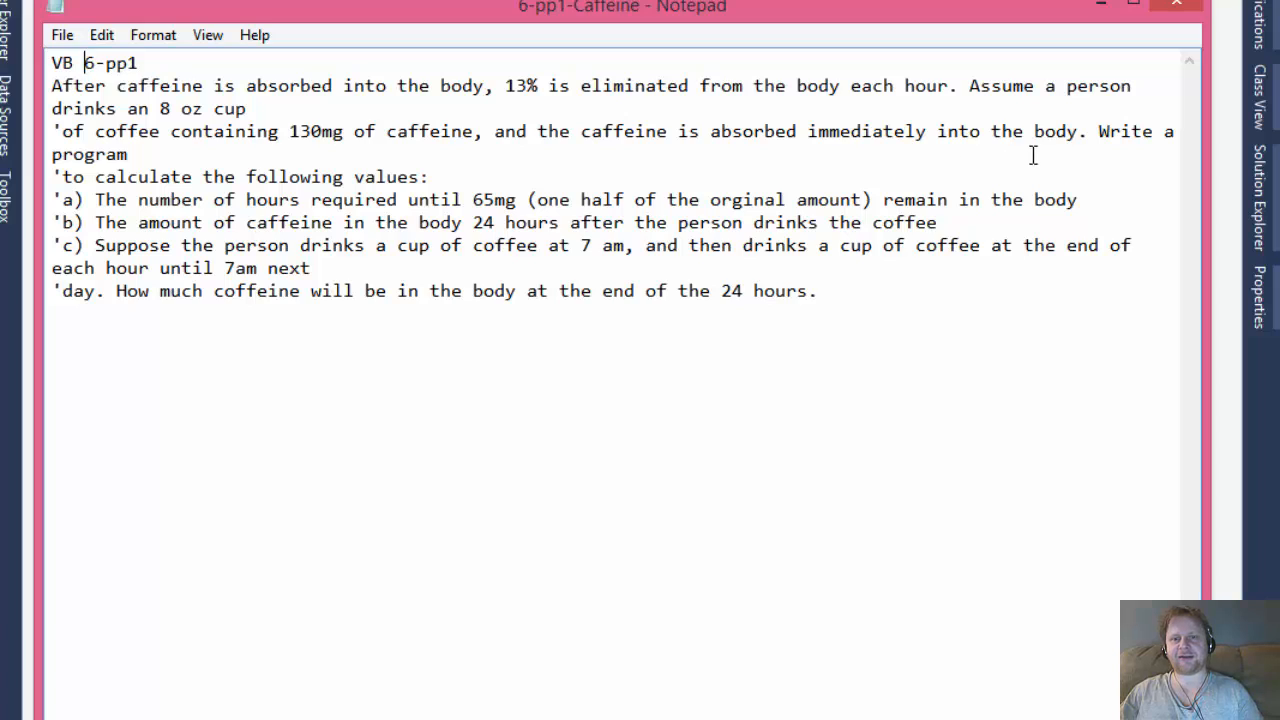
{"action": "mouse_move", "coordinate": [755, 222]}
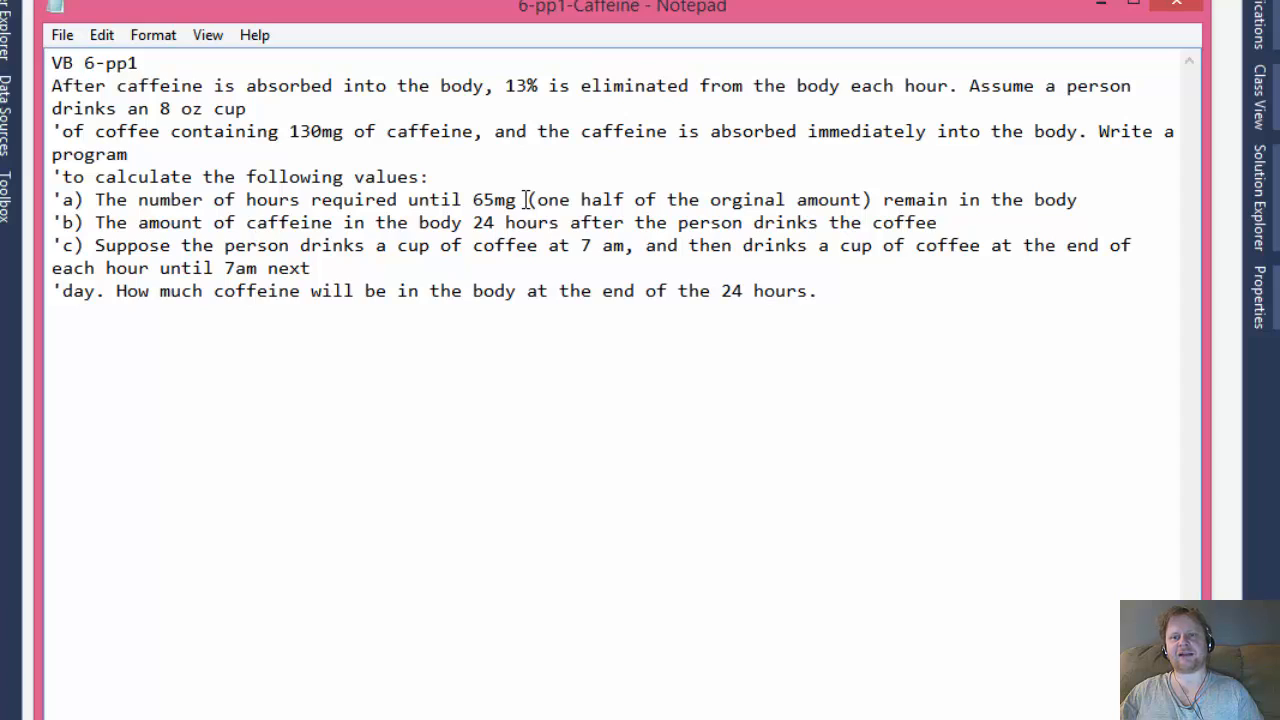
{"action": "mouse_move", "coordinate": [375, 118]}
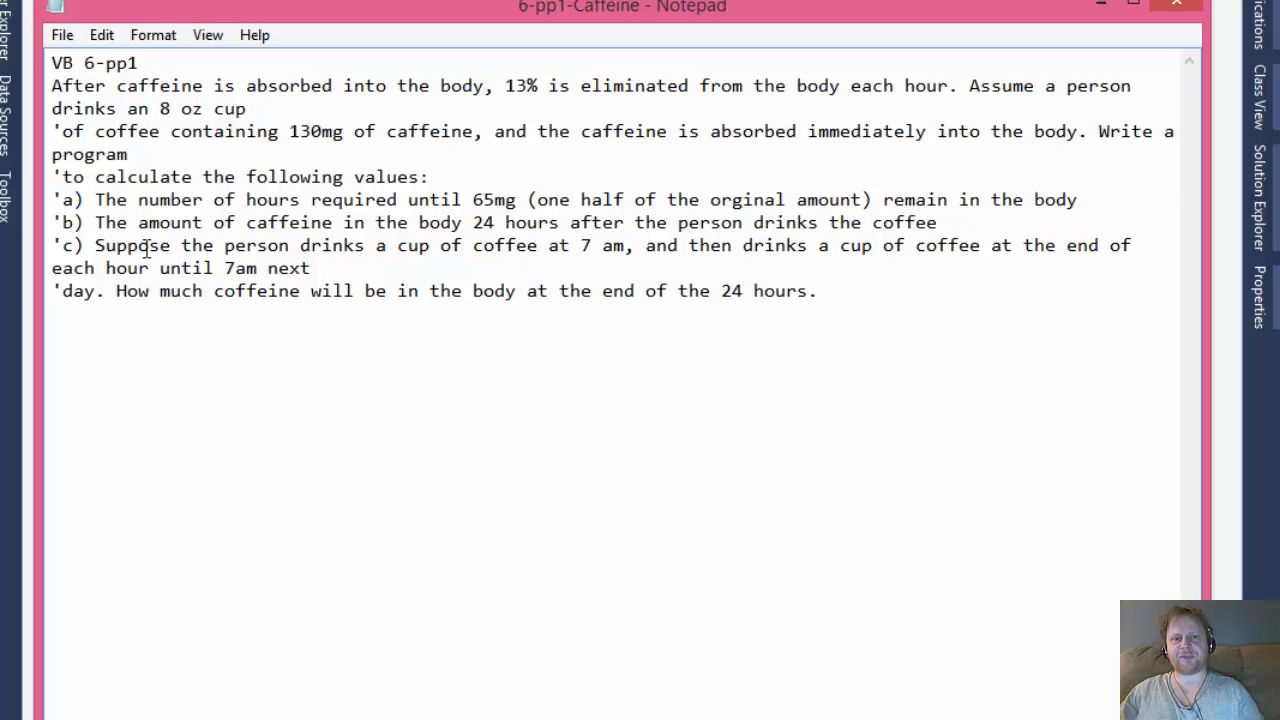
{"action": "left_click", "coordinate": [83, 63]}
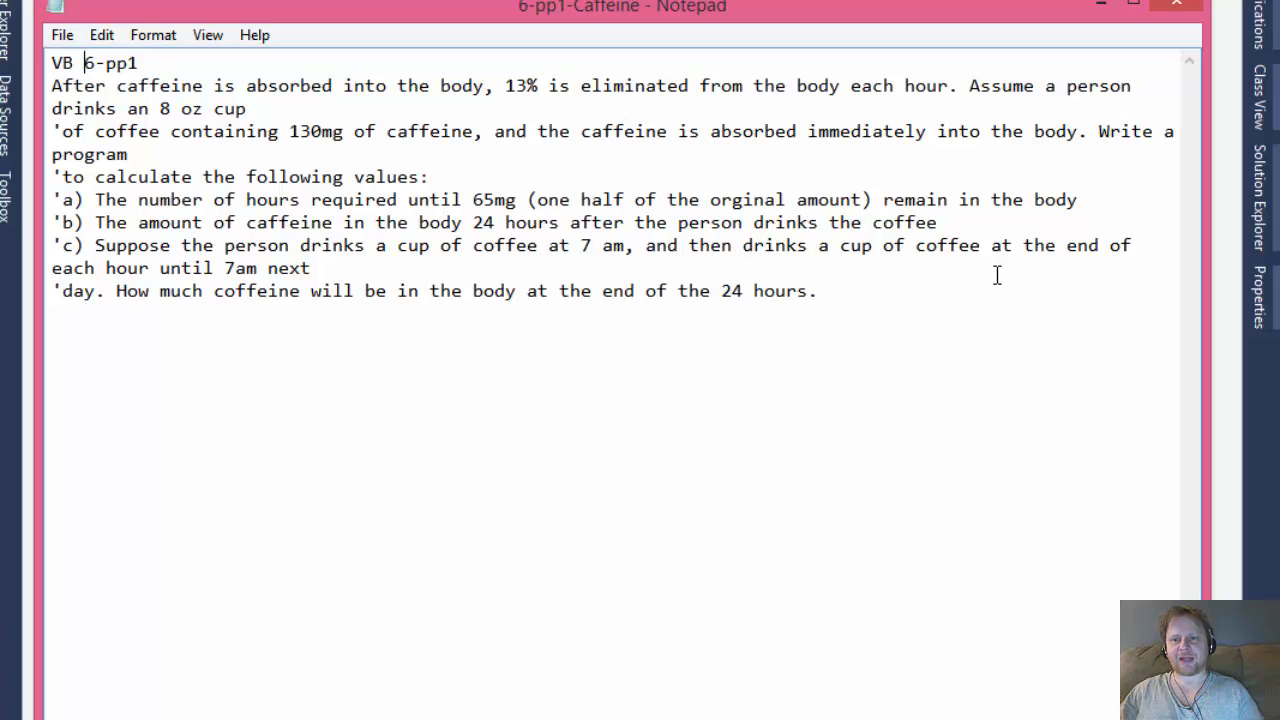
{"action": "mouse_move", "coordinate": [962, 226]}
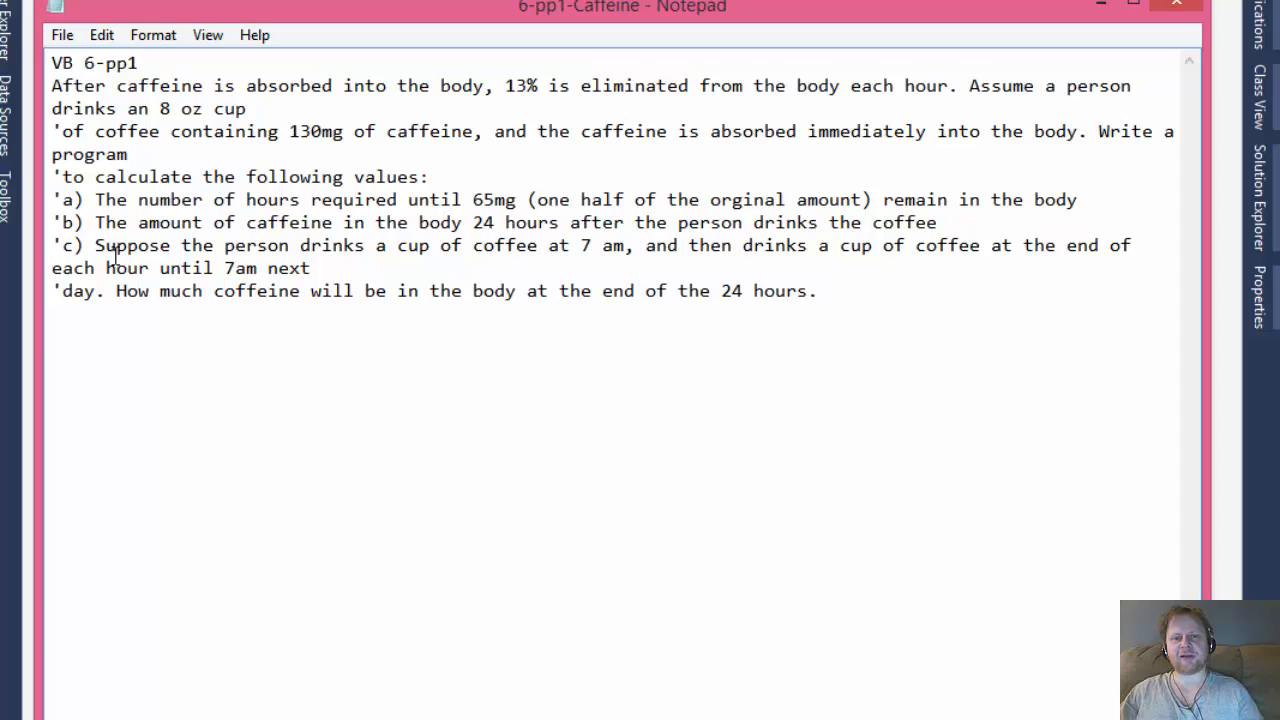
{"action": "mouse_move", "coordinate": [525, 258]}
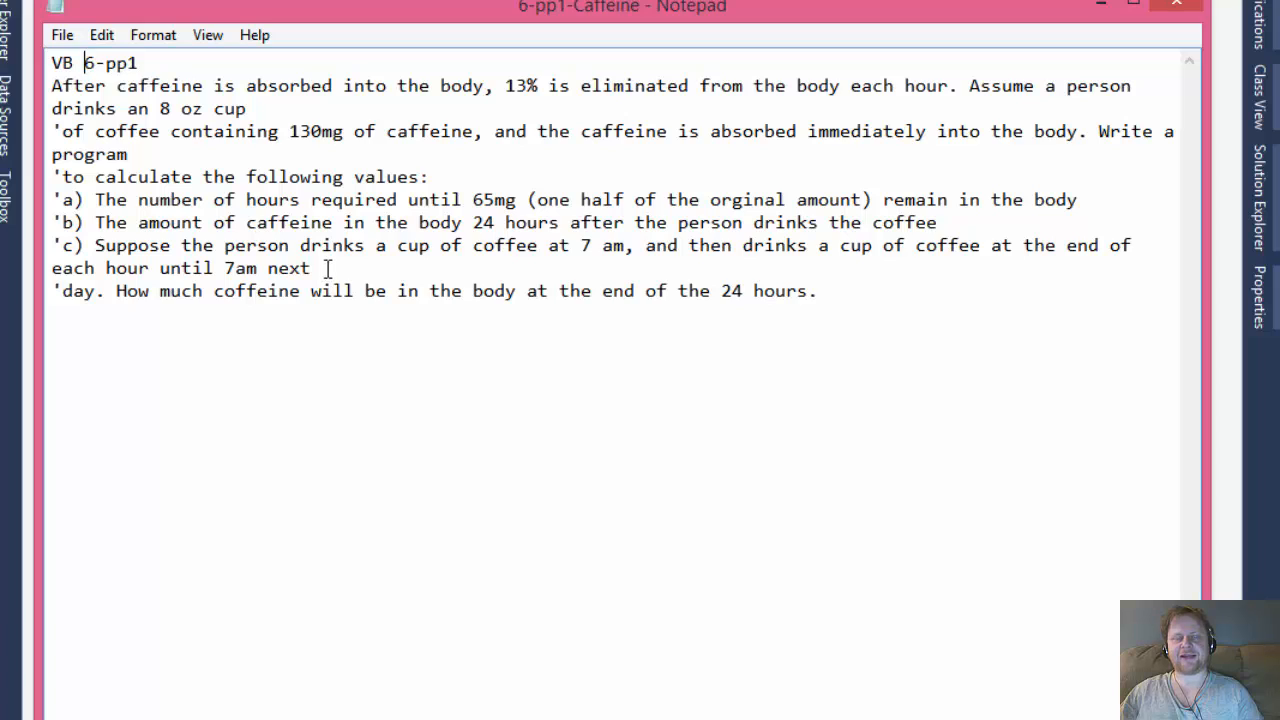
{"action": "mouse_move", "coordinate": [338, 268]}
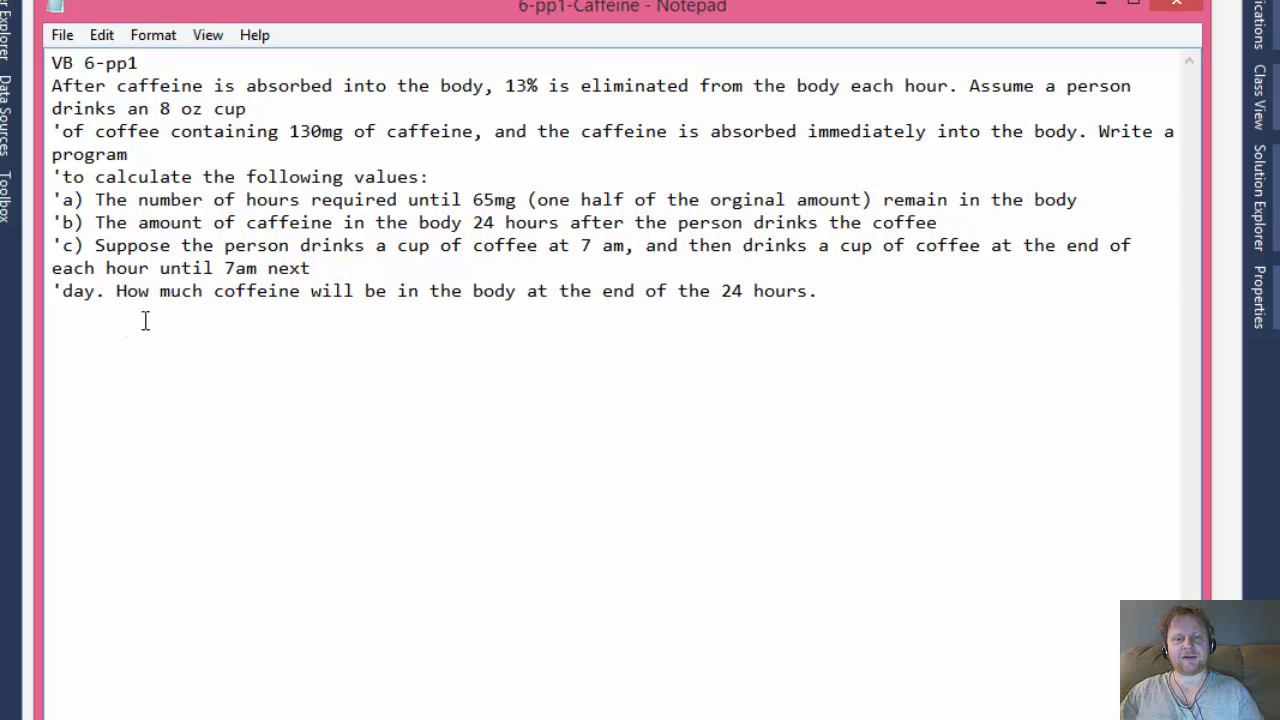
{"action": "mouse_move", "coordinate": [500, 312]}
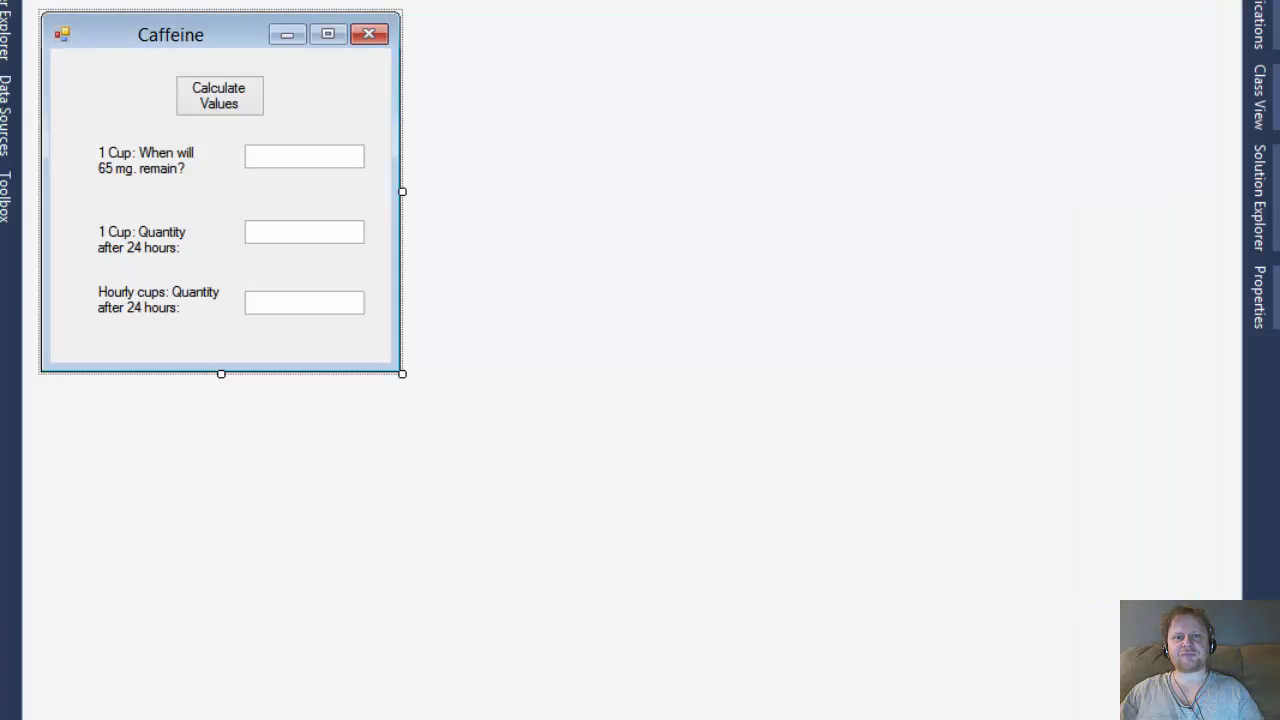
{"action": "mouse_move", "coordinate": [167, 222]}
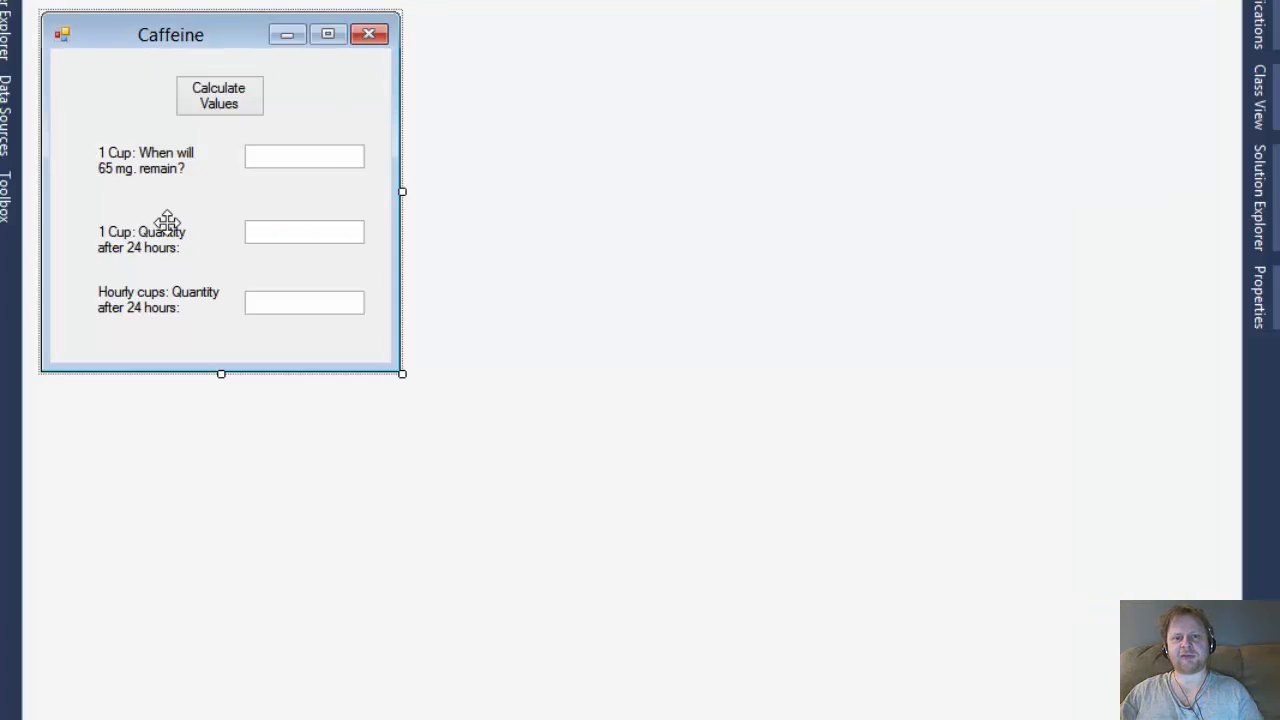
{"action": "mouse_move", "coordinate": [380, 96]}
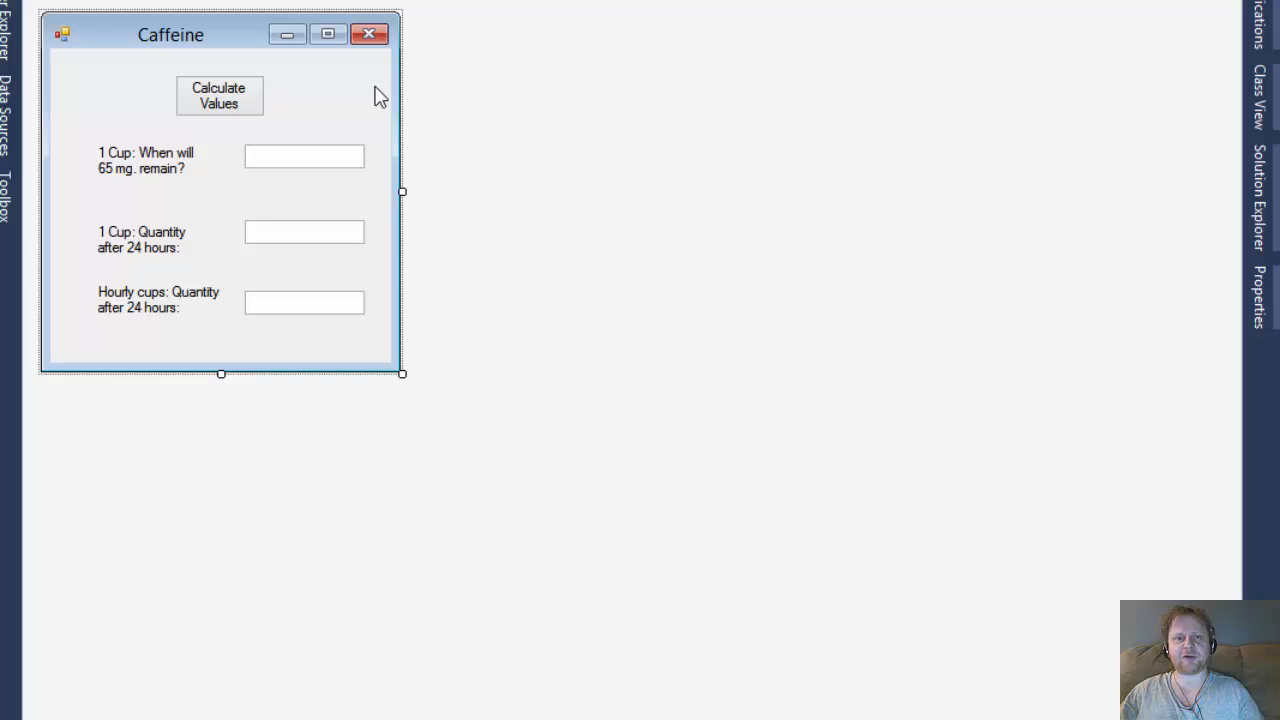
{"action": "left_click", "coordinate": [219, 95]}
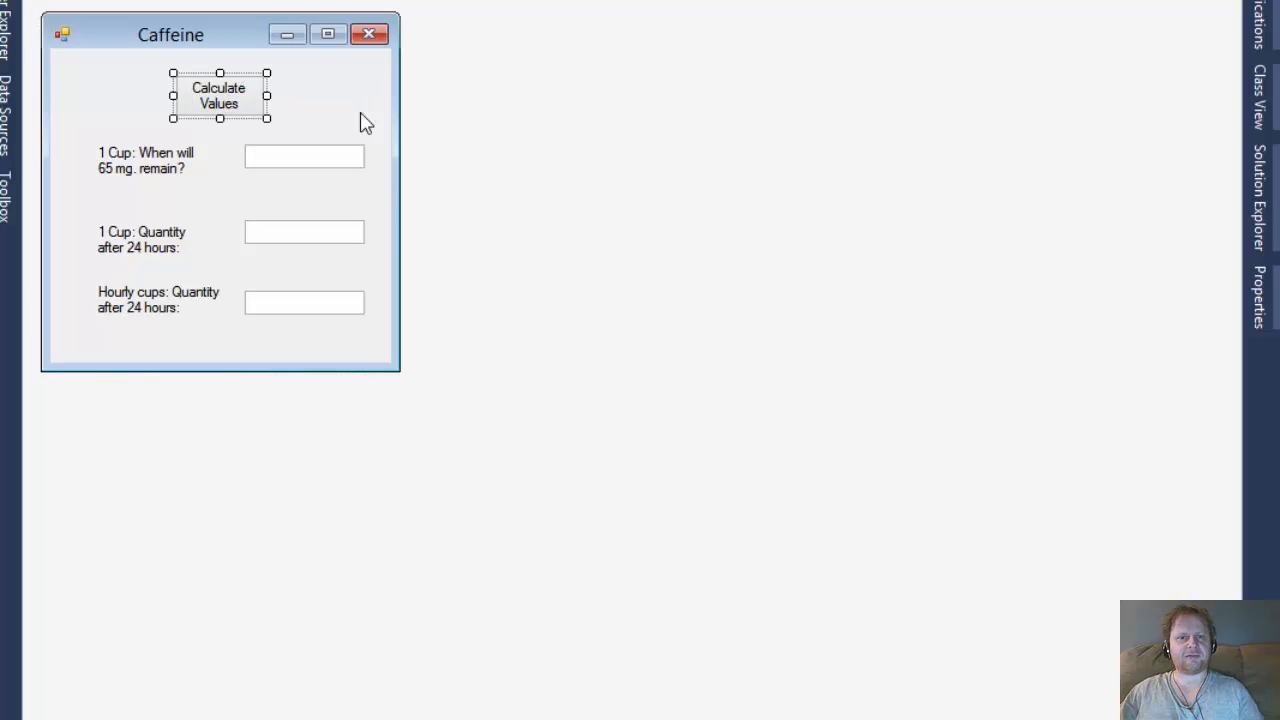
{"action": "mouse_move", "coordinate": [290, 333]}
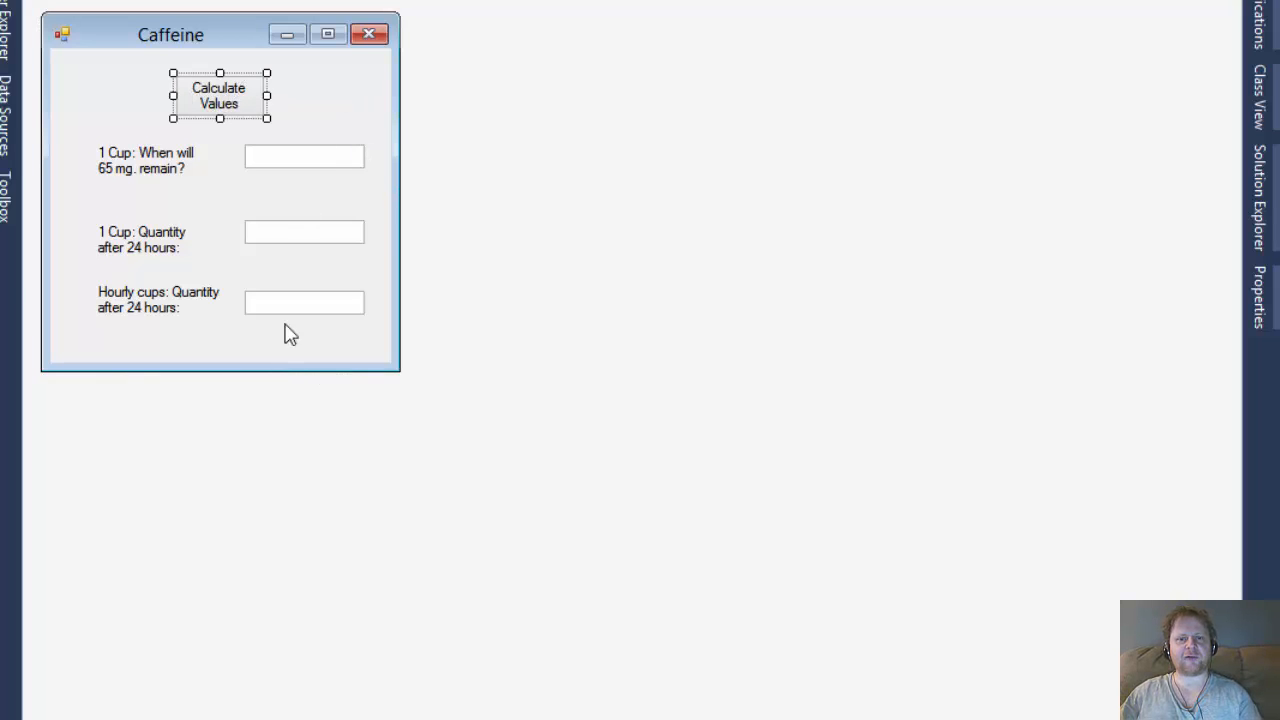
{"action": "mouse_move", "coordinate": [270, 118]}
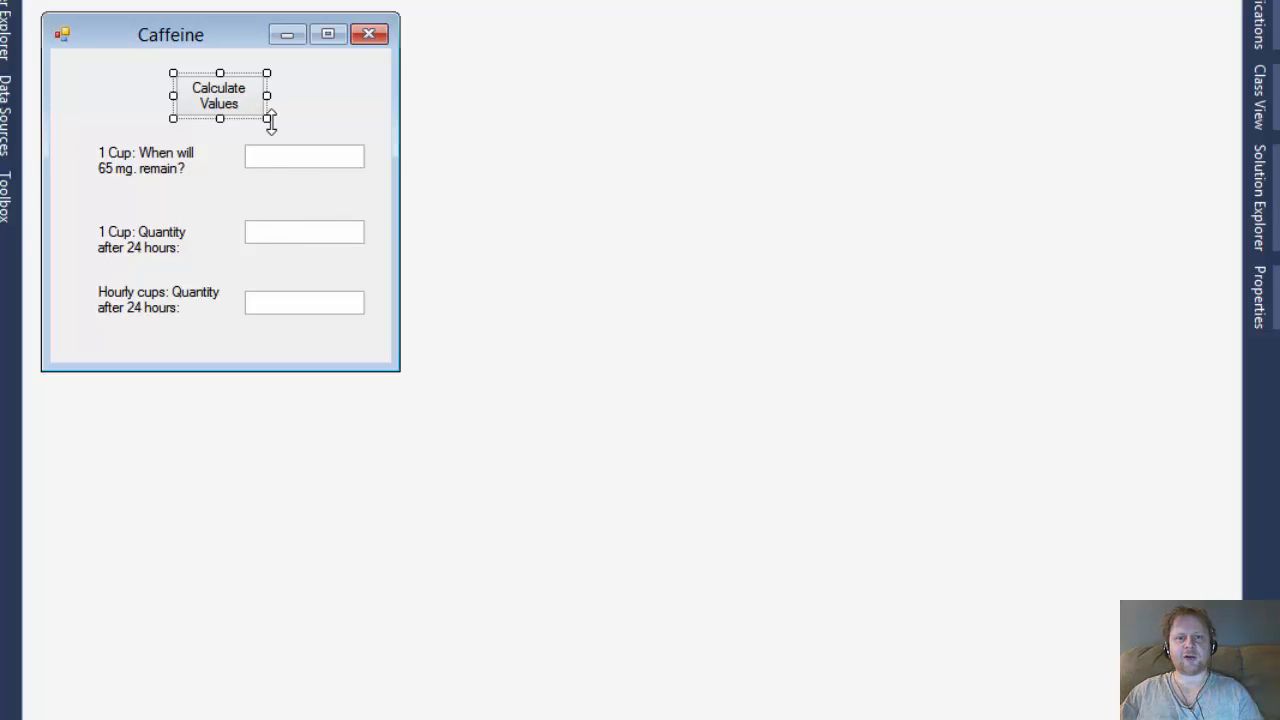
{"action": "mouse_move", "coordinate": [289, 207]}
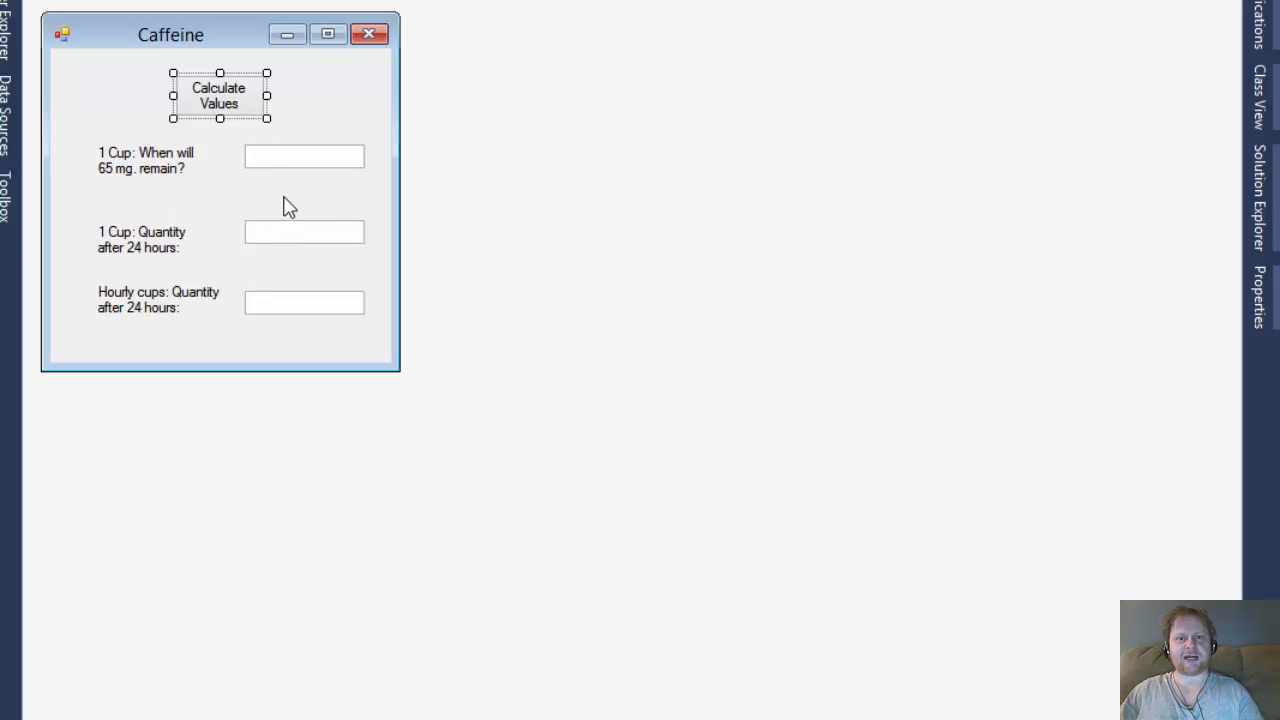
{"action": "left_click", "coordinate": [304, 232]}
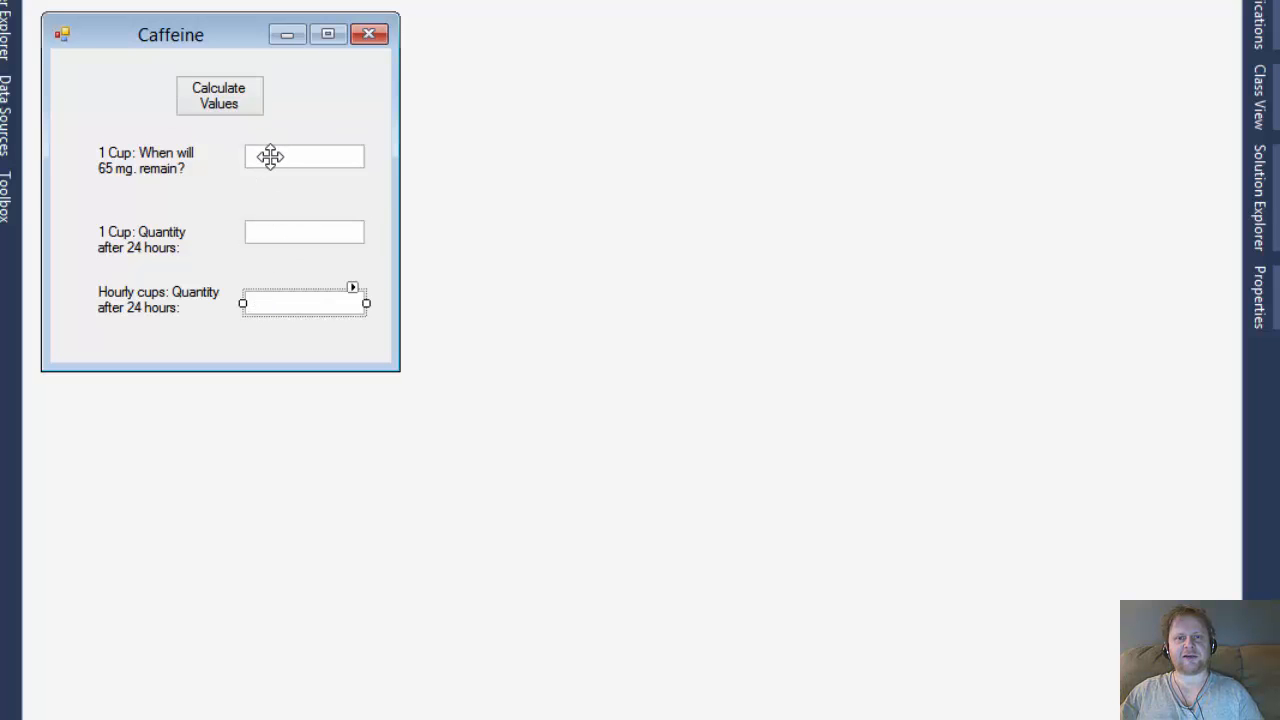
{"action": "left_click", "coordinate": [304, 231]}
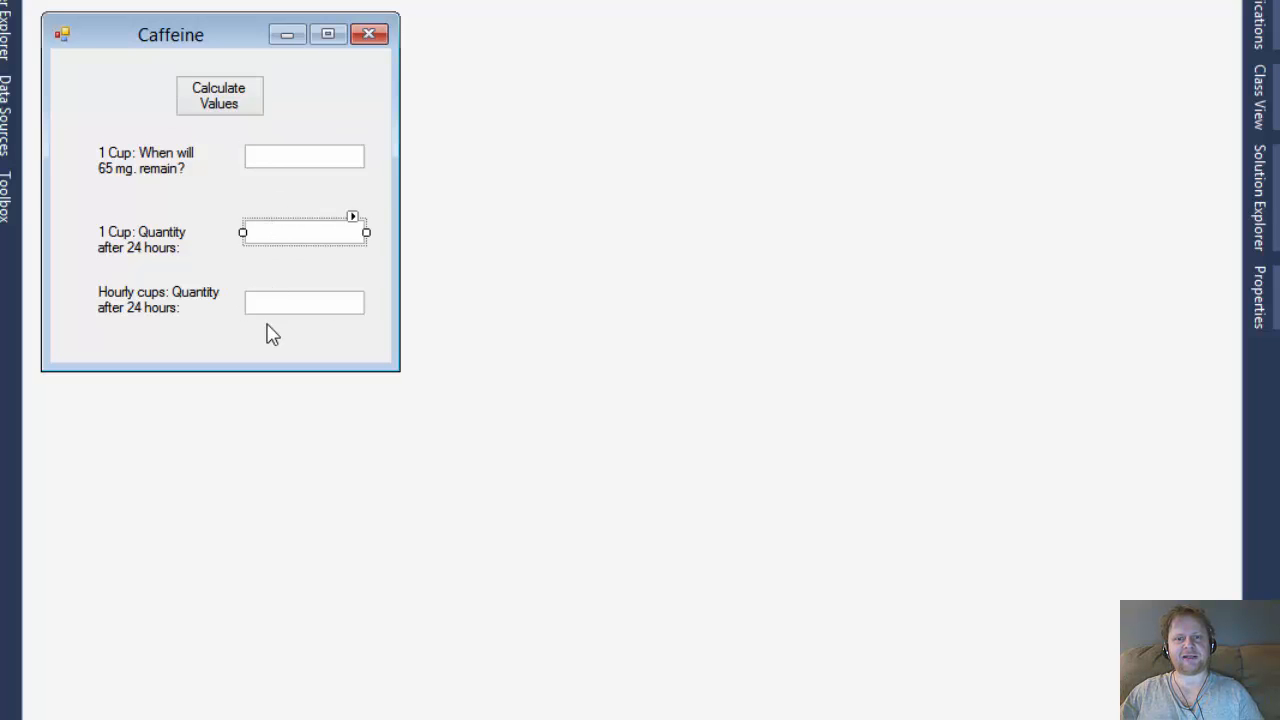
{"action": "left_click", "coordinate": [303, 302]}
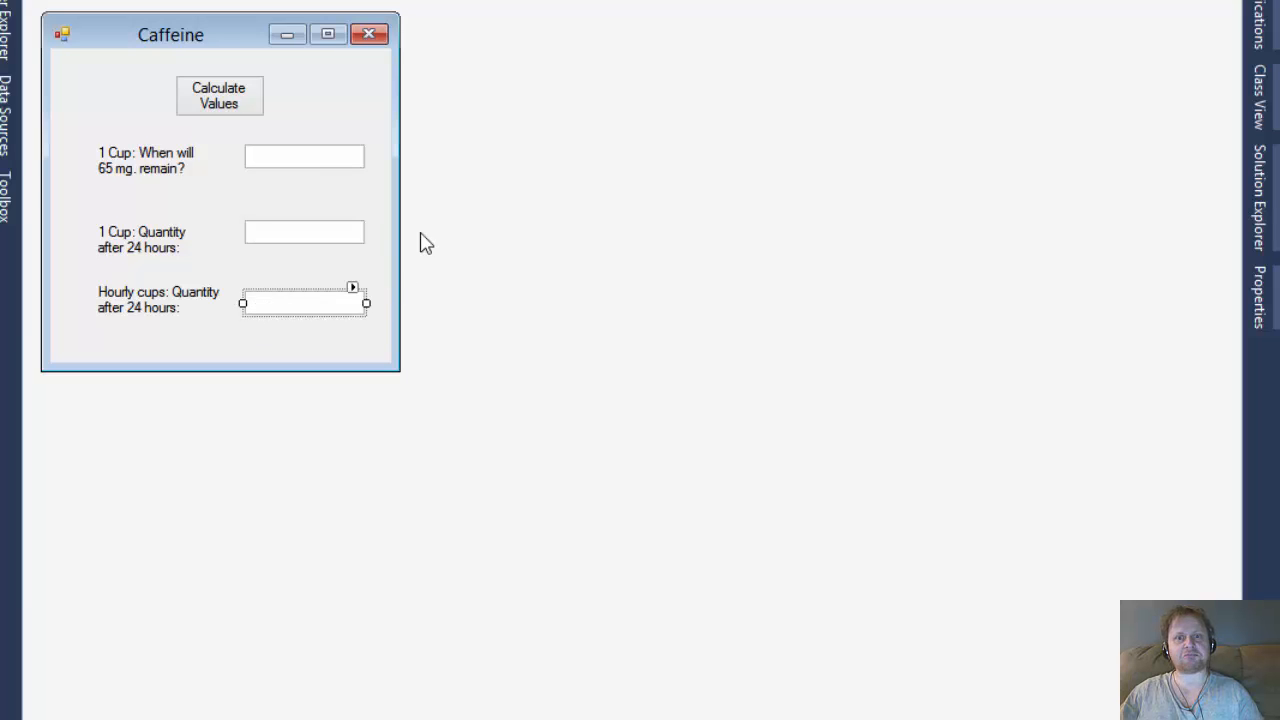
{"action": "mouse_move", "coordinate": [200, 40]}
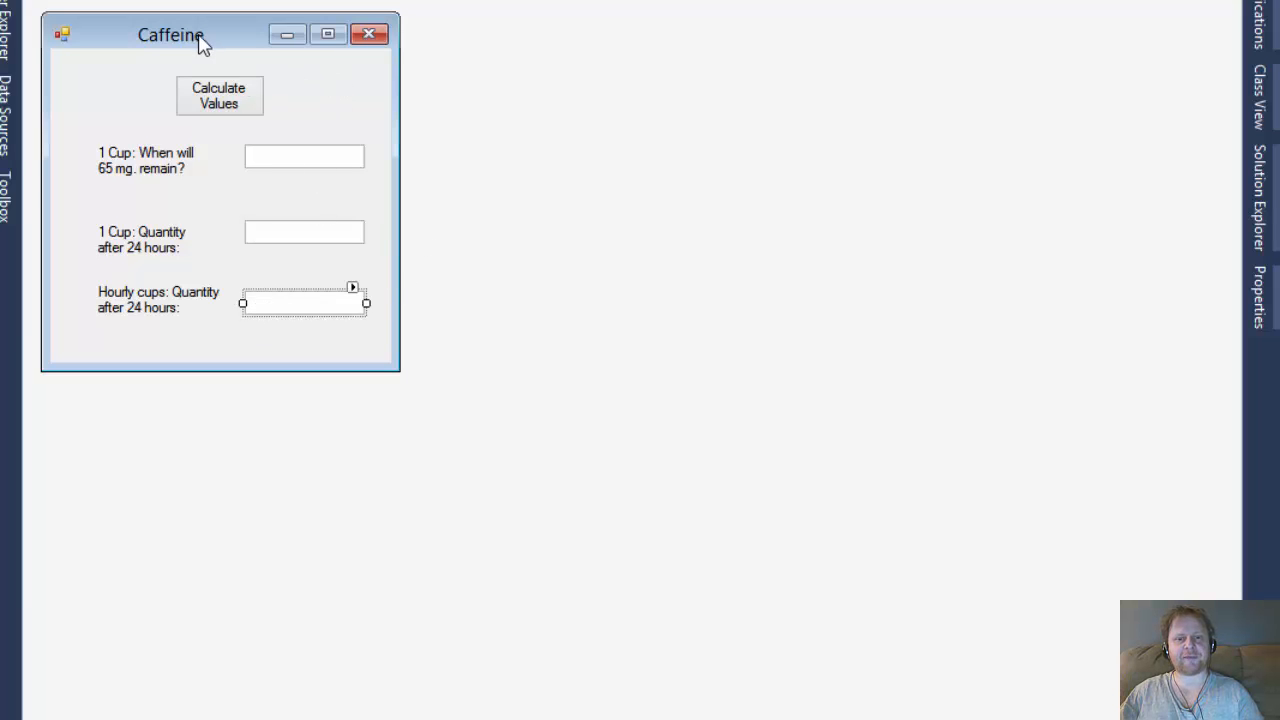
{"action": "mouse_move", "coordinate": [219, 96]}
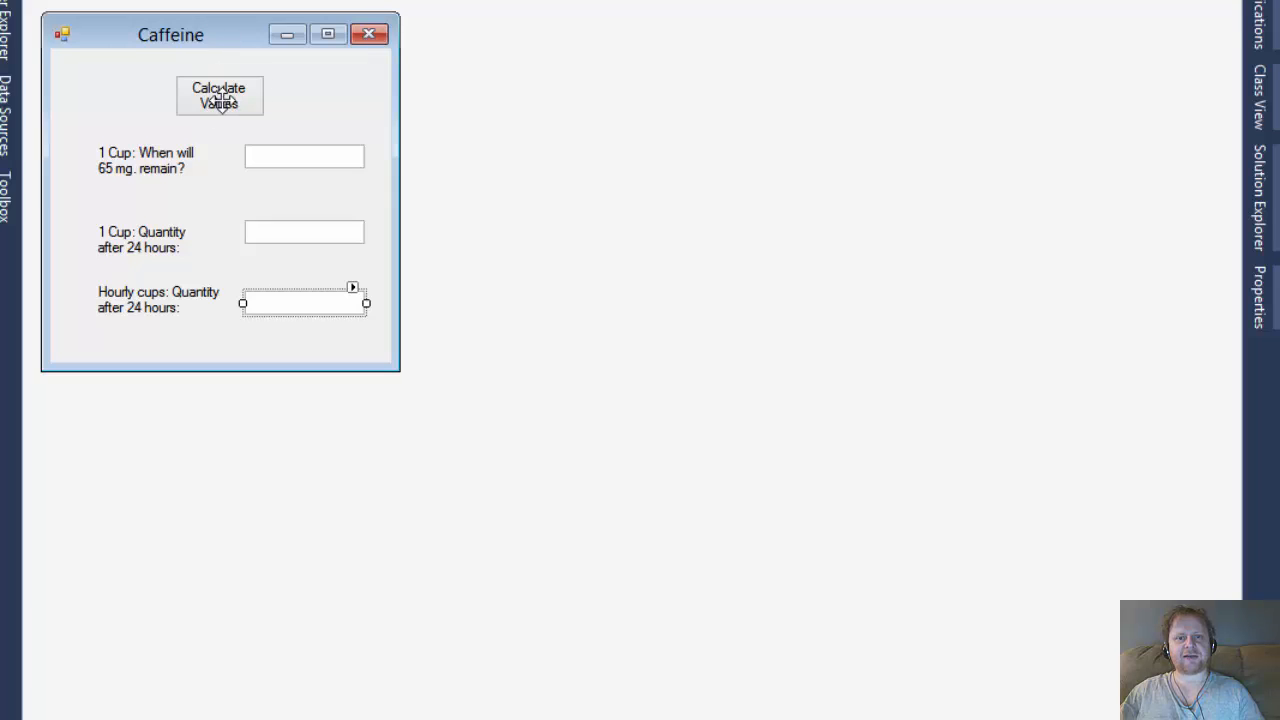
{"action": "double_click", "coordinate": [219, 95]}
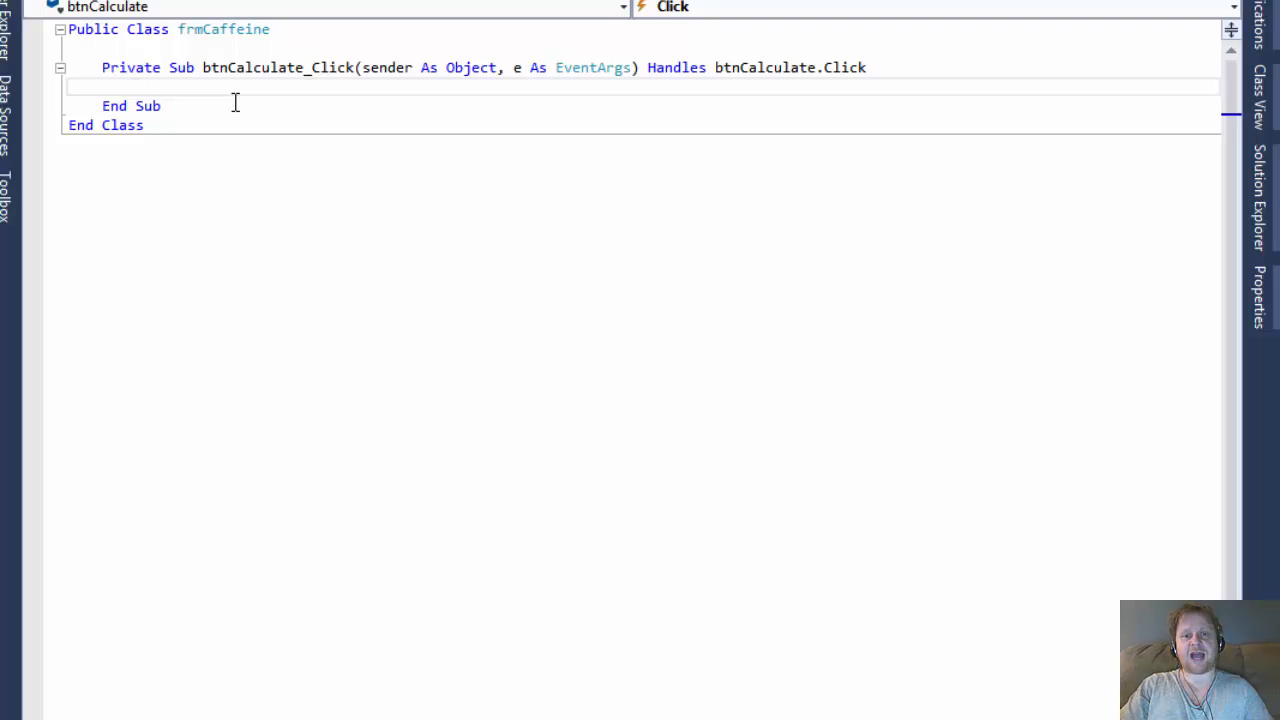
Declare hours as Integer = 0, add the 'A comment and begin a Do Until line
{"action": "type", "text": "dim"}
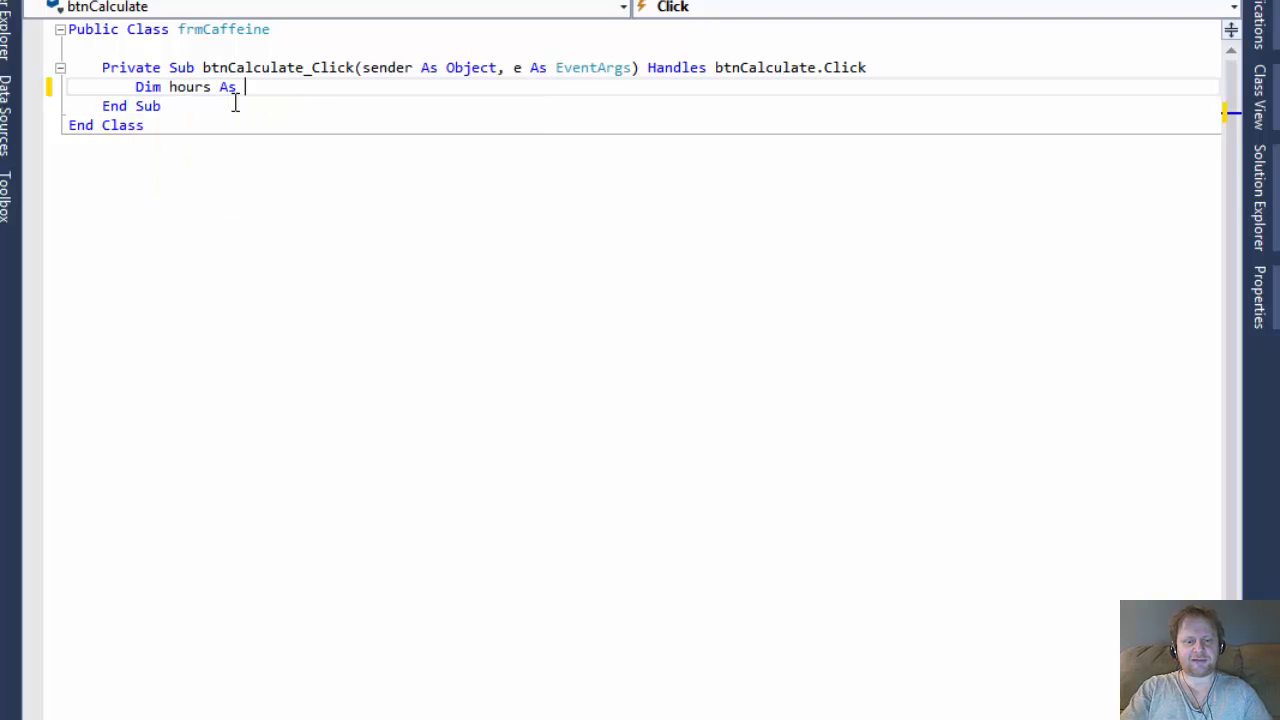
{"action": "type", "text": "Integer ="}
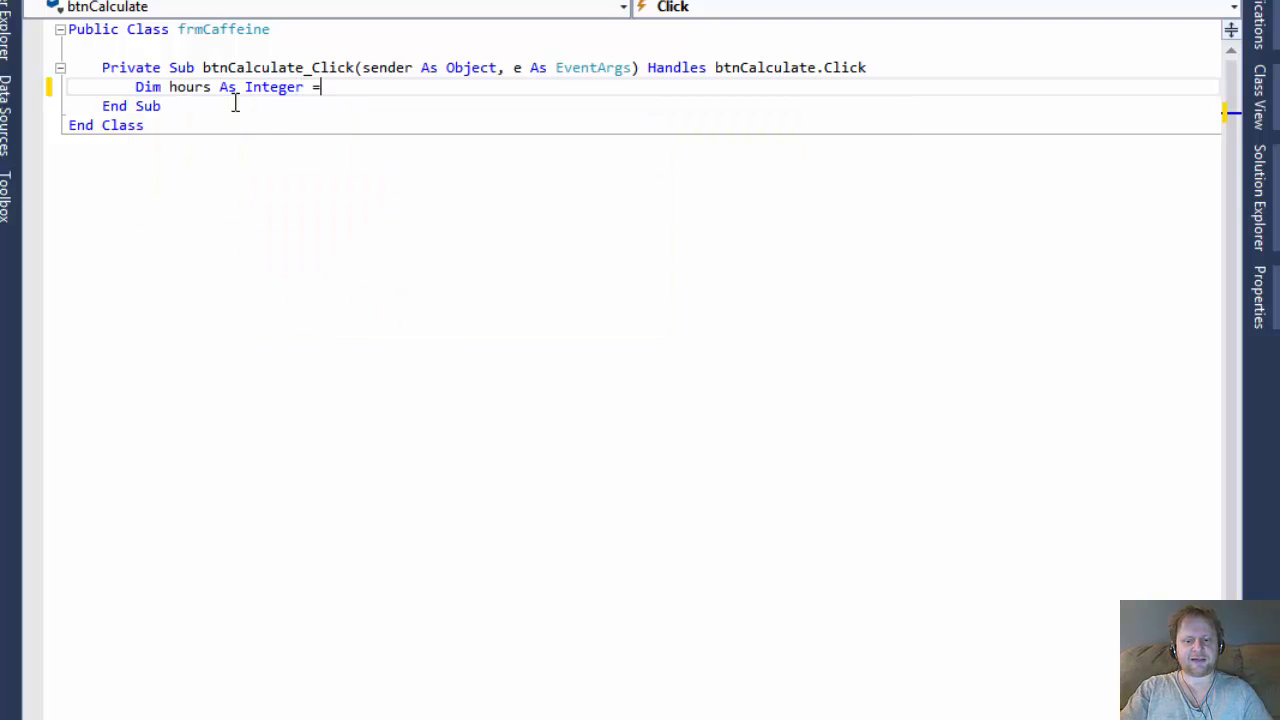
{"action": "type", "text": "0"}
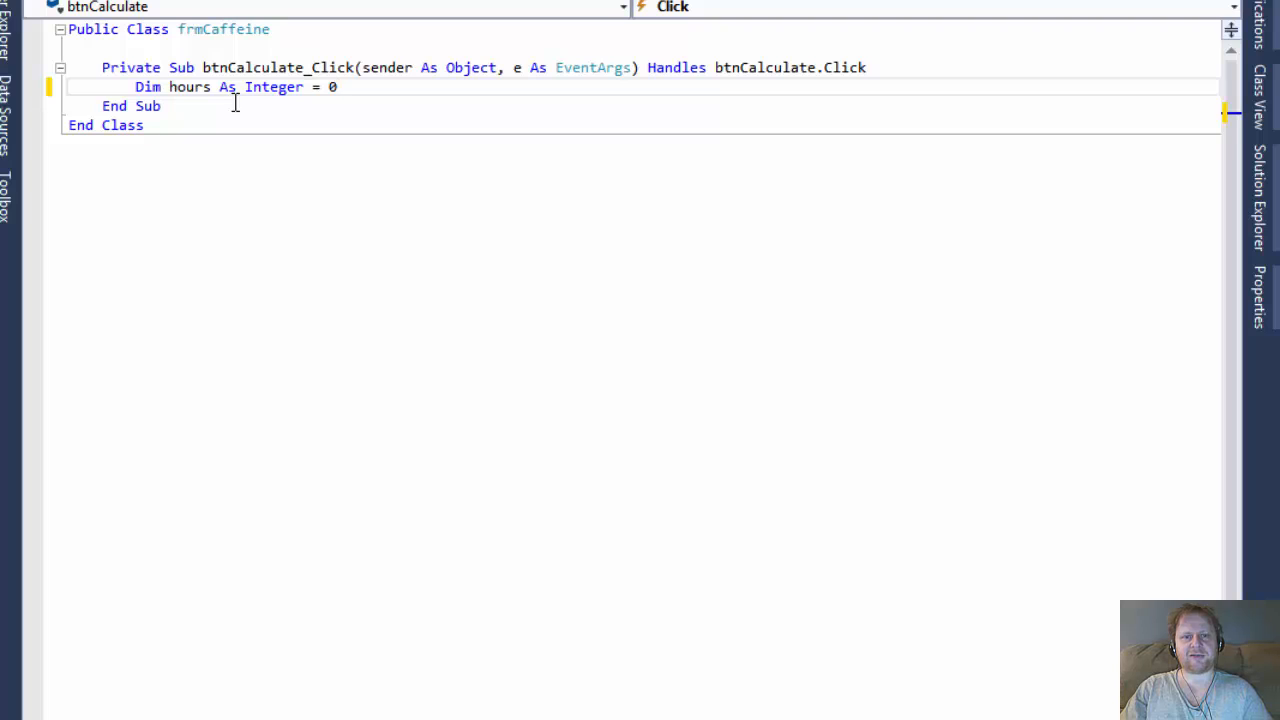
{"action": "key", "text": "enter"}
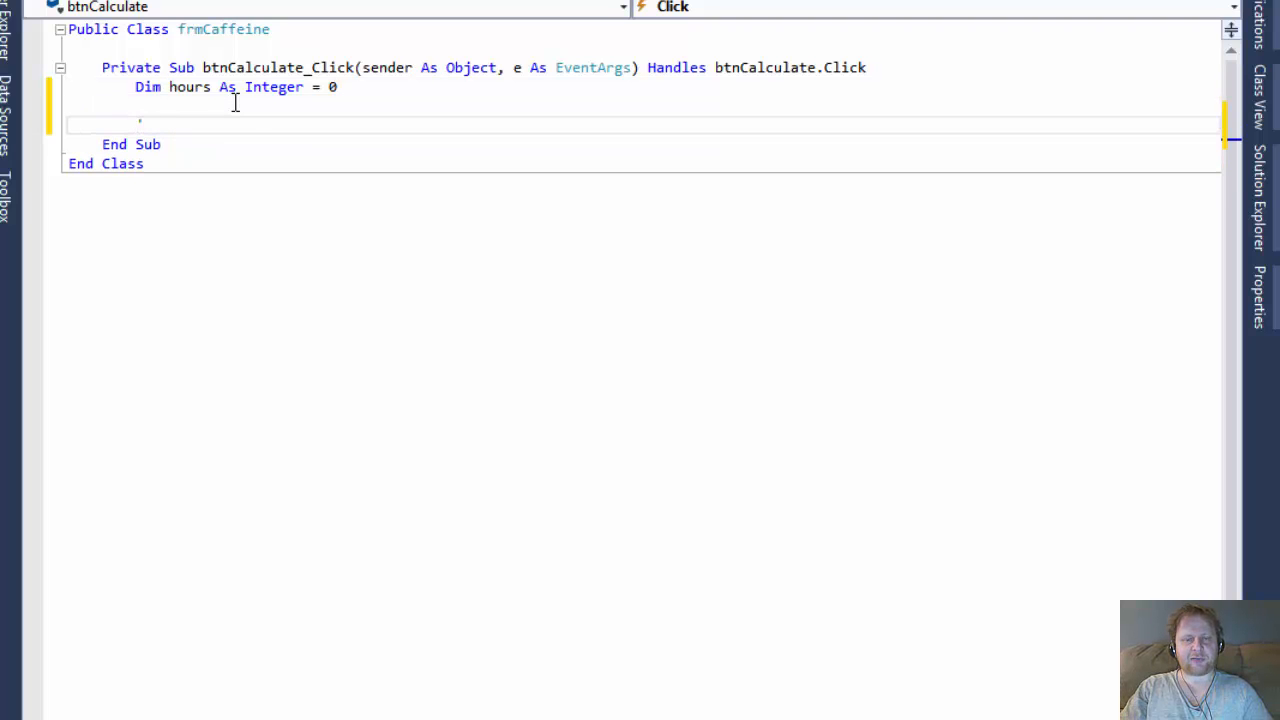
{"action": "type", "text": "'A"}
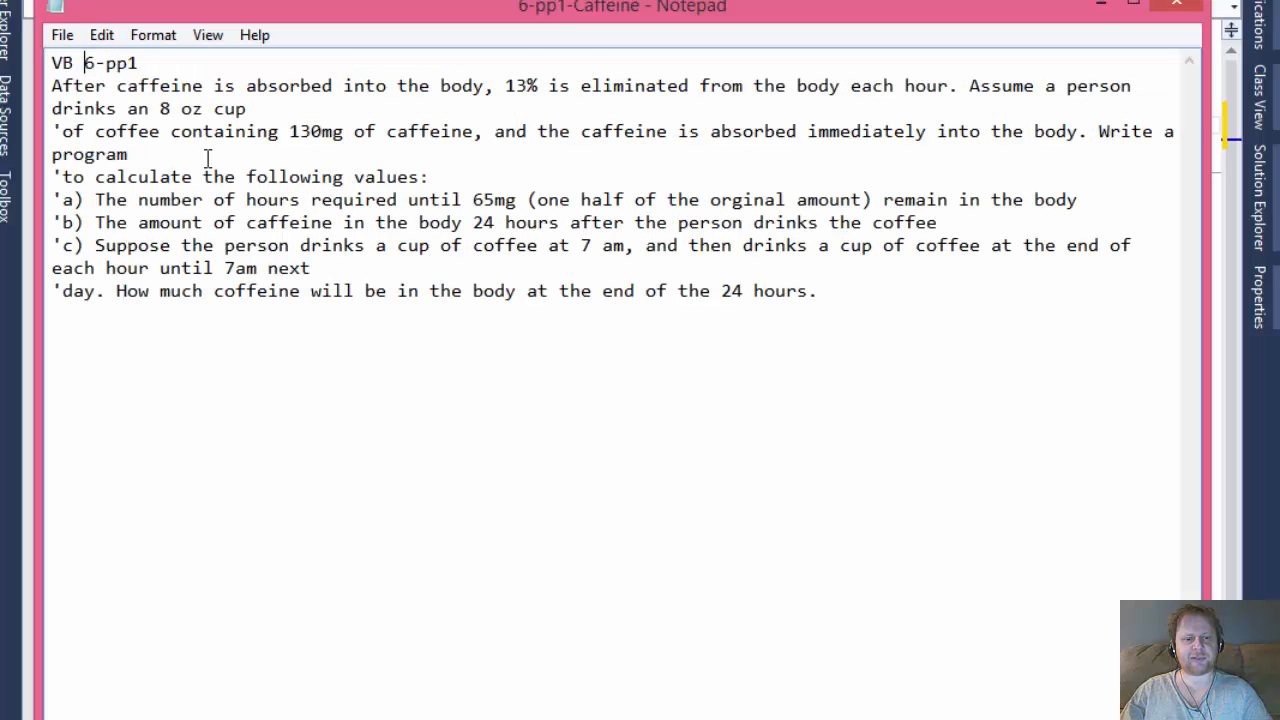
{"action": "mouse_move", "coordinate": [595, 207]}
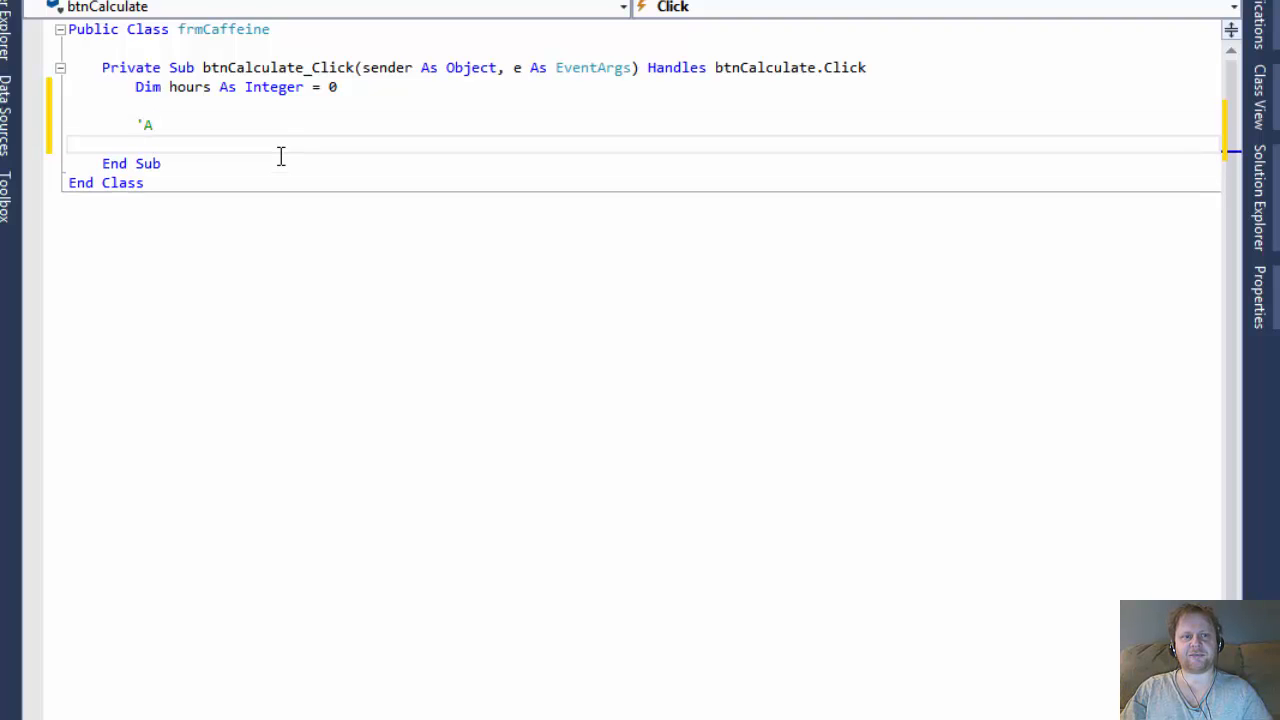
{"action": "mouse_move", "coordinate": [262, 100]}
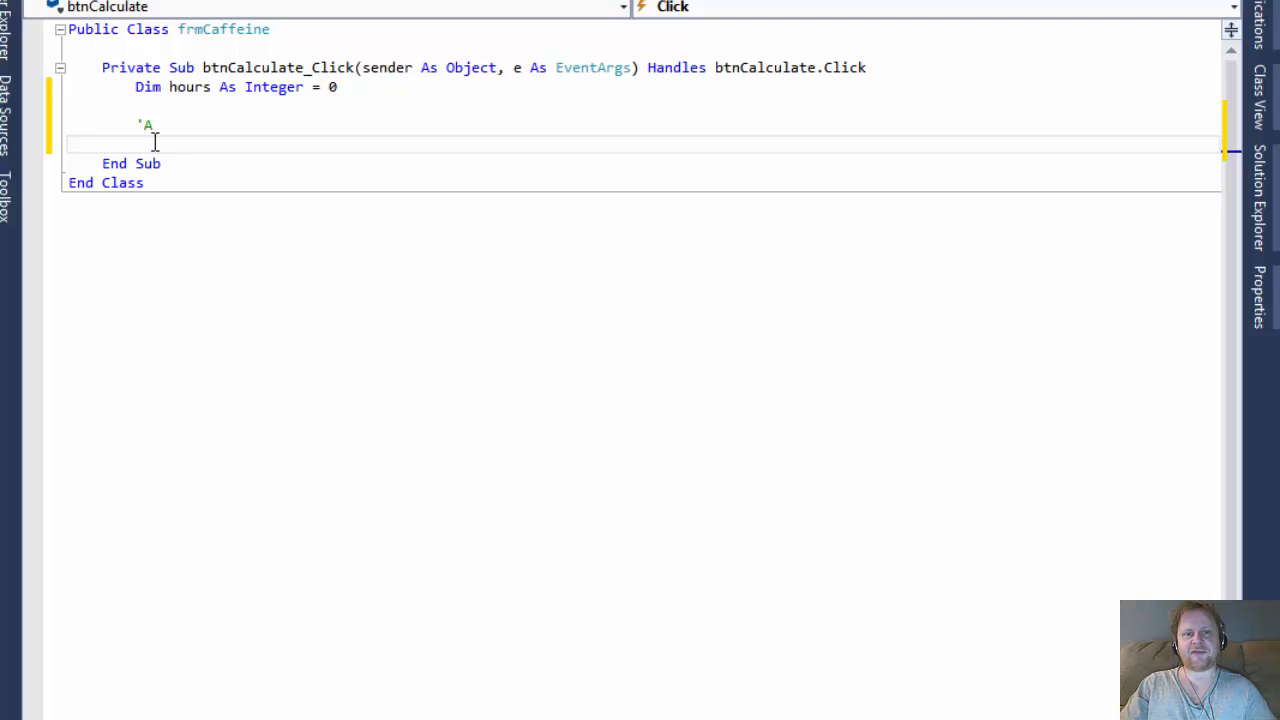
{"action": "type", "text": "Do"}
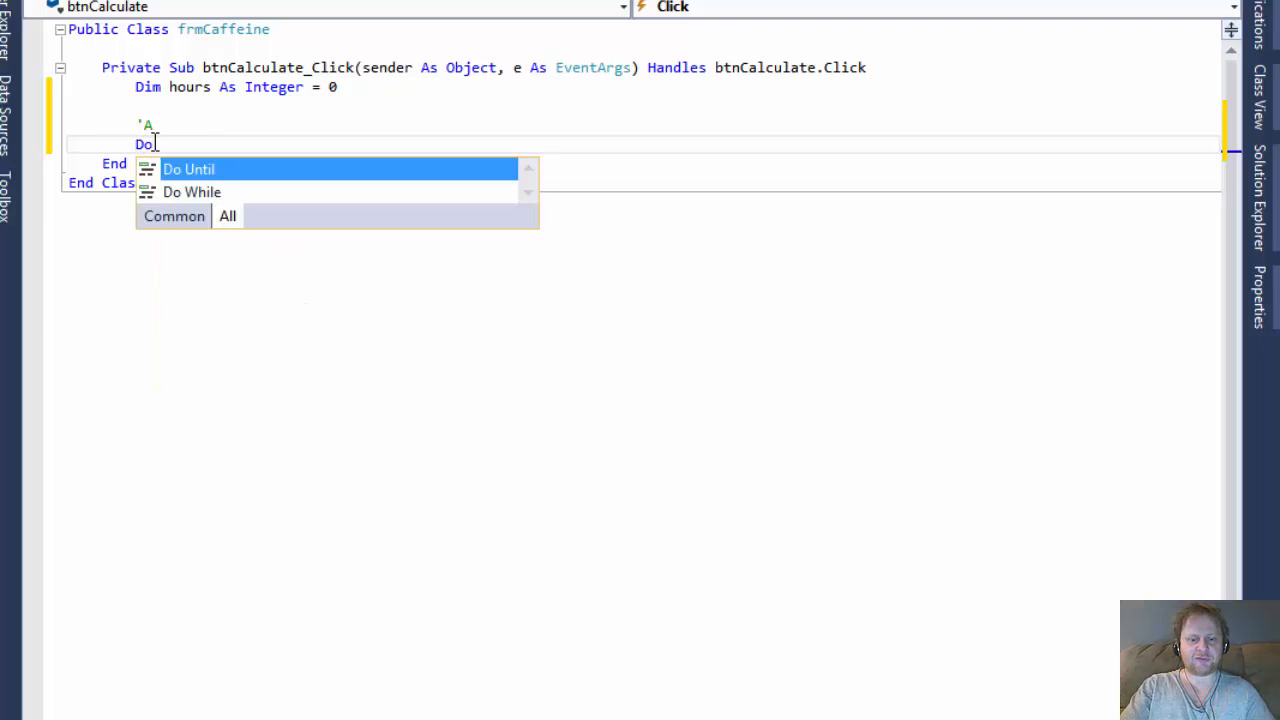
{"action": "type", "text": "until"}
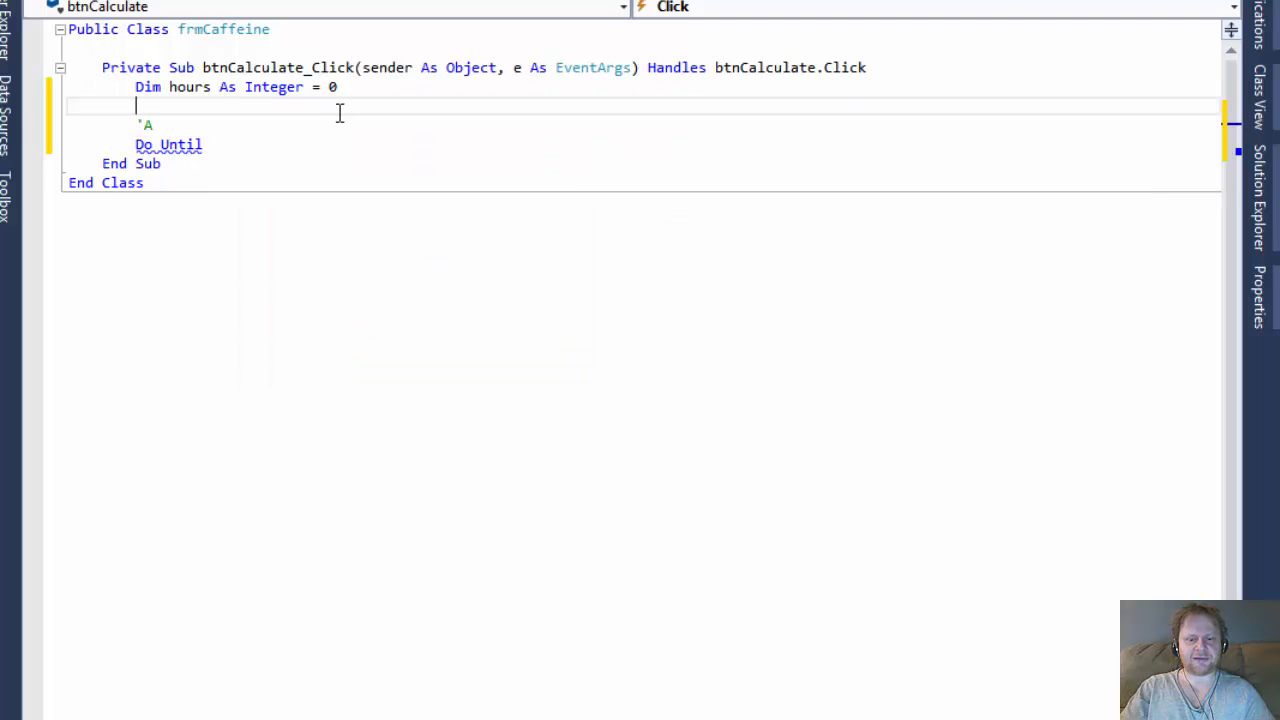
Declare caffeine As Double = 130 after the hours declaration
{"action": "type", "text": "Dim"}
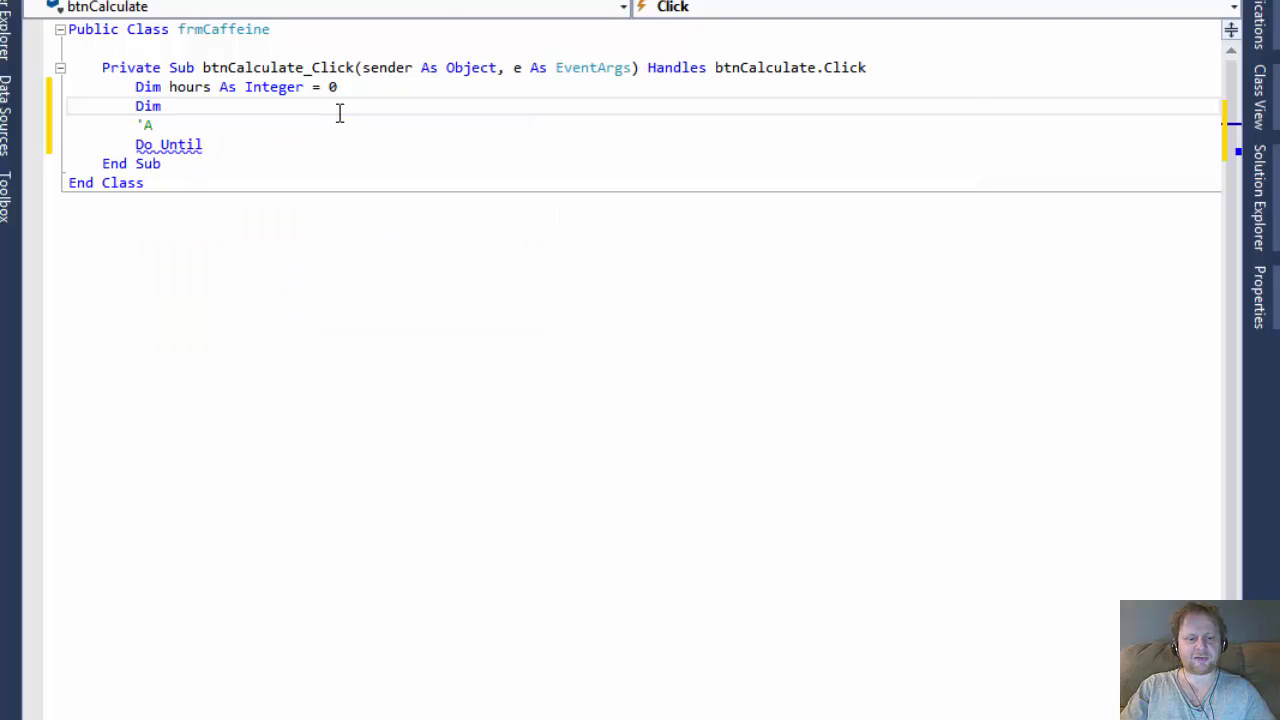
{"action": "type", "text": "caffei"}
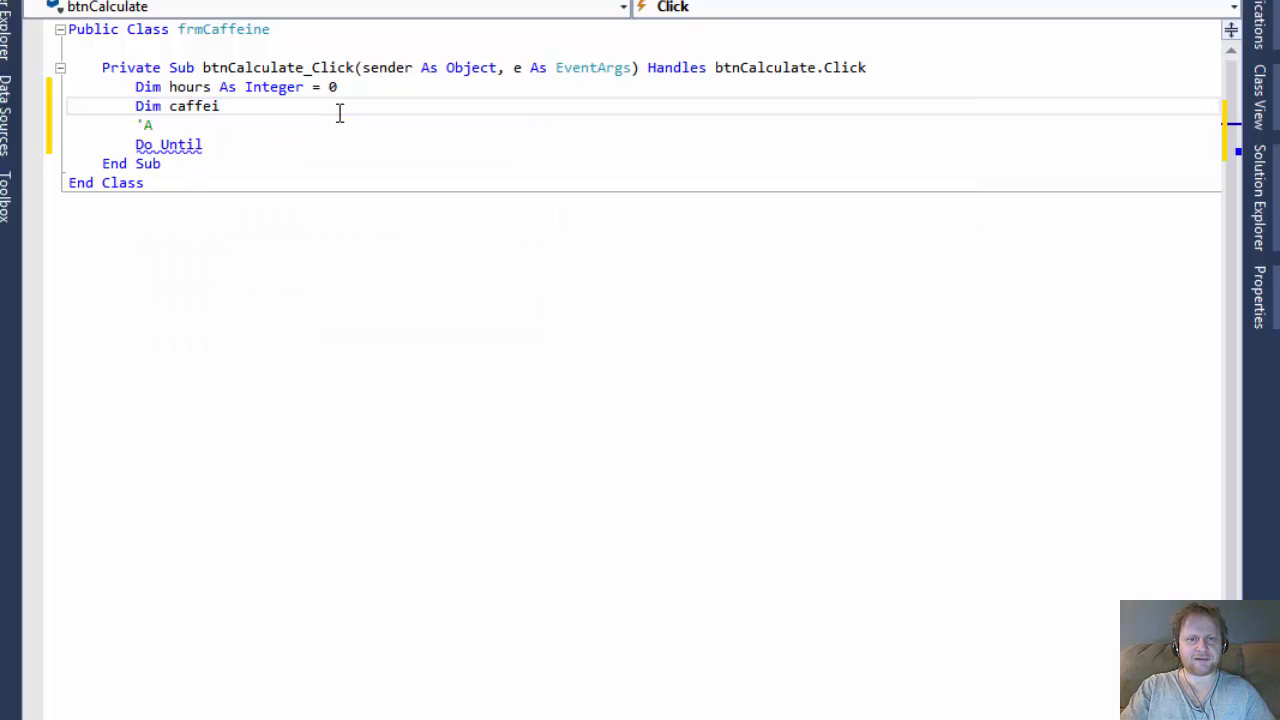
{"action": "type", "text": "ne As"}
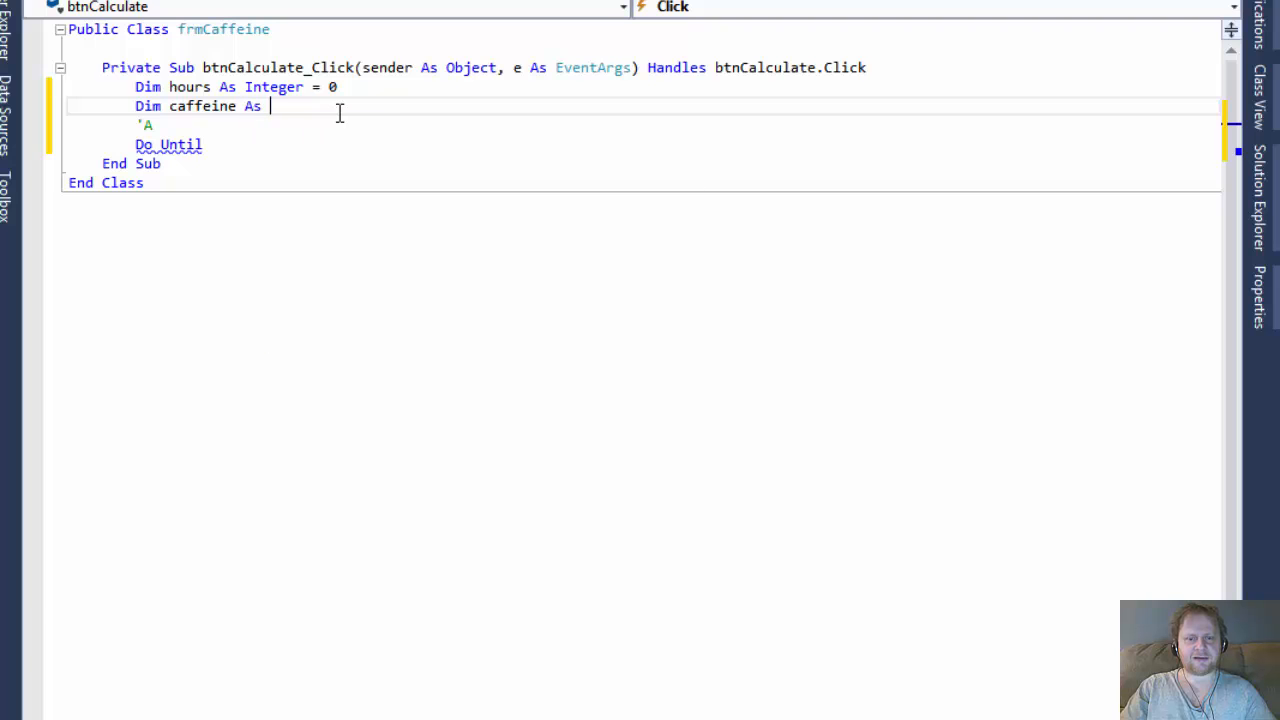
{"action": "type", "text": "i"}
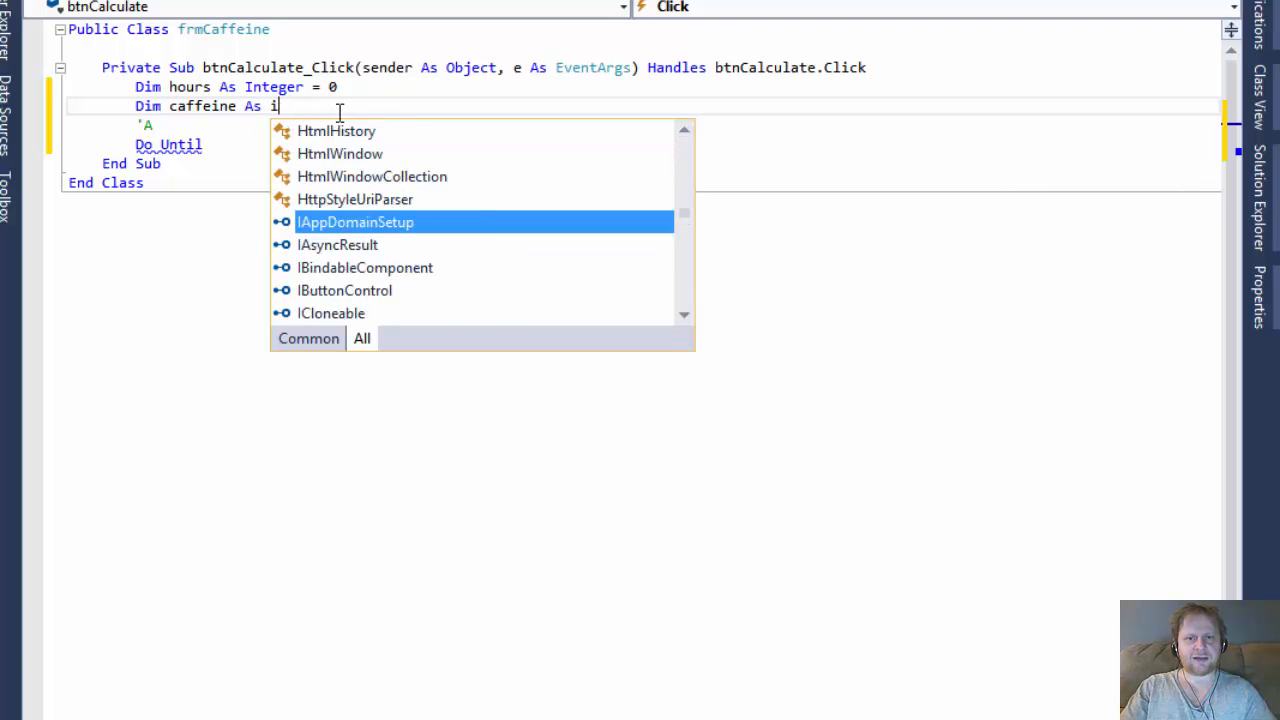
{"action": "type", "text": "ouble"}
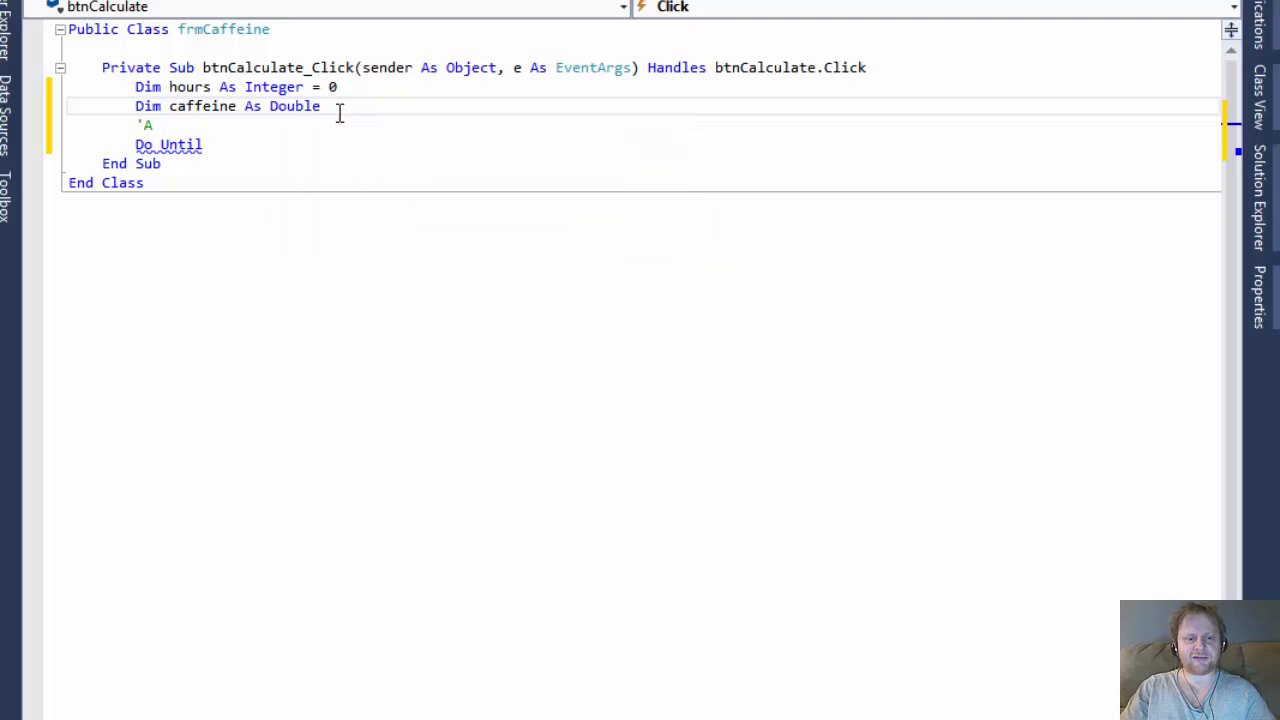
{"action": "type", "text": "130"}
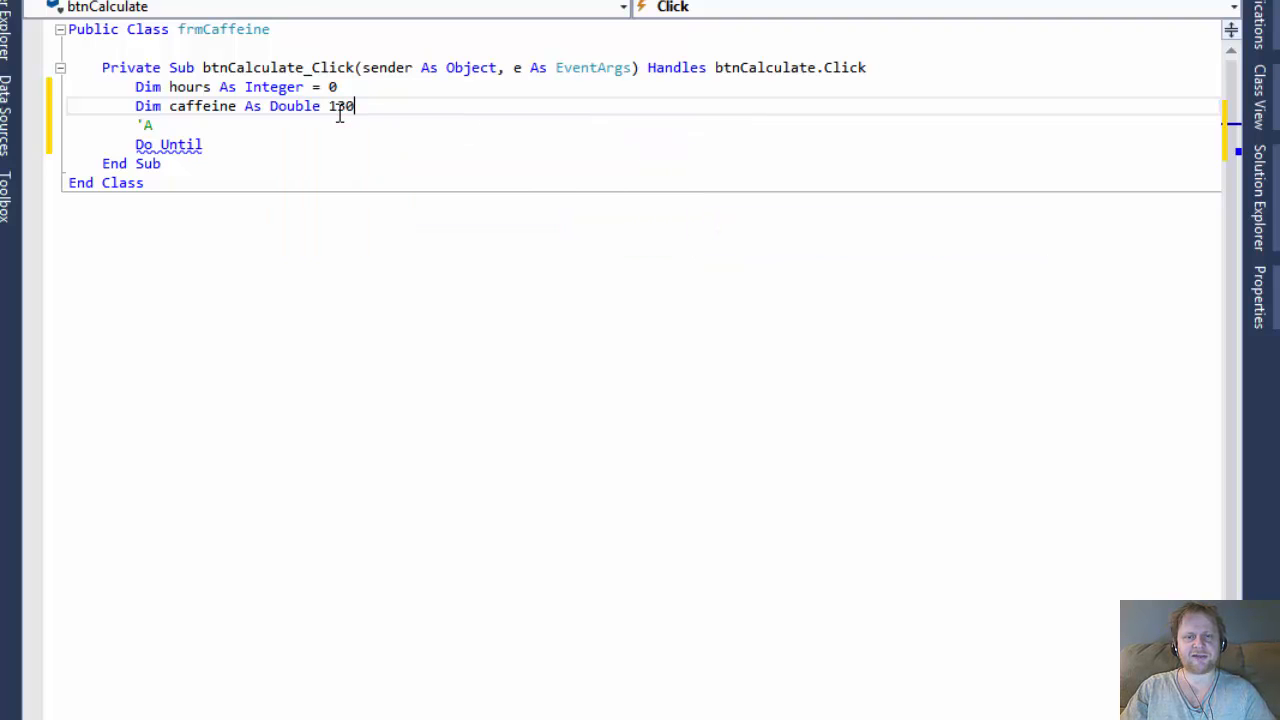
{"action": "key", "text": "Return"}
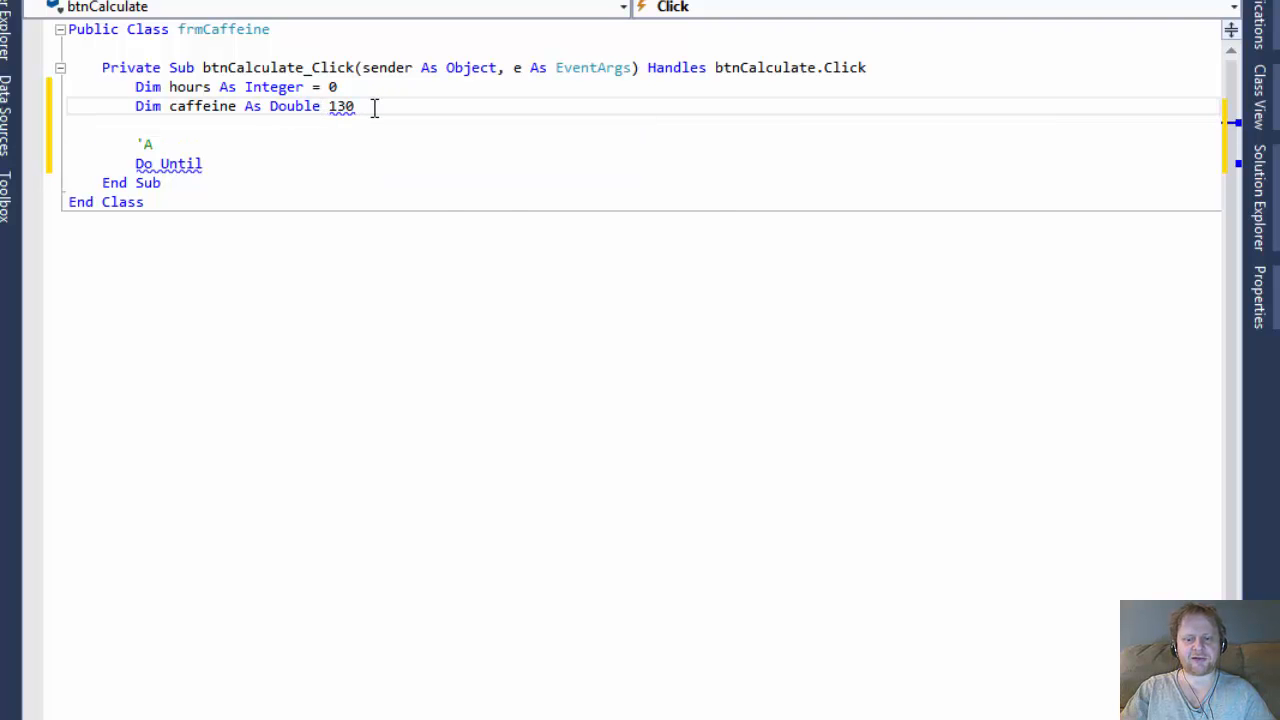
{"action": "type", "text": "="}
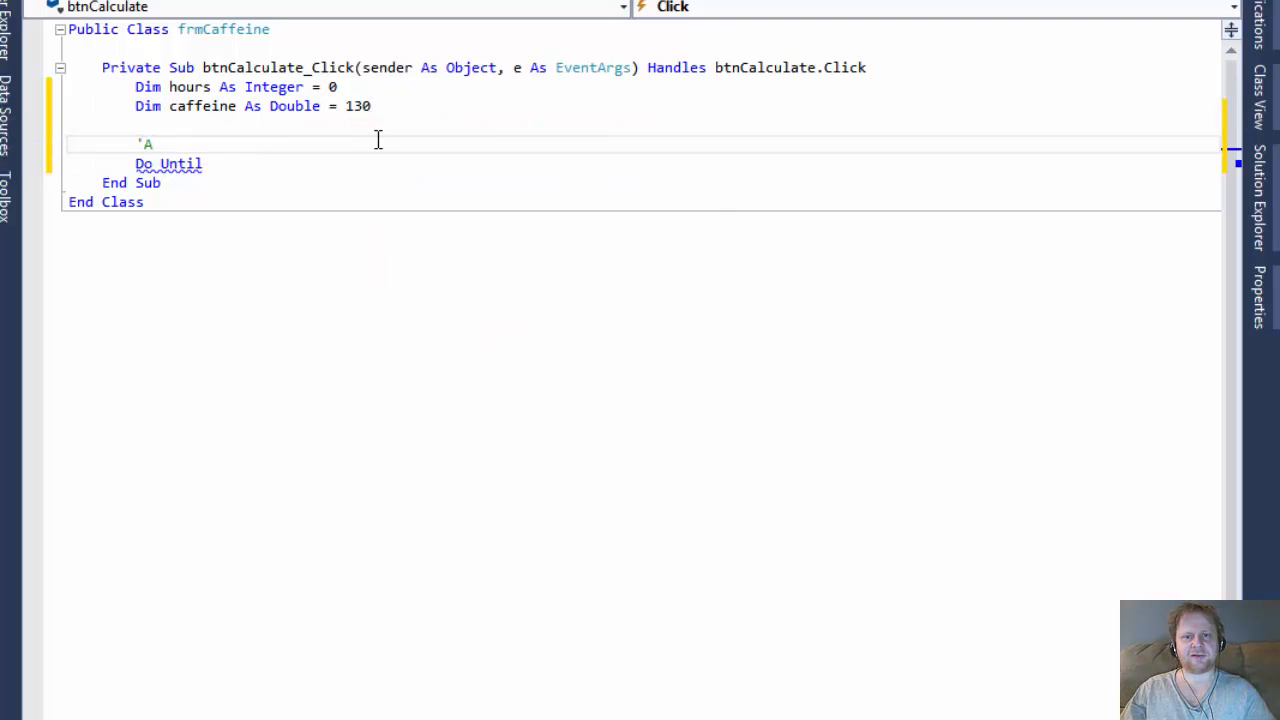
{"action": "mouse_move", "coordinate": [352, 106]}
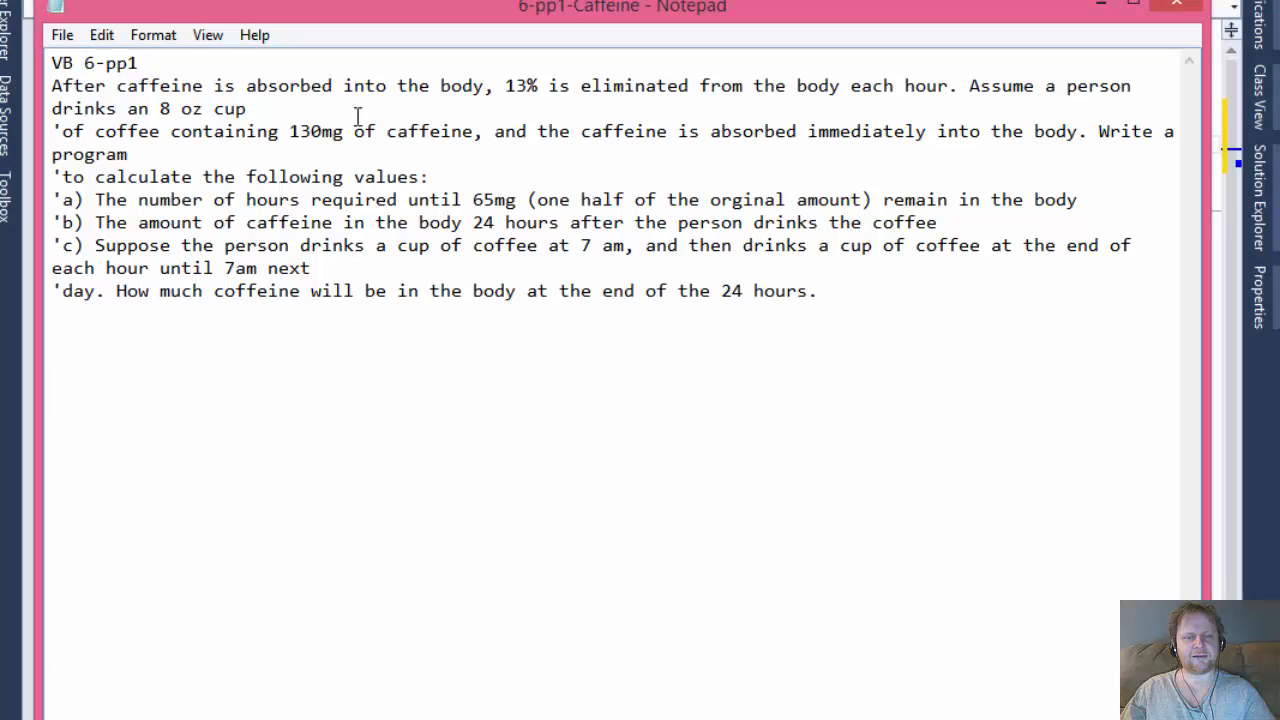
{"action": "left_click_drag", "start_coordinate": [94, 131], "coordinate": [396, 131]}
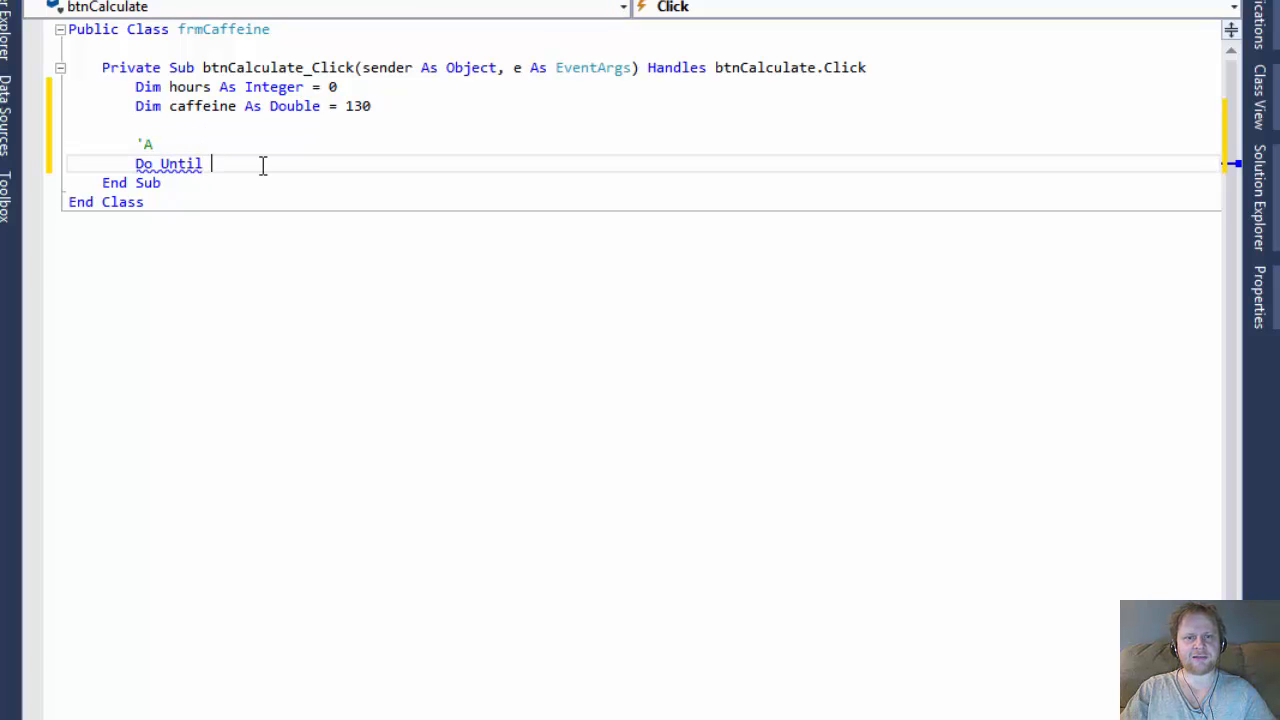
Set the loop condition to caffeine <= 65 and let IntelliSense add the closing Loop
{"action": "type", "text": "cafe"}
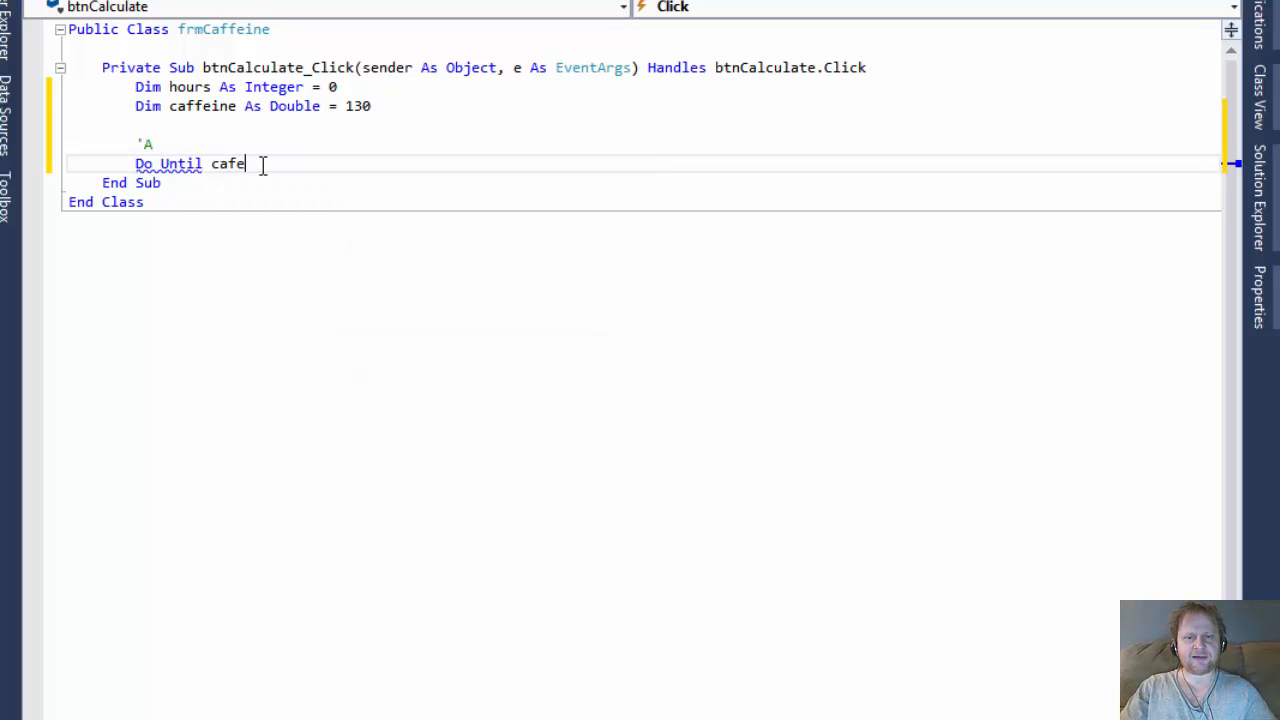
{"action": "type", "text": "ine <="}
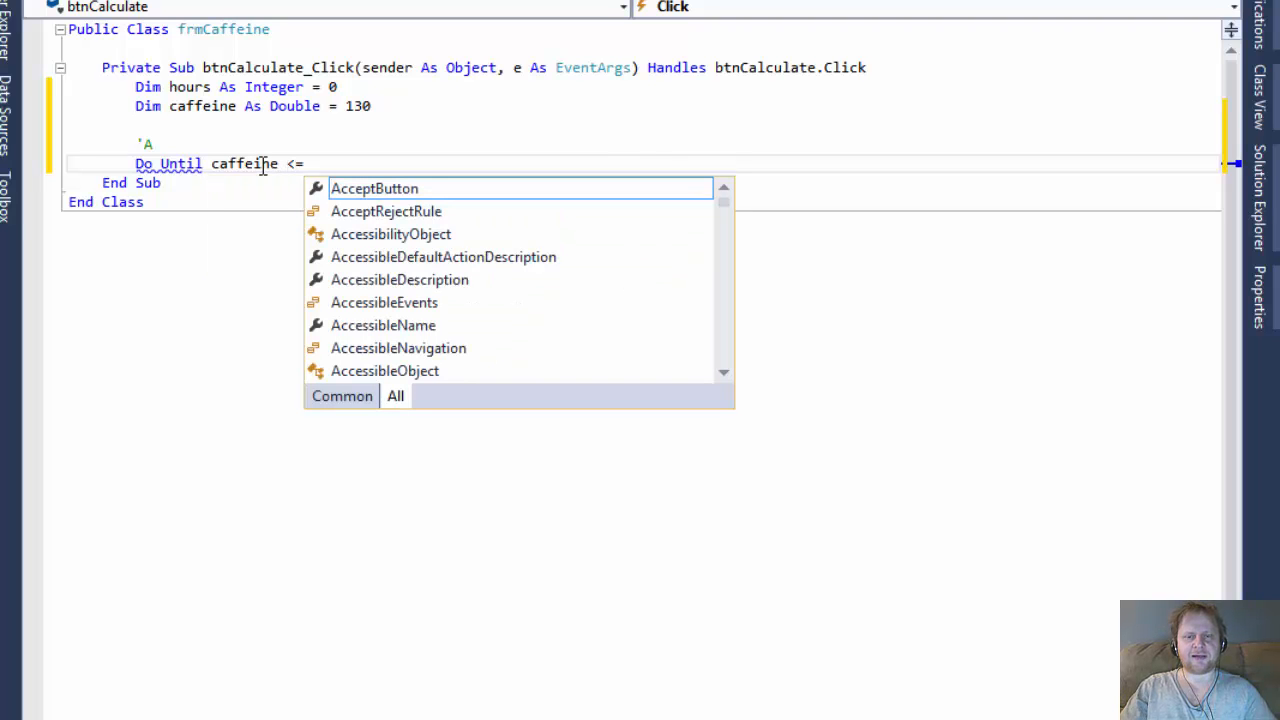
{"action": "type", "text": "6"}
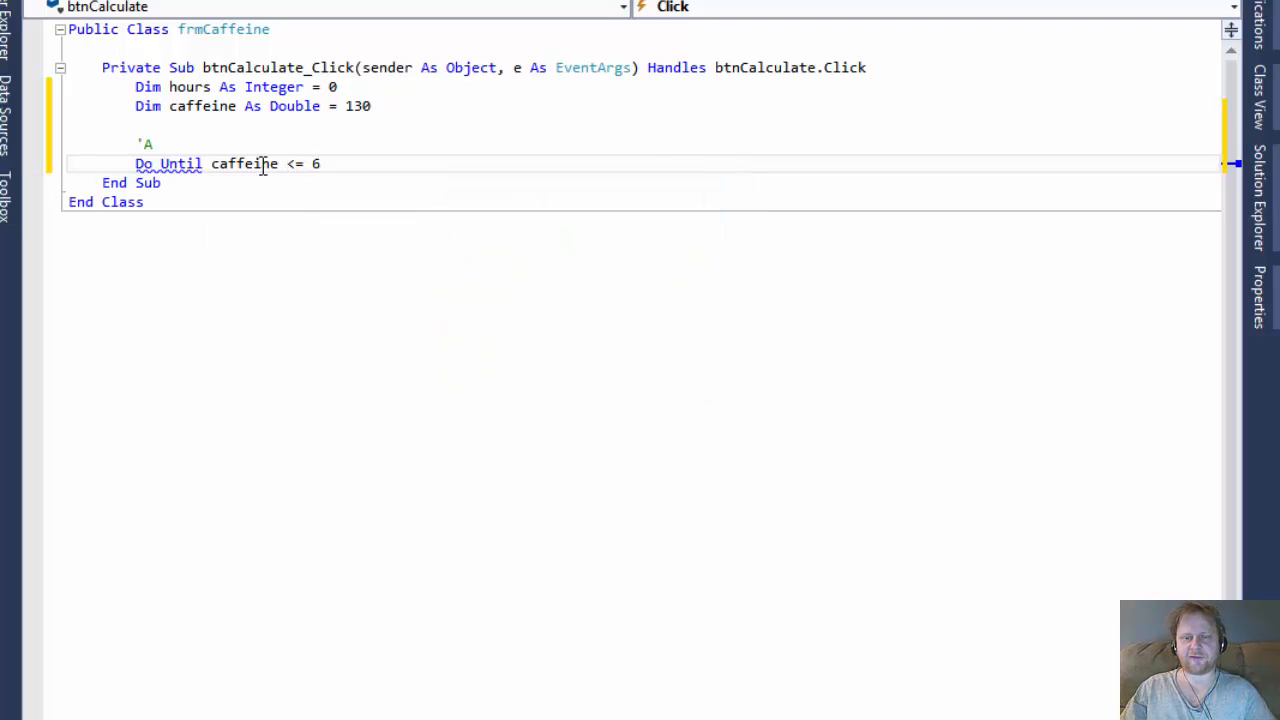
{"action": "type", "text": "5"}
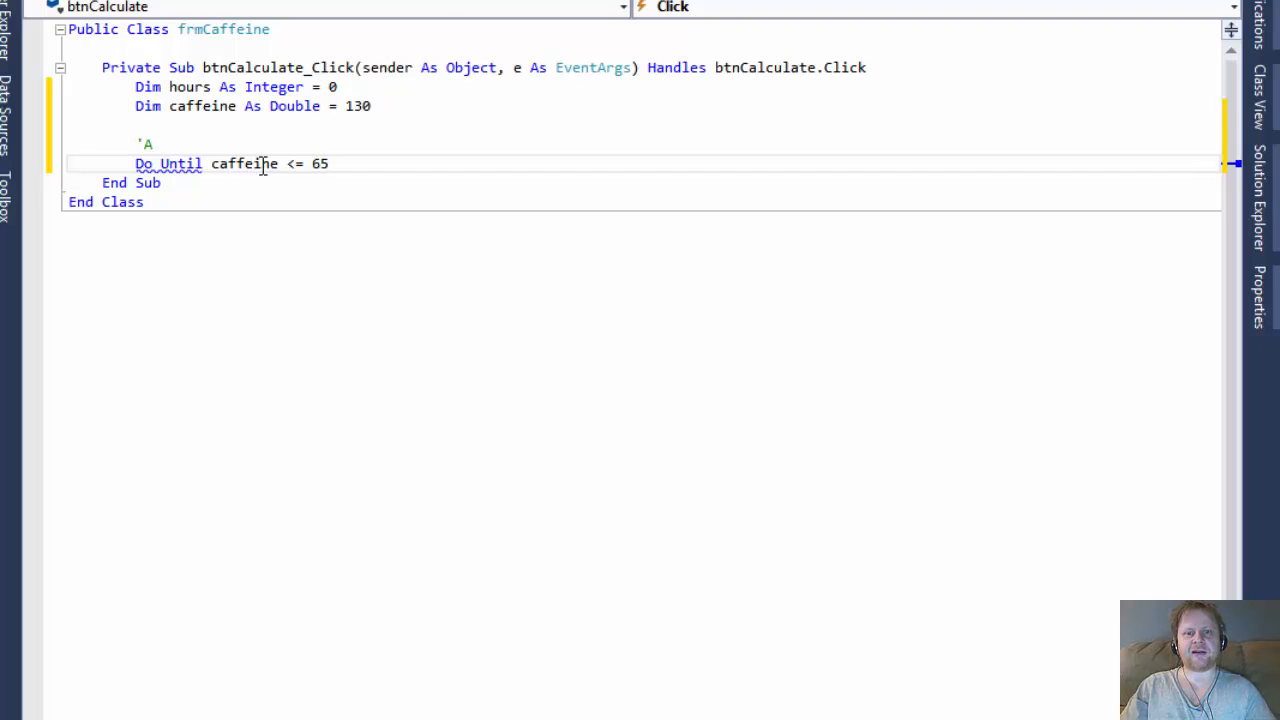
{"action": "left_click", "coordinate": [329, 163]}
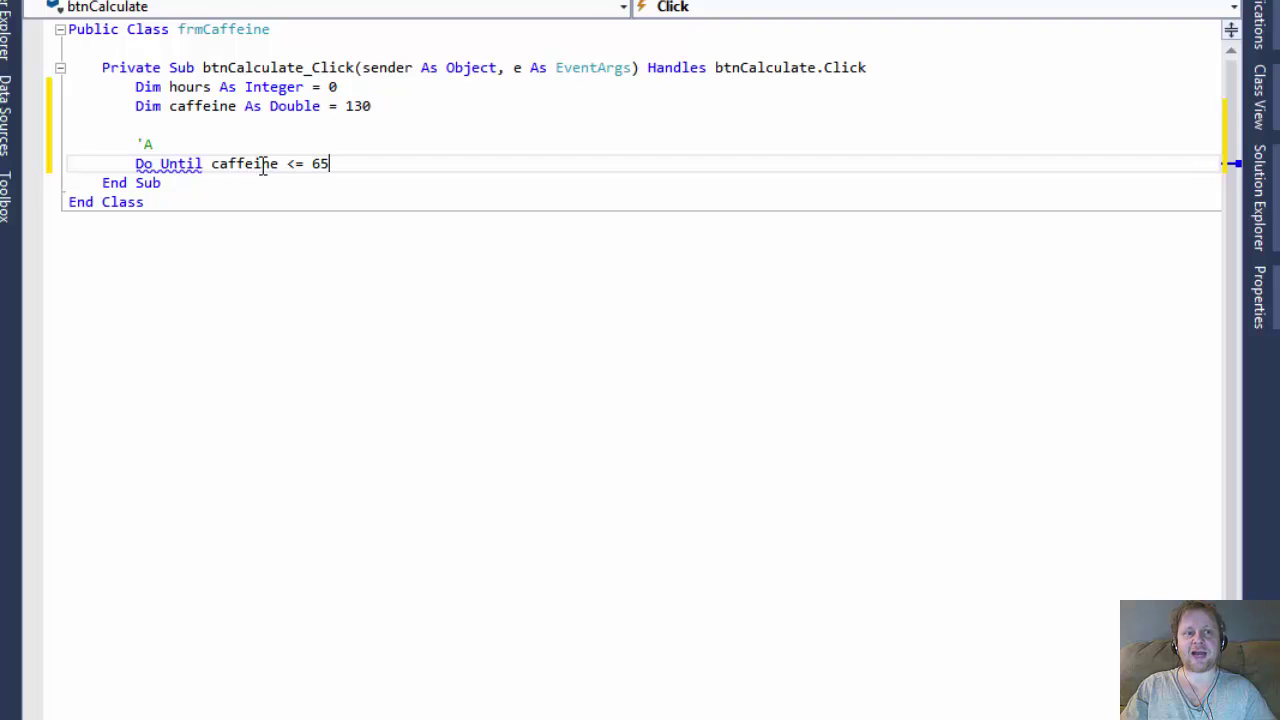
{"action": "key", "text": "enter"}
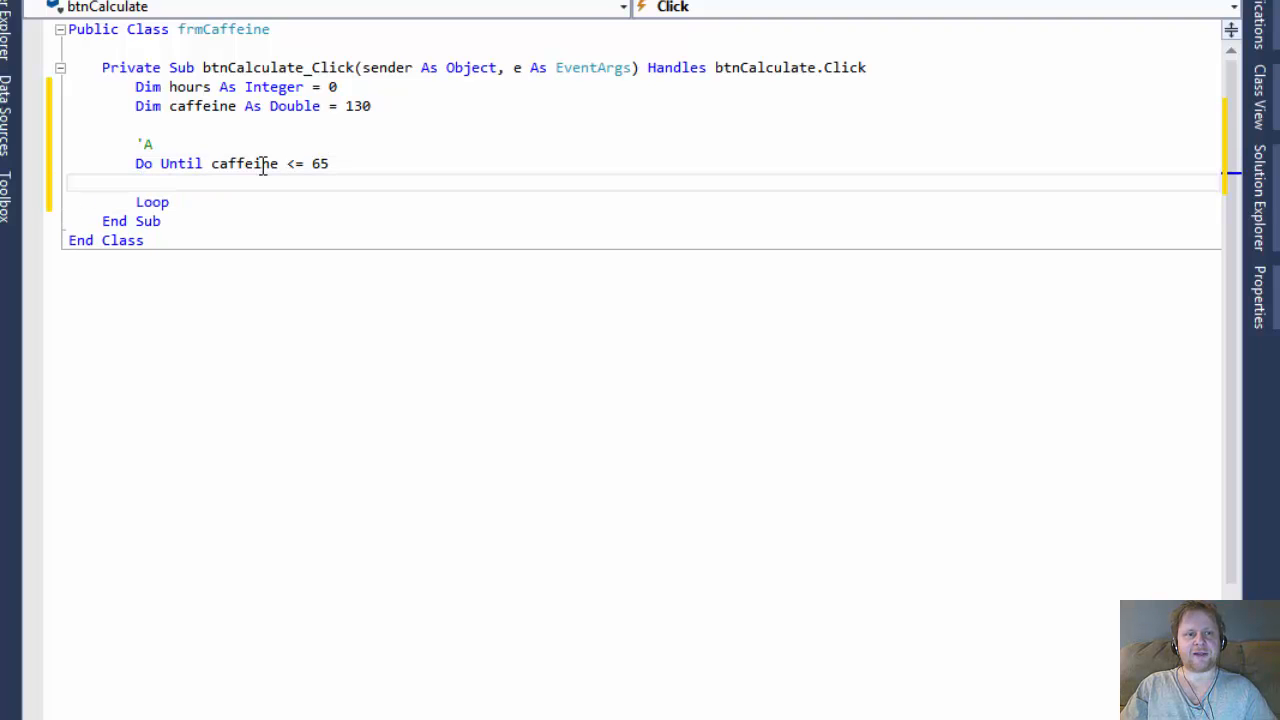
{"action": "mouse_move", "coordinate": [130, 283]}
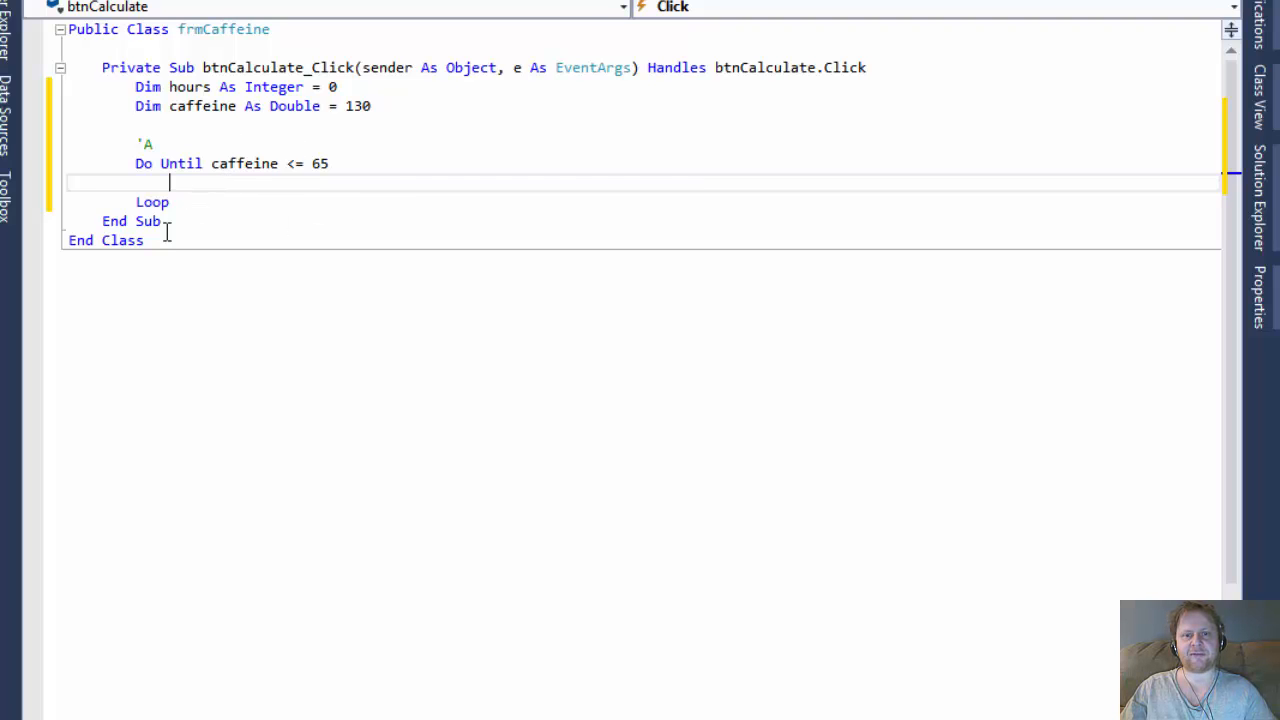
{"action": "mouse_move", "coordinate": [247, 208]}
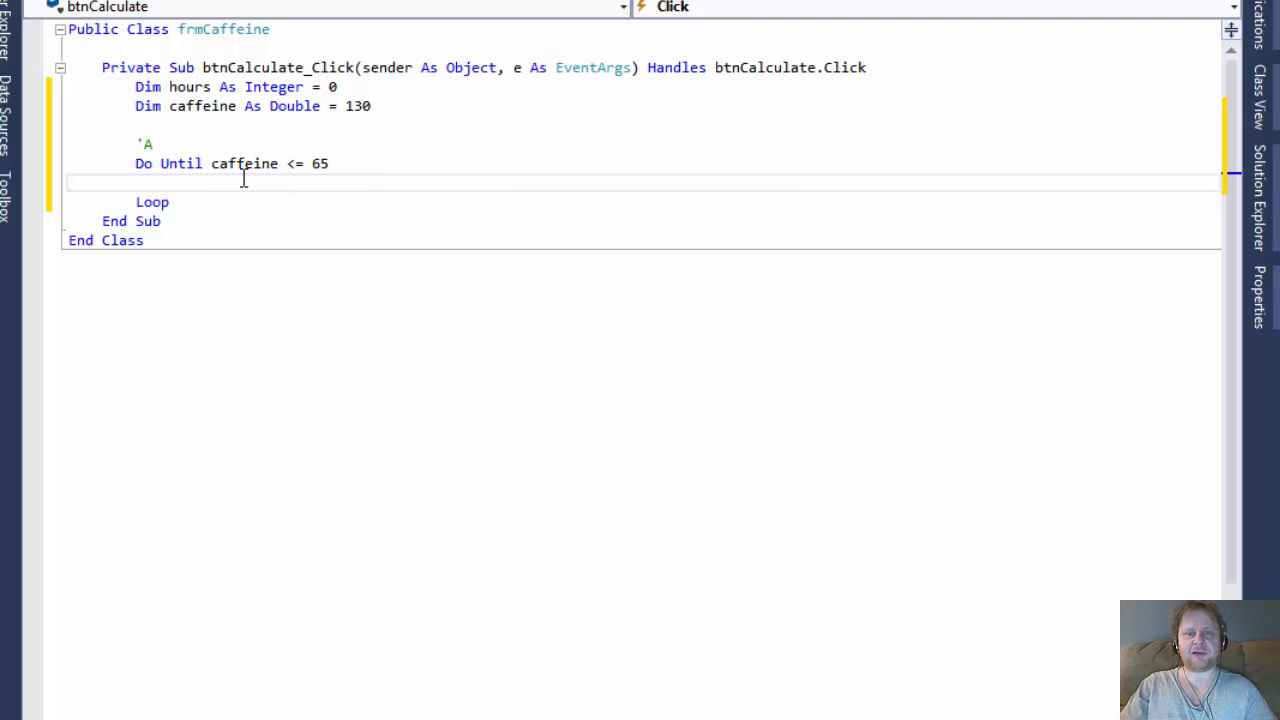
{"action": "mouse_move", "coordinate": [180, 183]}
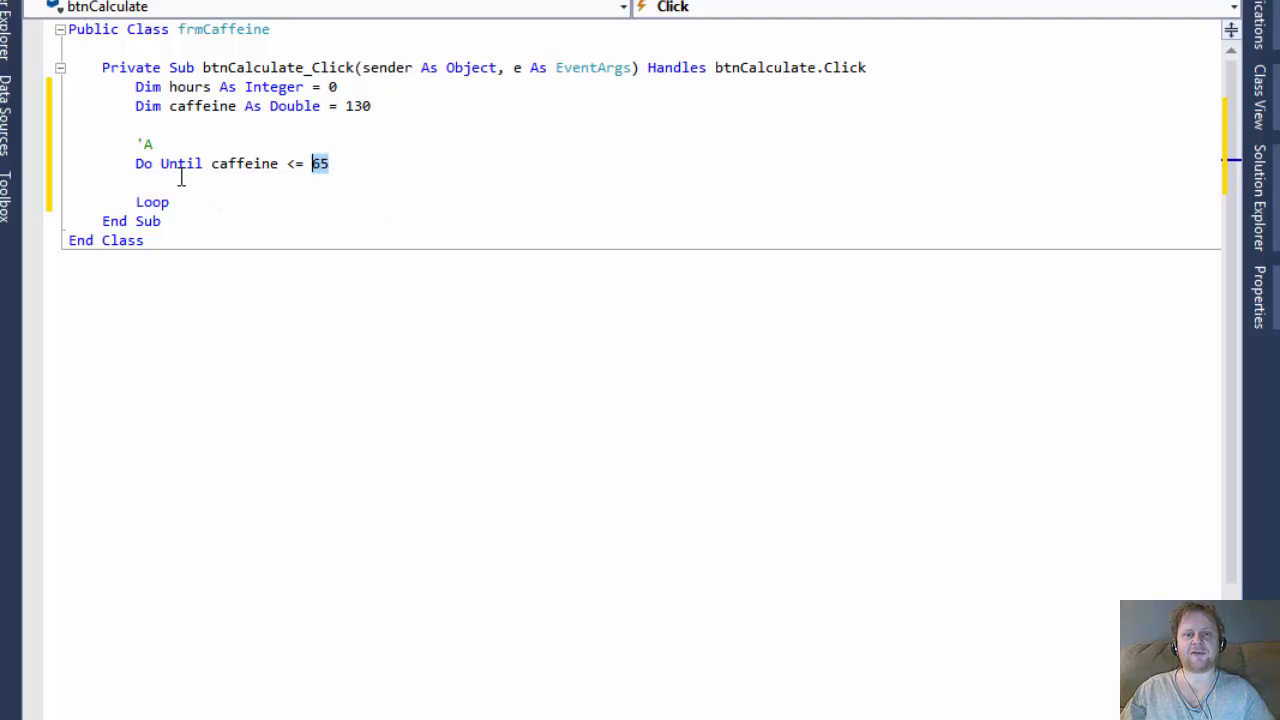
Make the loop body reduce caffeine by 13% each pass
{"action": "type", "text": "caffeine -"}
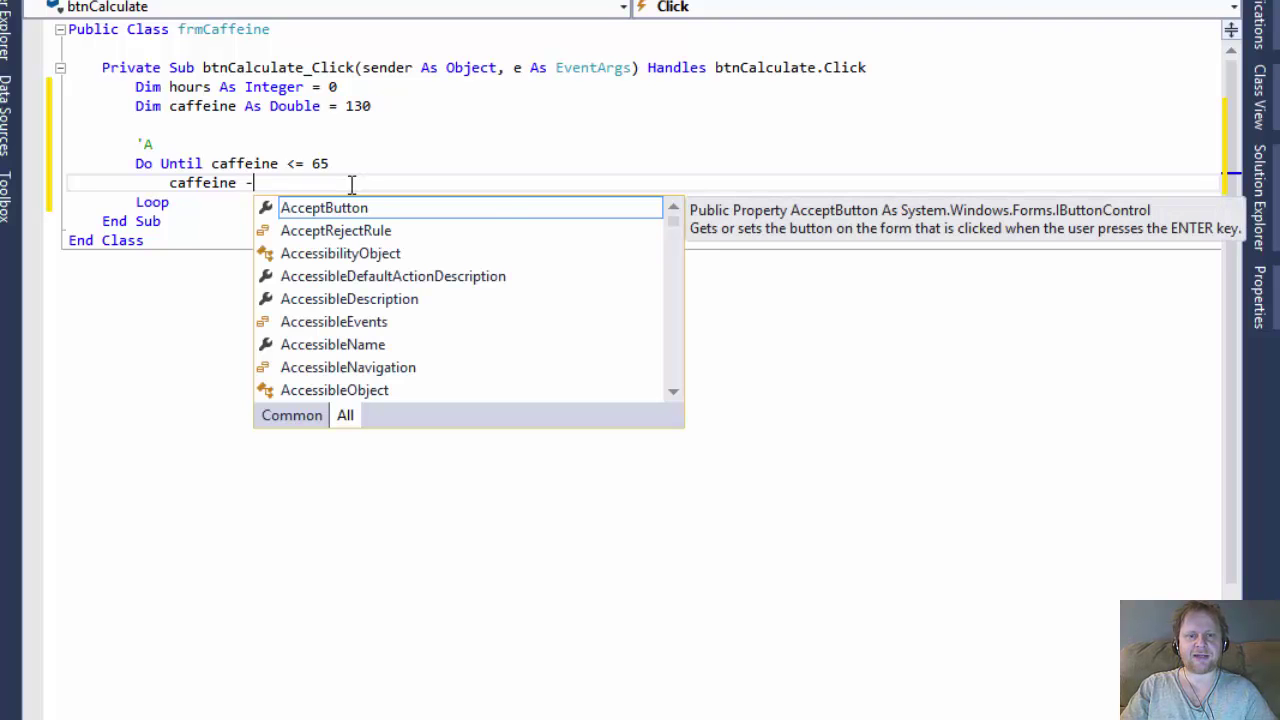
{"action": "type", "text": "="}
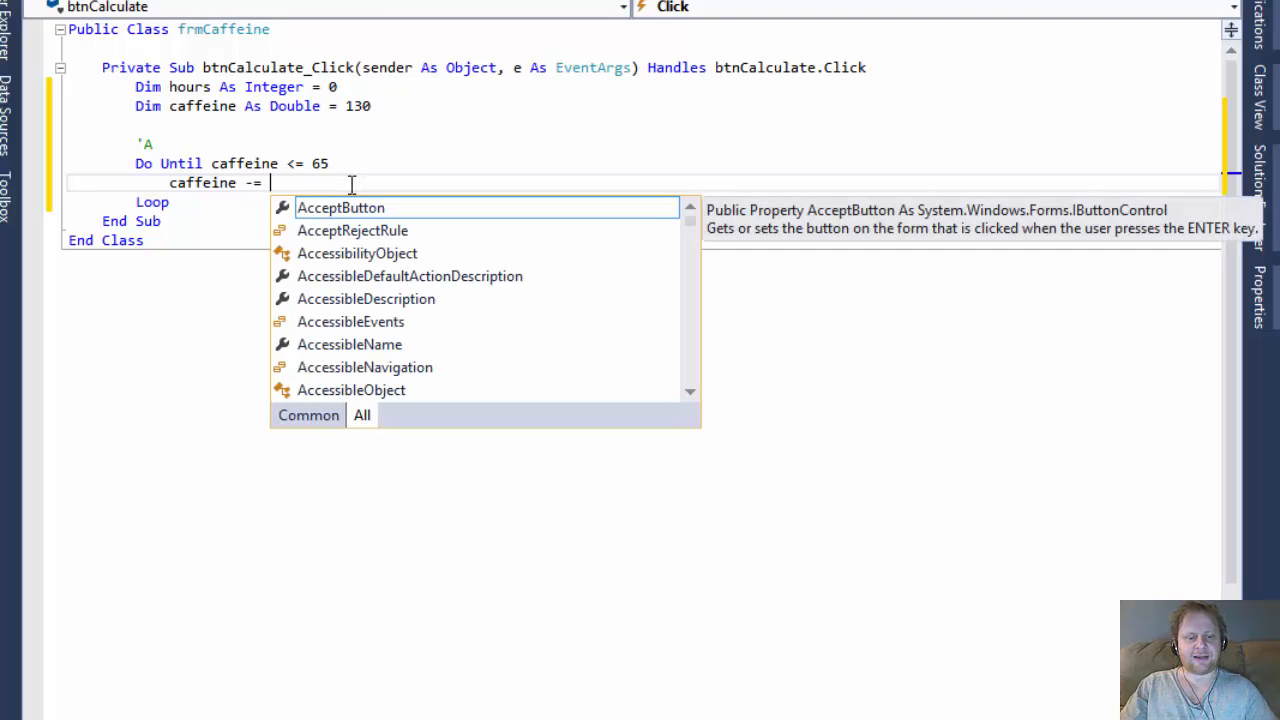
{"action": "type", "text": "caffeine"}
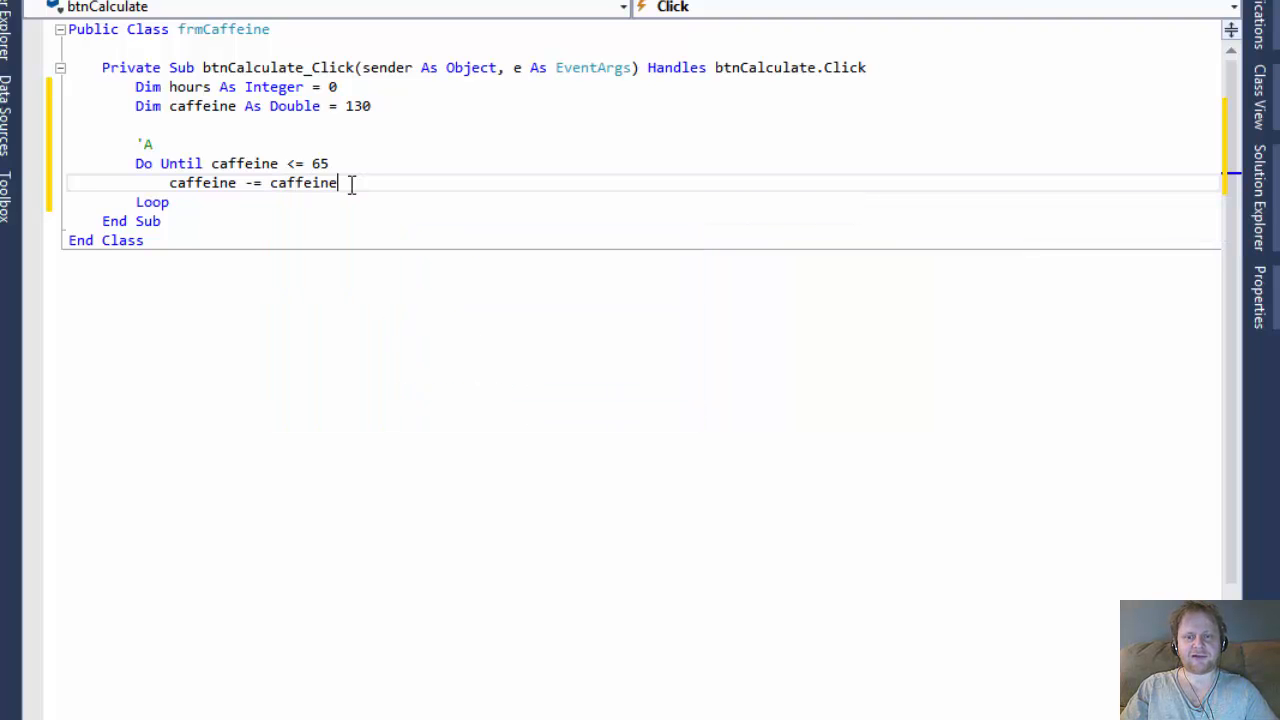
{"action": "type", "text": "* 0.13"}
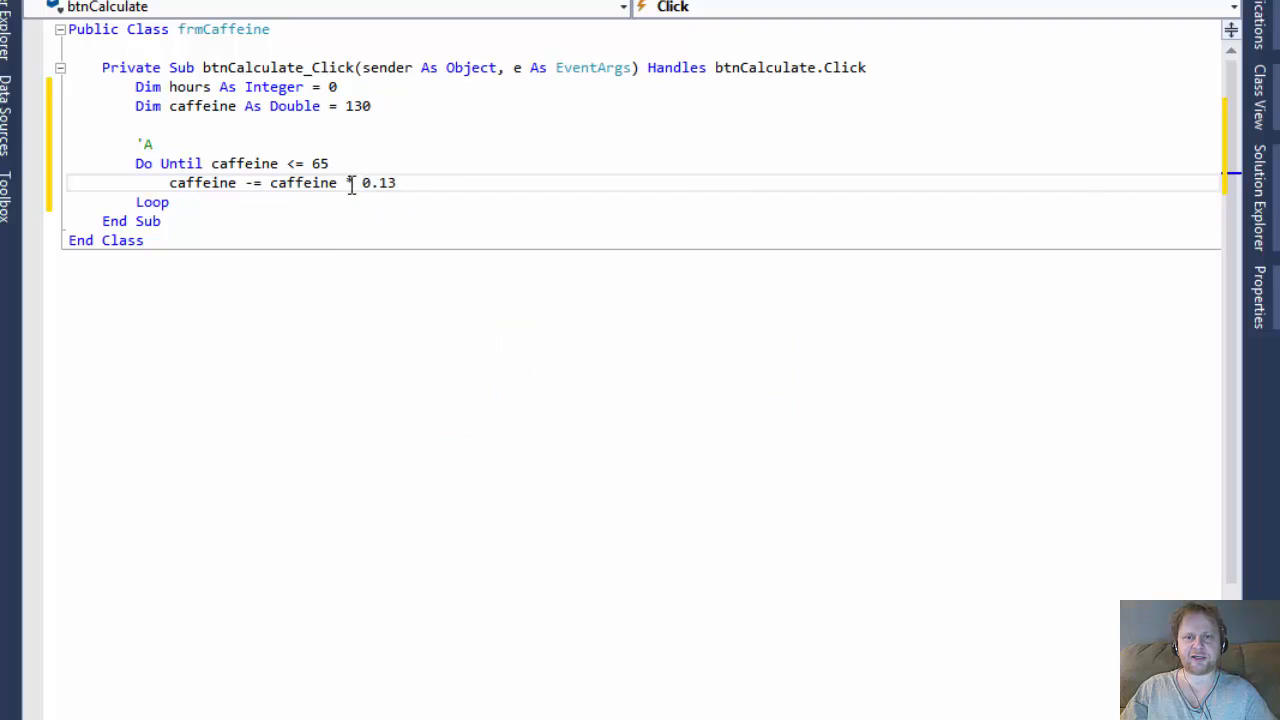
{"action": "type", "text": "*"}
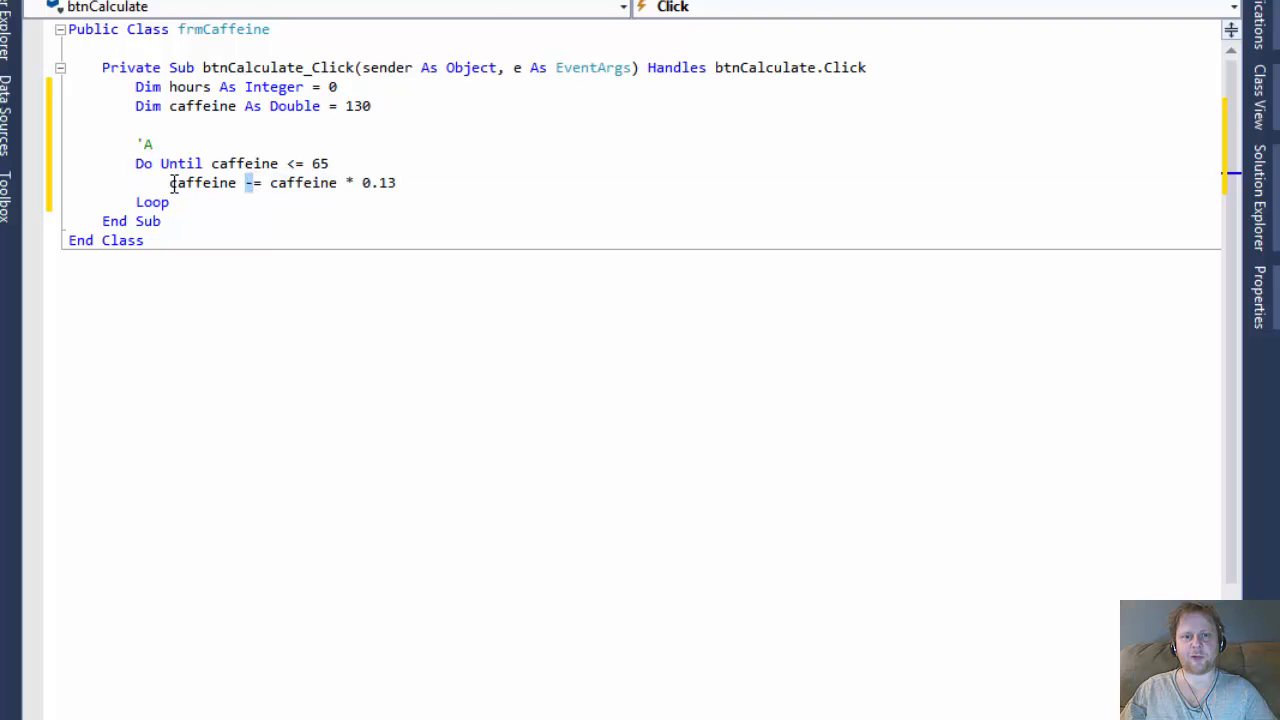
{"action": "double_click", "coordinate": [201, 182]}
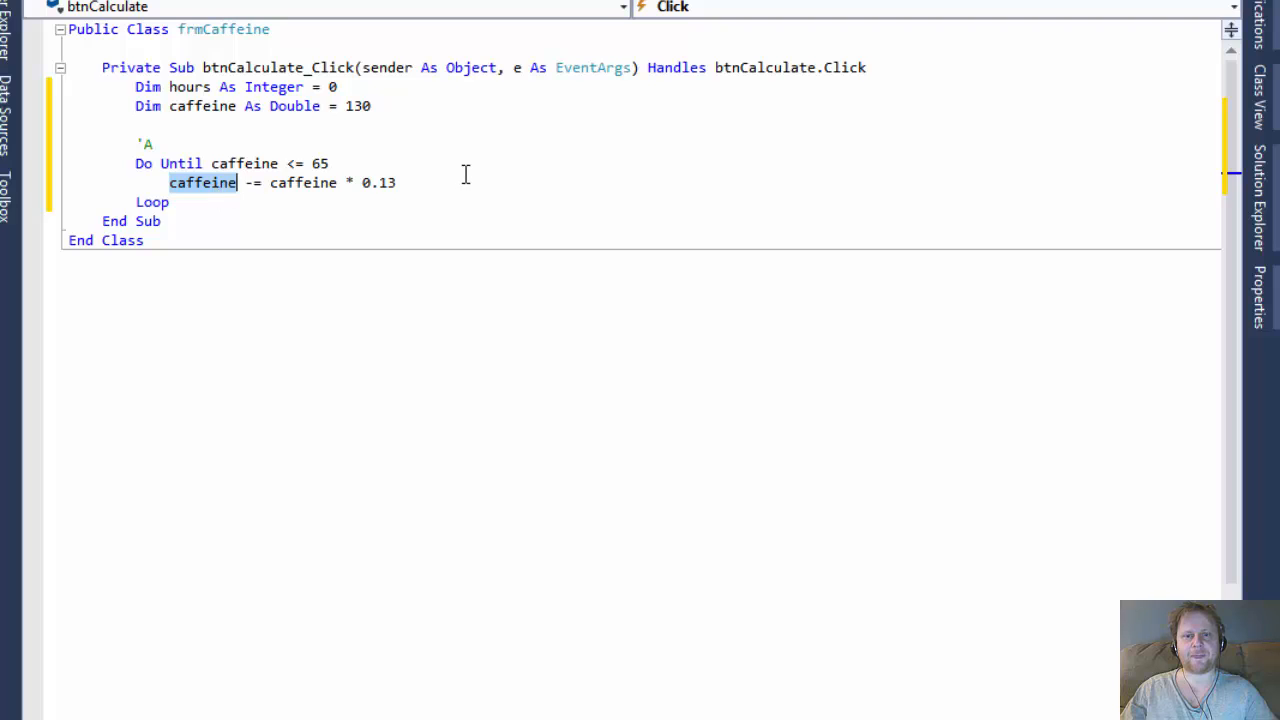
{"action": "left_click", "coordinate": [448, 182]}
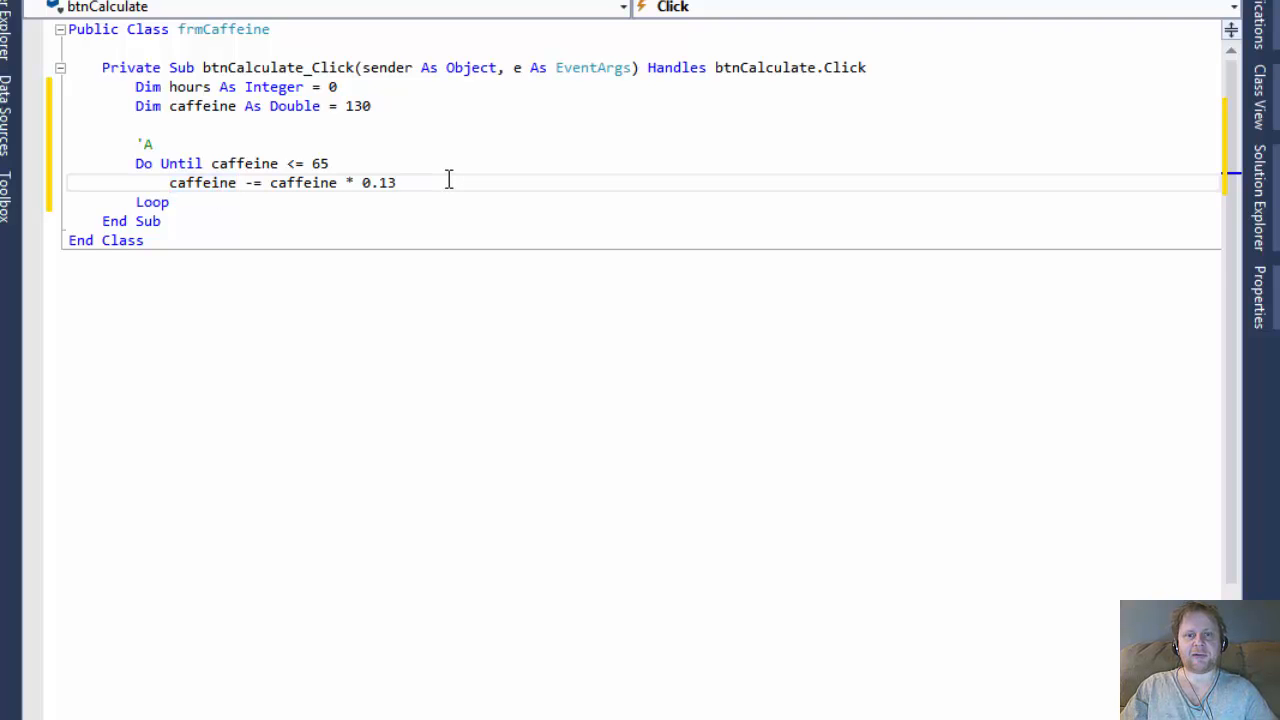
Add hours += 1 inside the loop and start a new line after Loop
{"action": "type", "text": "hours +="}
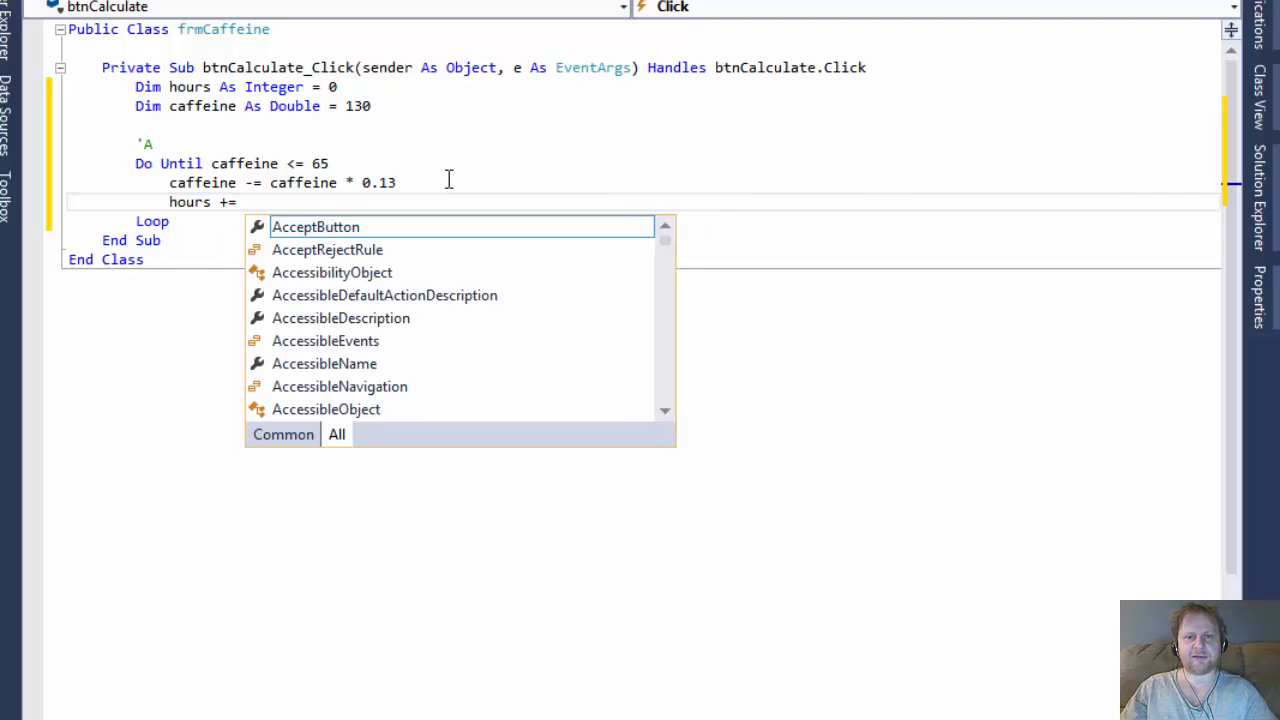
{"action": "type", "text": "1"}
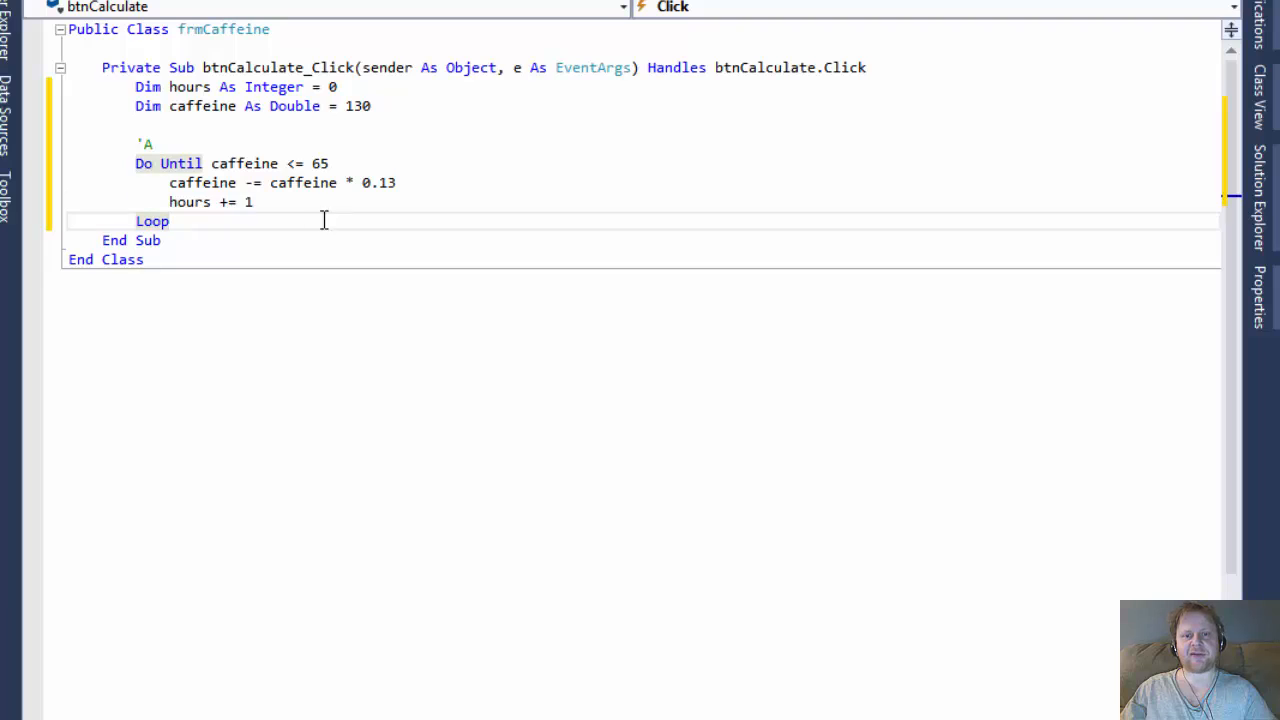
{"action": "left_click", "coordinate": [333, 163]}
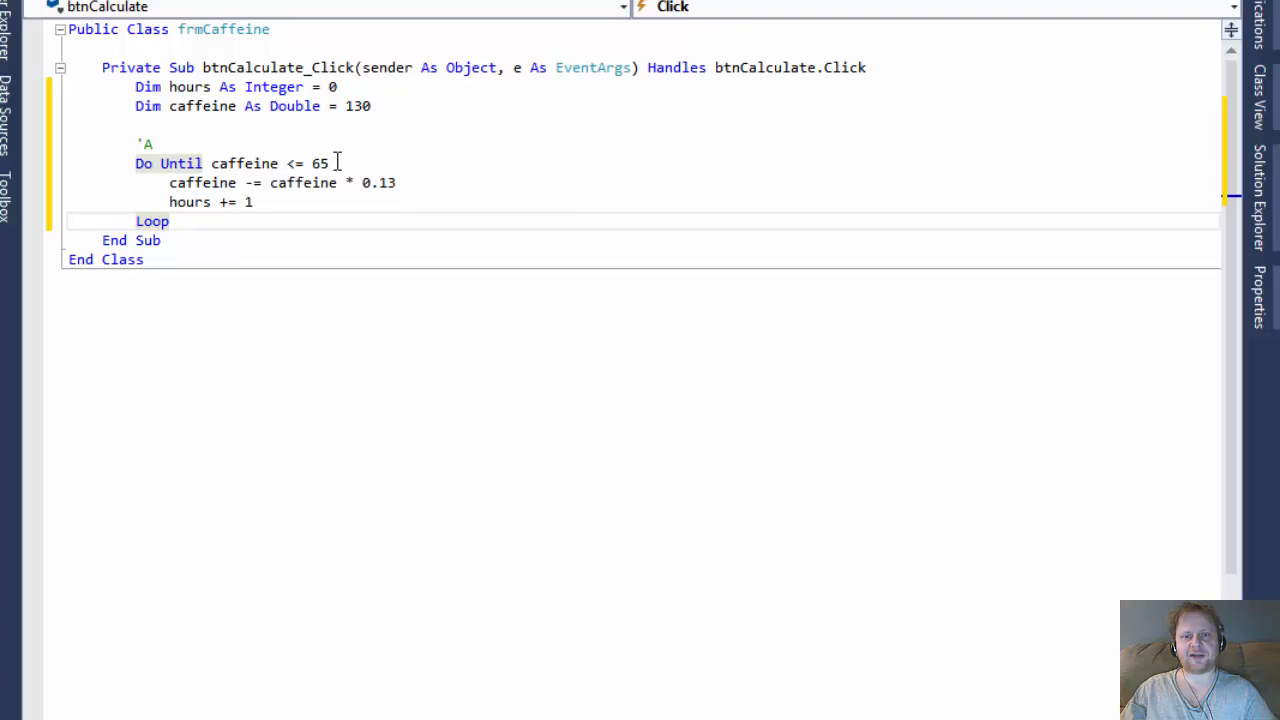
{"action": "double_click", "coordinate": [320, 163]}
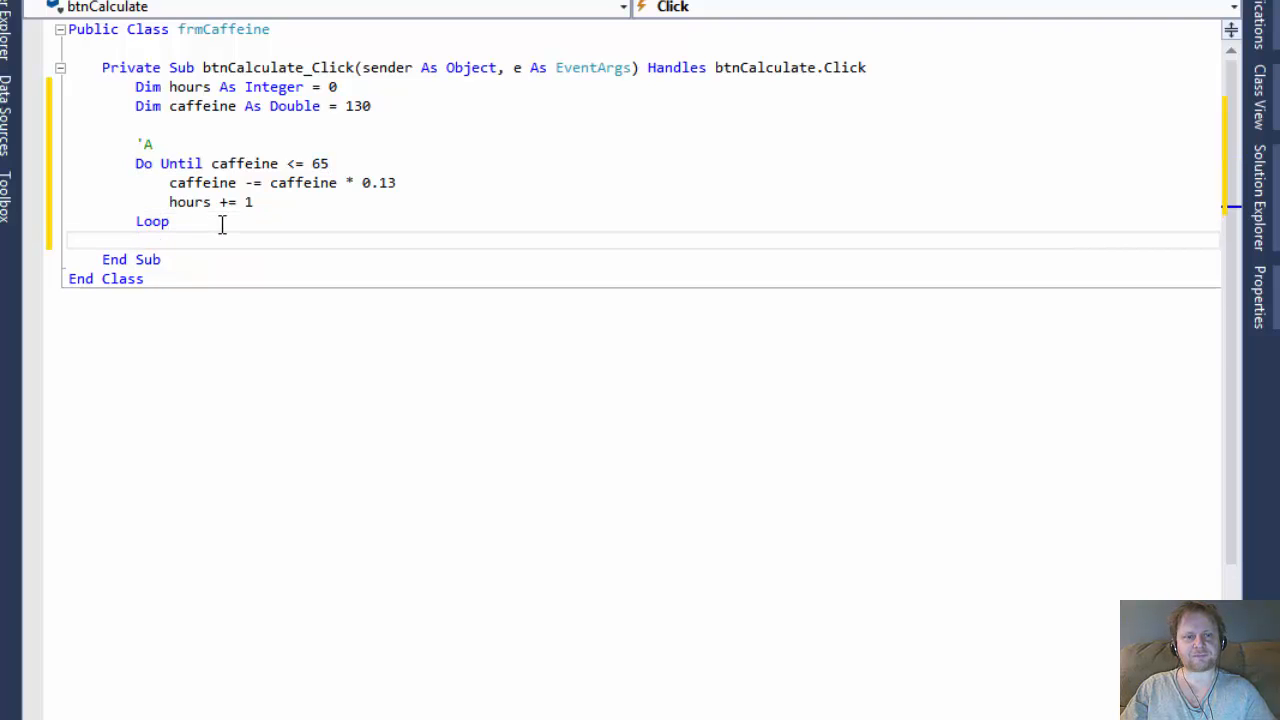
{"action": "type", "text": "txt"}
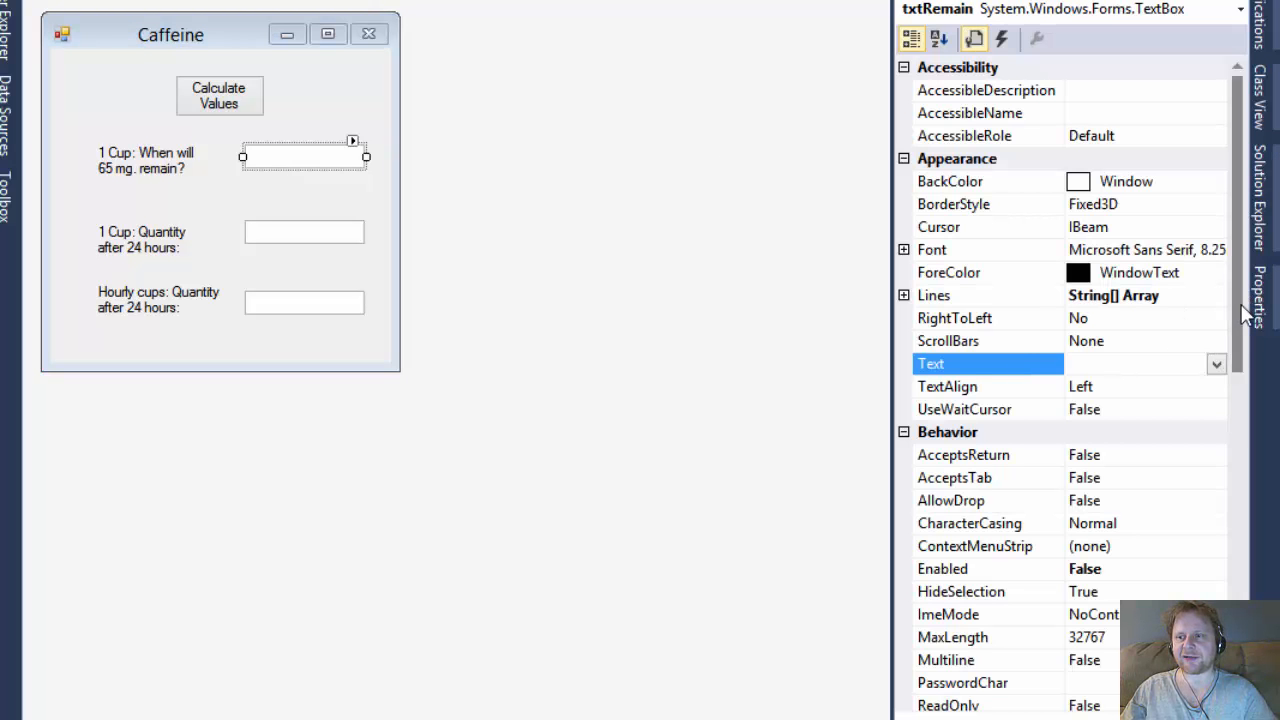
{"action": "scroll", "scroll_direction": "down", "scroll_amount": 3}
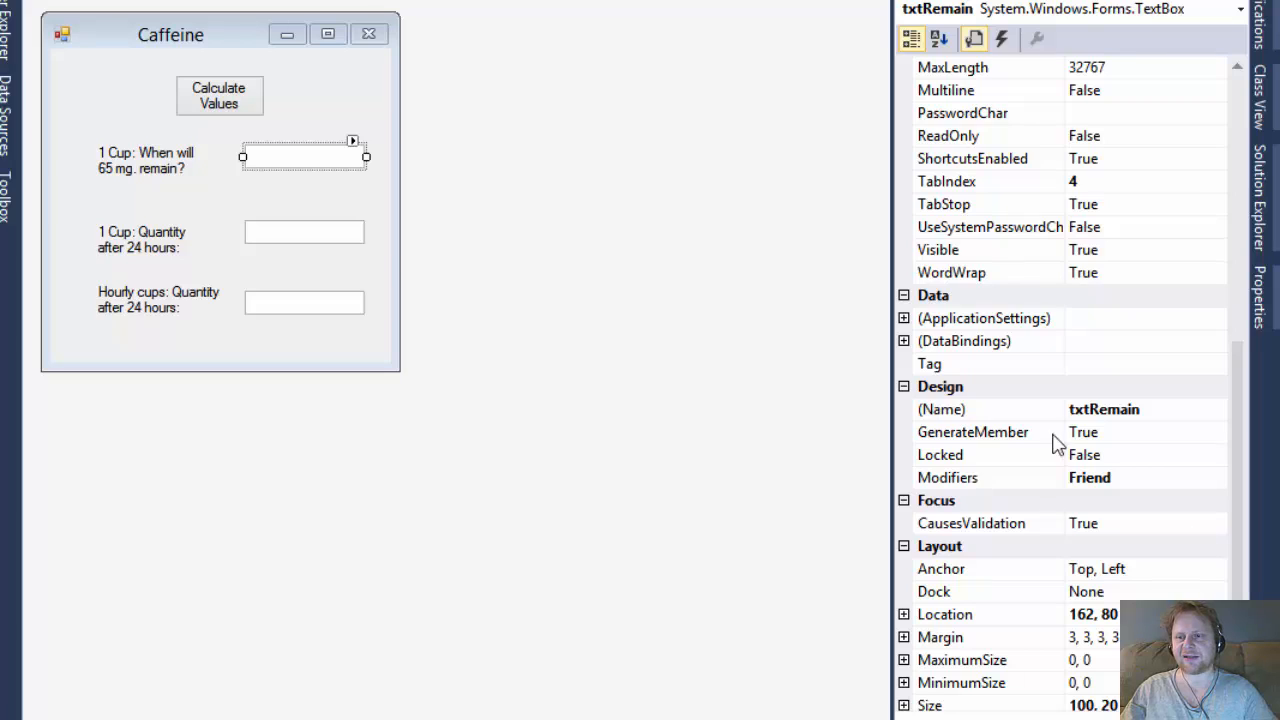
{"action": "mouse_move", "coordinate": [283, 152]}
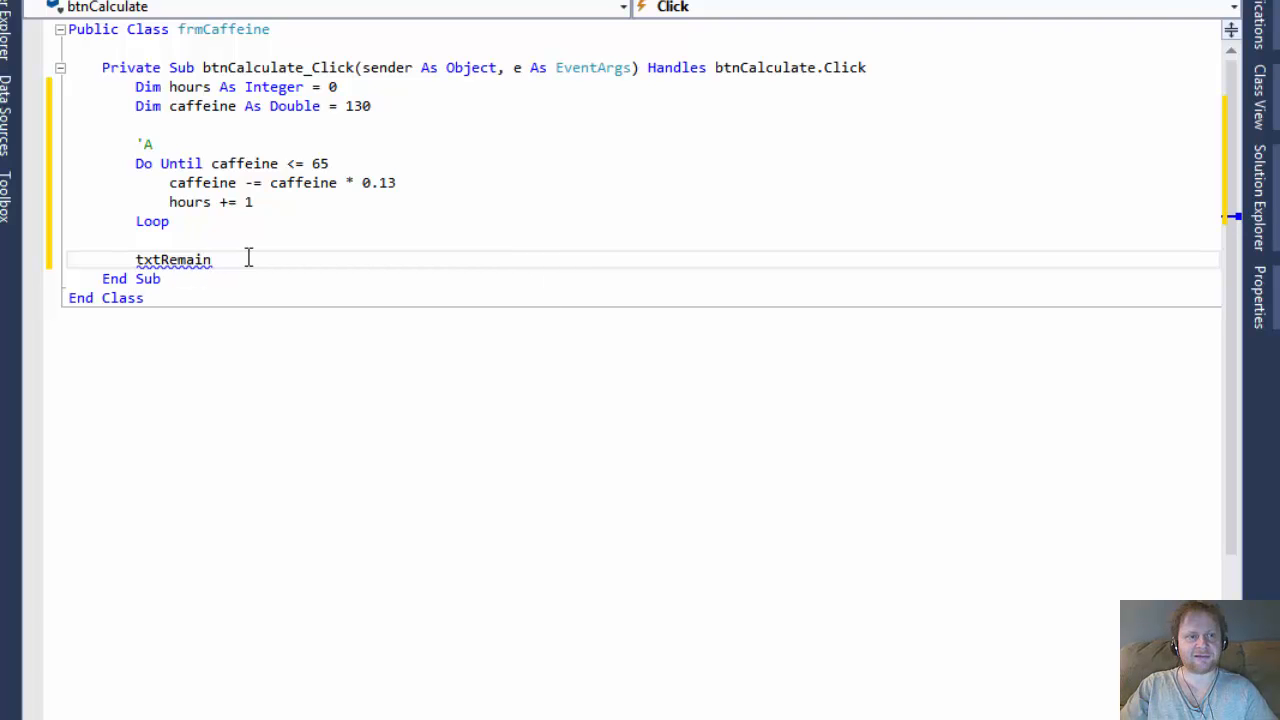
Set txtRemain.Text to hours & " hours" on the line after Loop
{"action": "type", "text": ".text"}
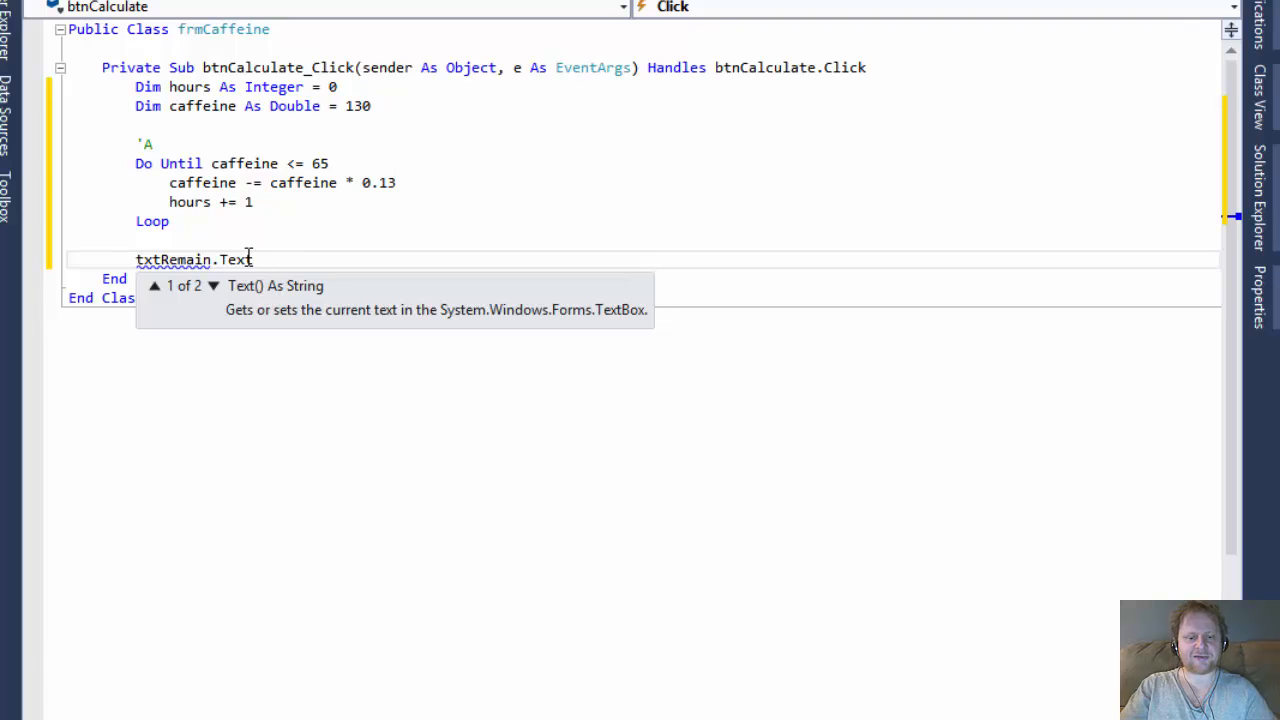
{"action": "type", "text": "hour"}
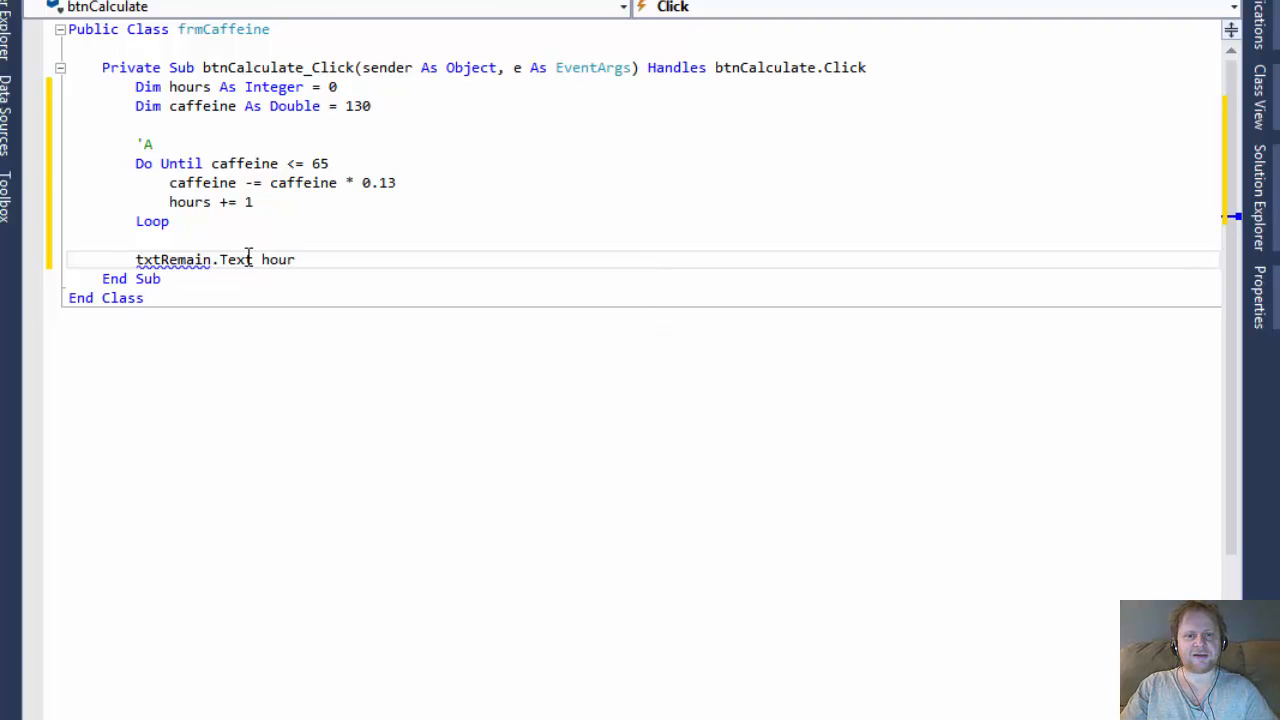
{"action": "double_click", "coordinate": [275, 259]}
{"action": "type", "text": "="}
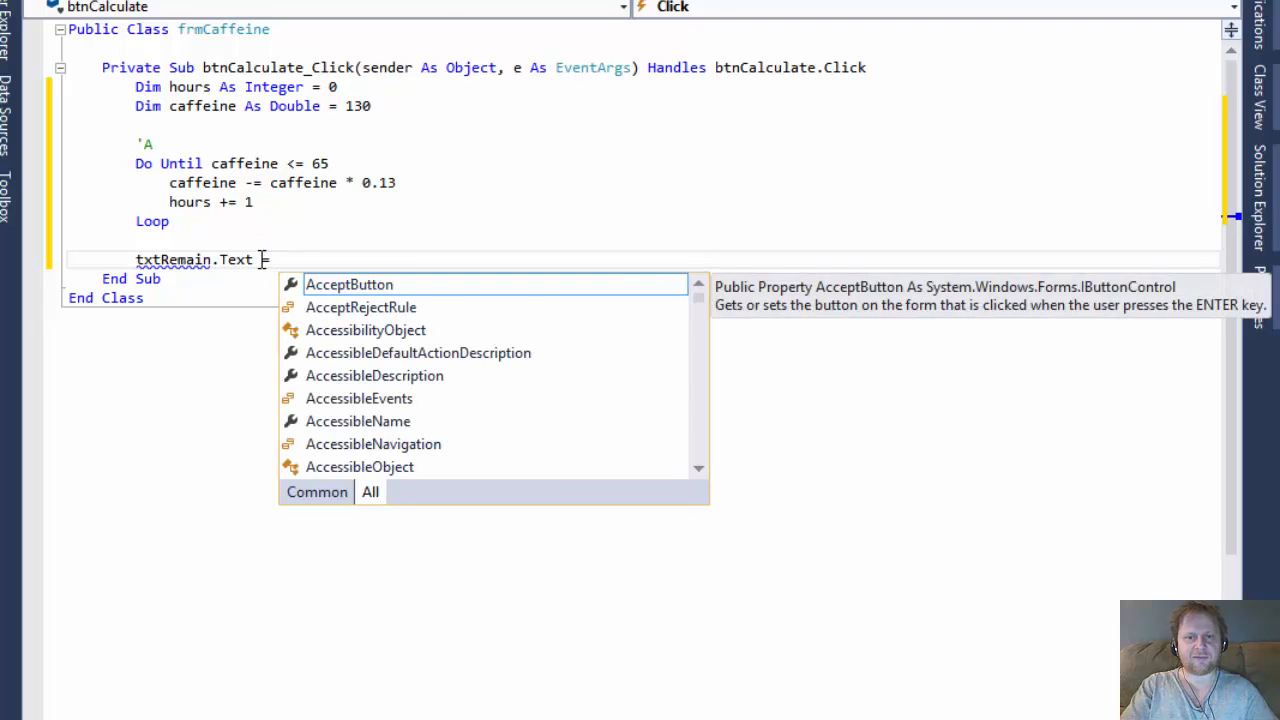
{"action": "type", "text": "hours &"}
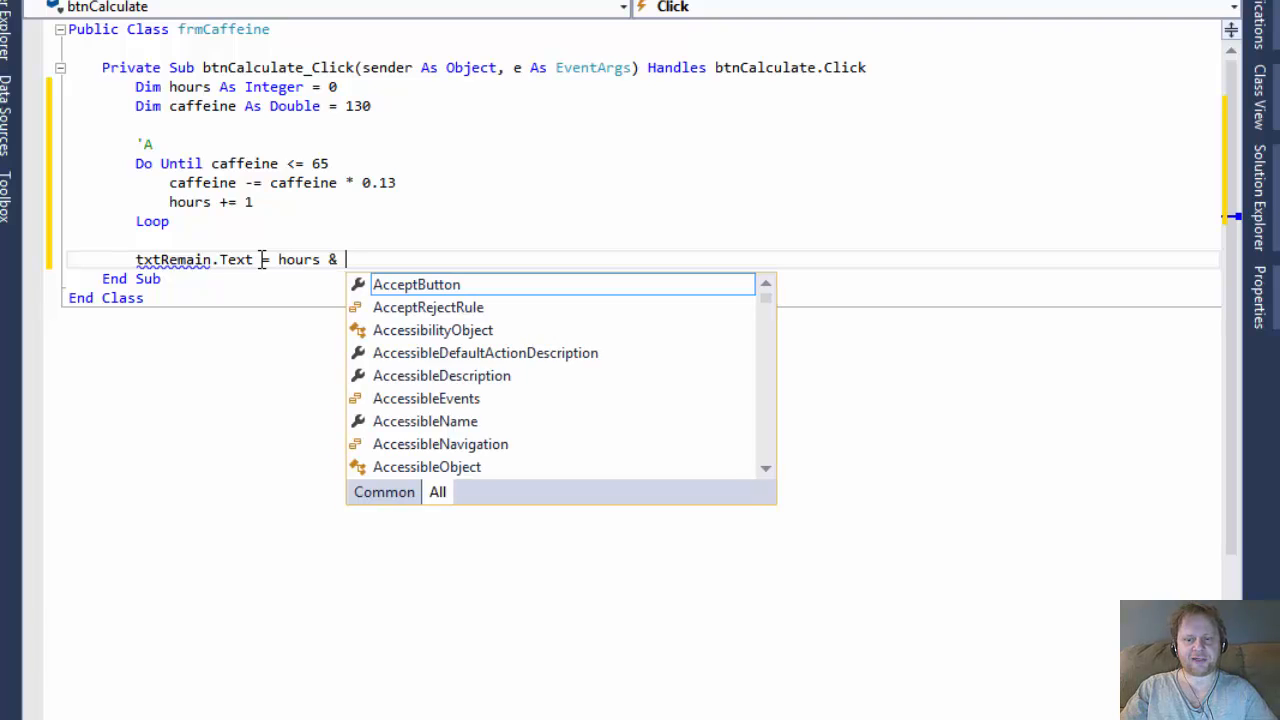
{"action": "type", "text": "\" h"}
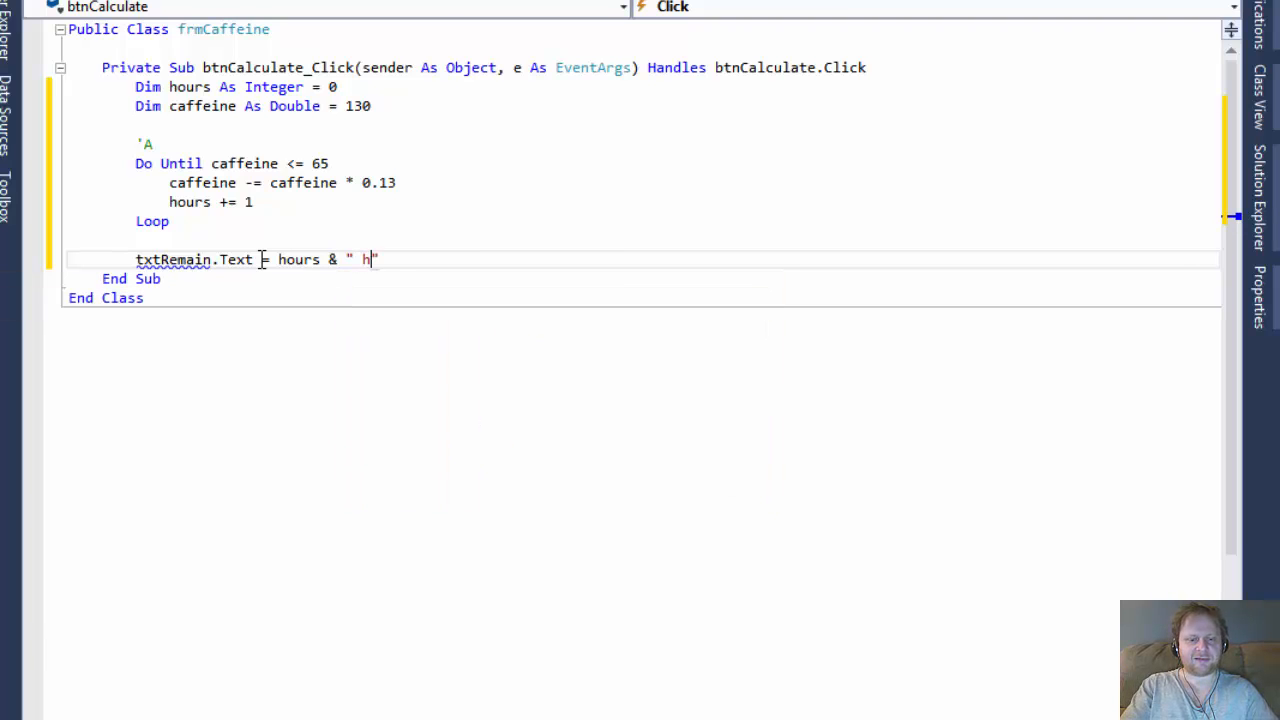
{"action": "type", "text": "ours"}
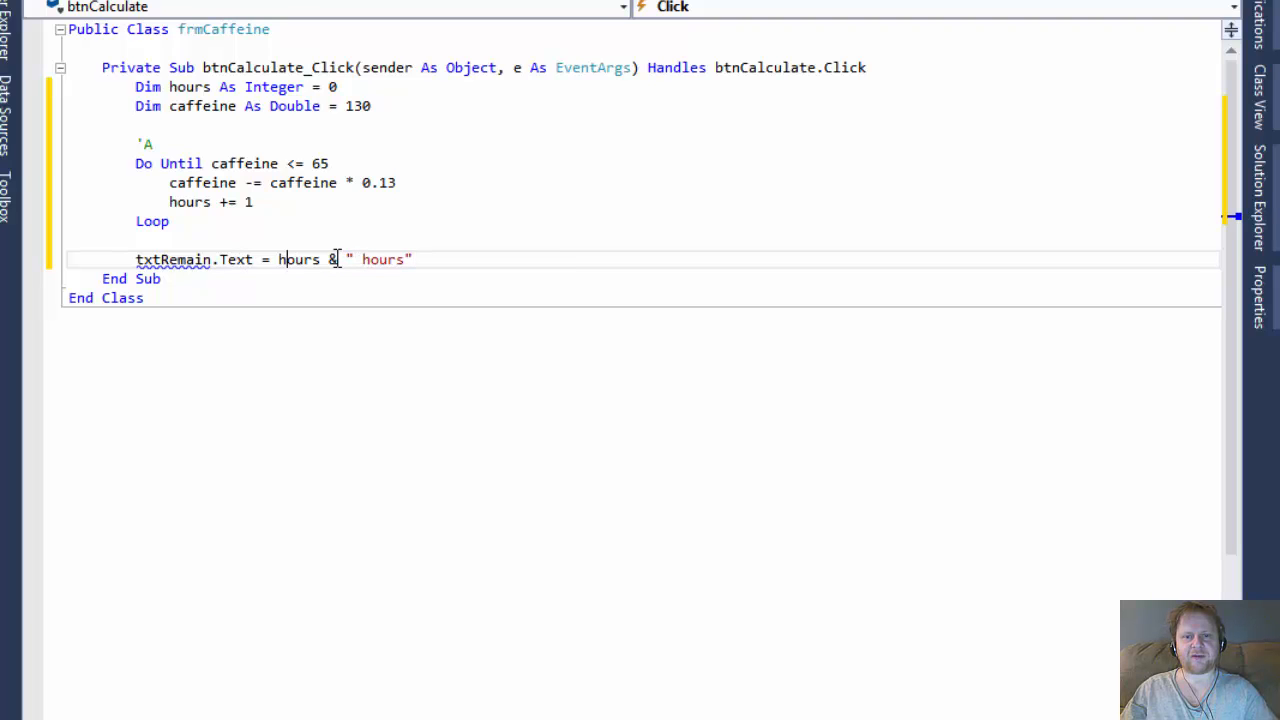
{"action": "double_click", "coordinate": [298, 259]}
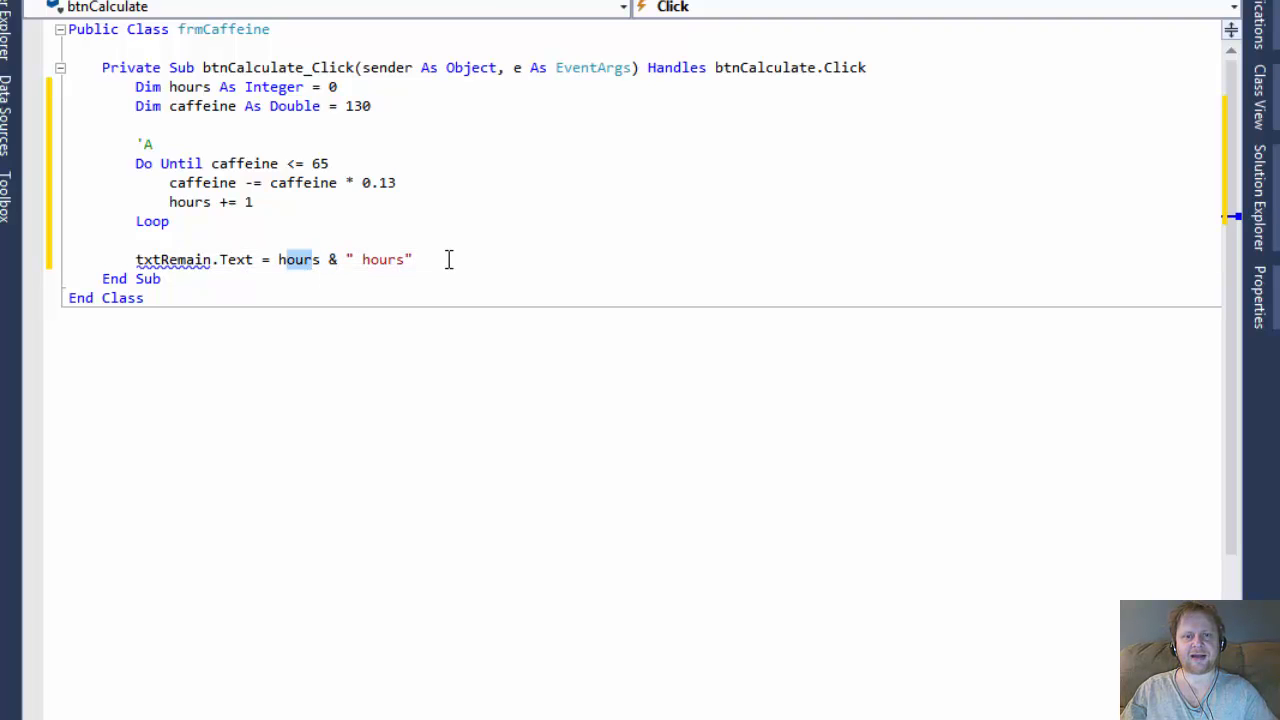
{"action": "mouse_move", "coordinate": [180, 259]}
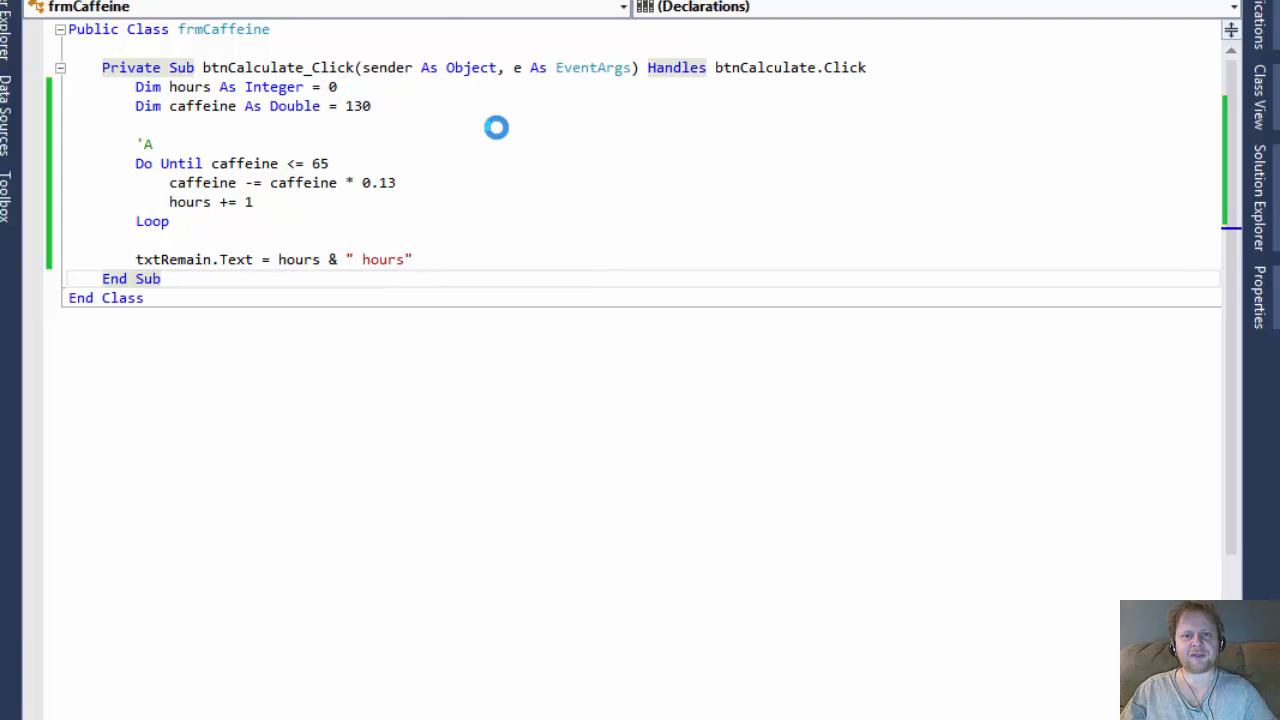
{"action": "key", "text": "F5"}
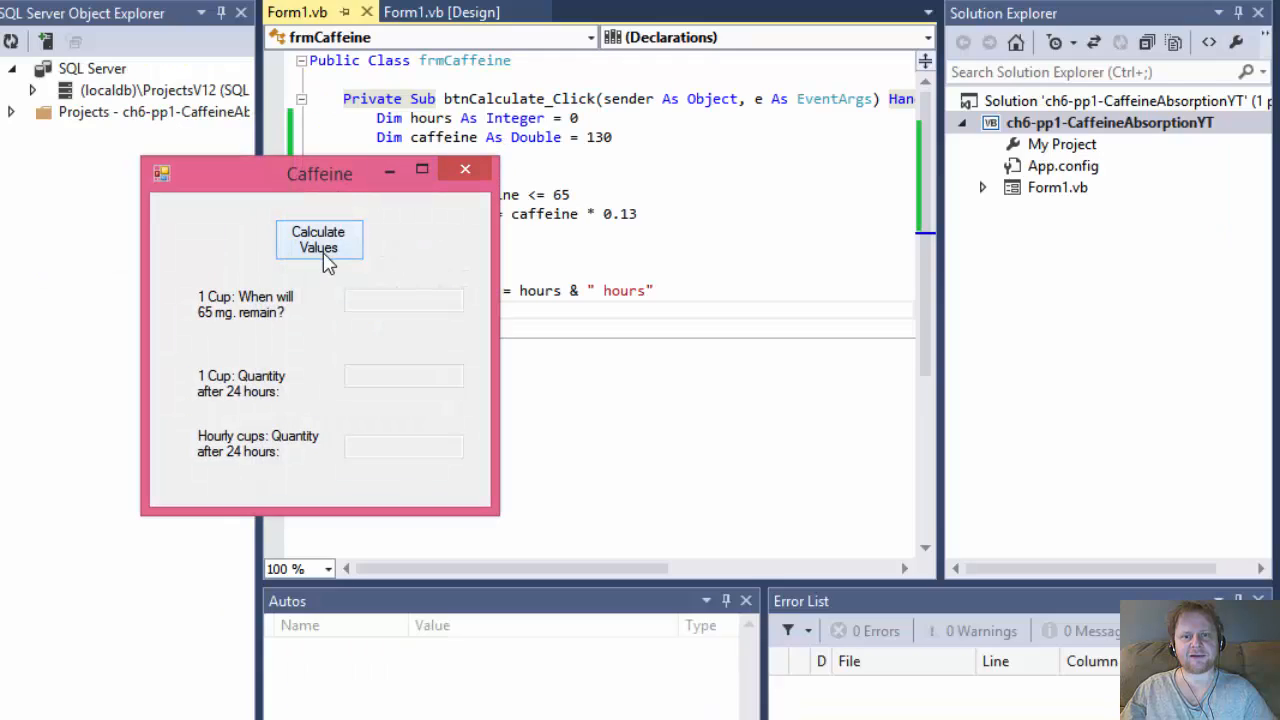
{"action": "left_click", "coordinate": [319, 240]}
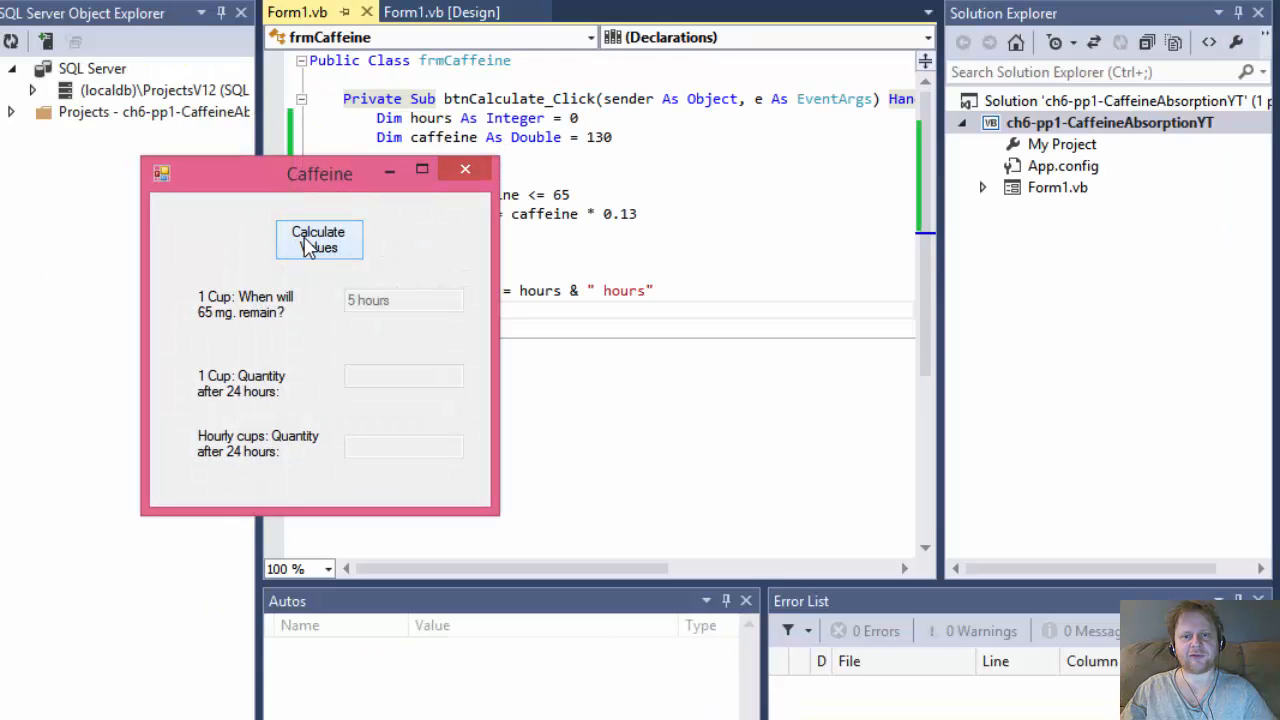
{"action": "mouse_move", "coordinate": [263, 320]}
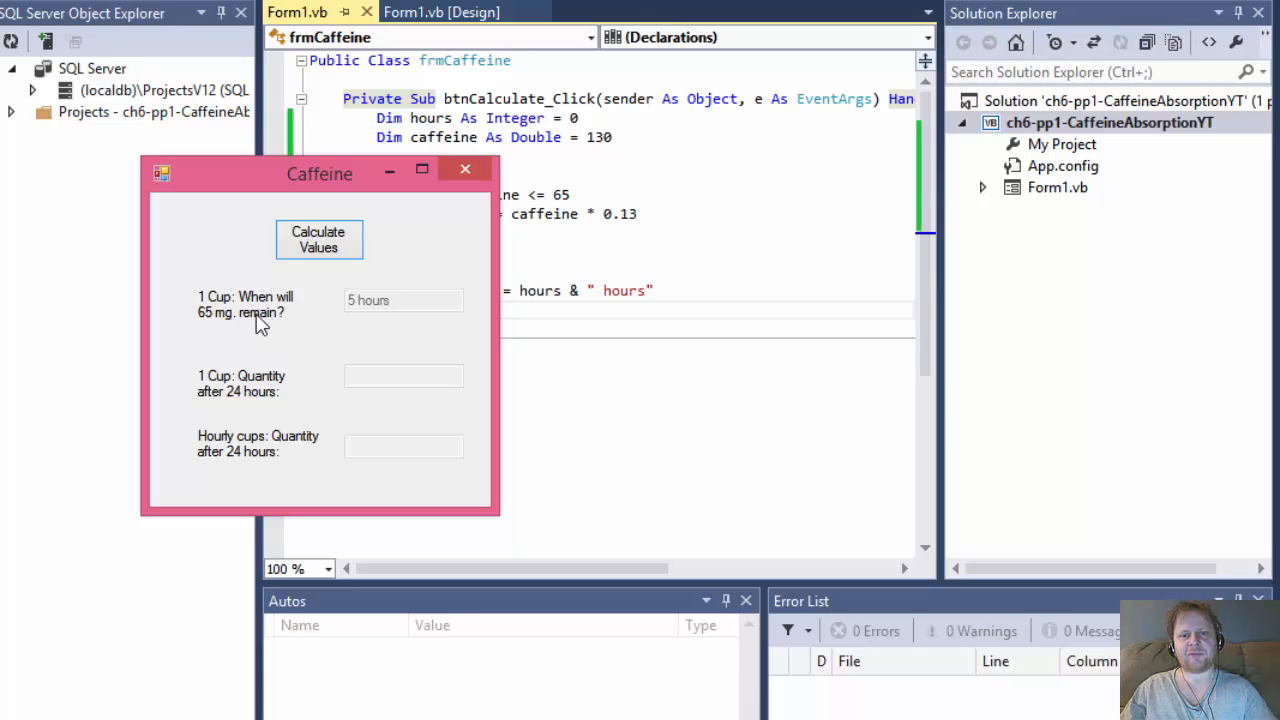
{"action": "mouse_move", "coordinate": [400, 313]}
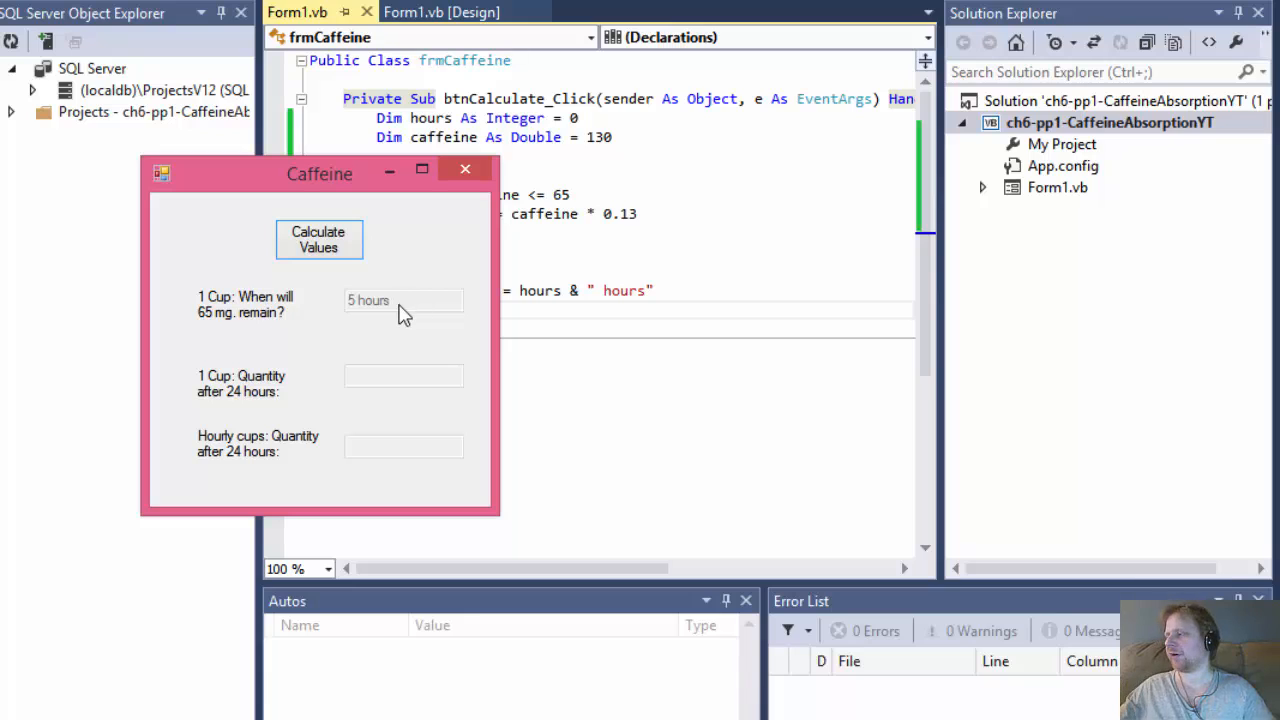
{"action": "mouse_move", "coordinate": [464, 170]}
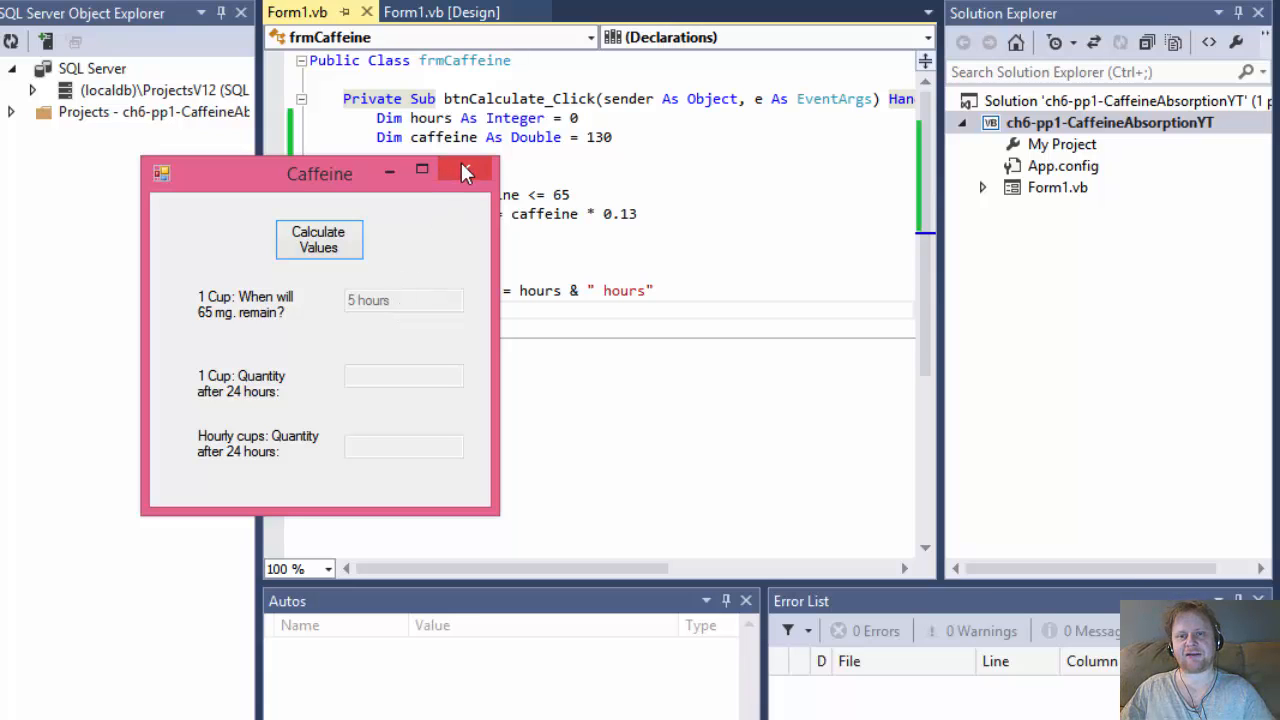
{"action": "mouse_move", "coordinate": [465, 170]}
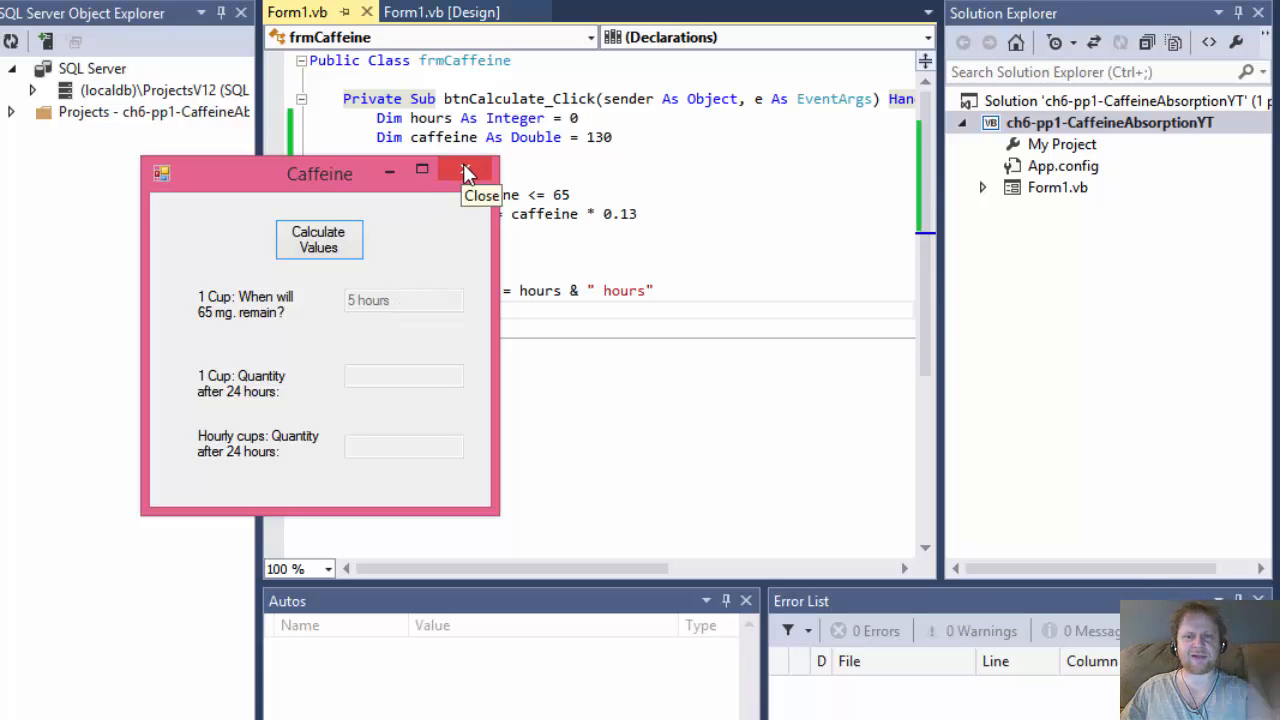
{"action": "left_click", "coordinate": [465, 169]}
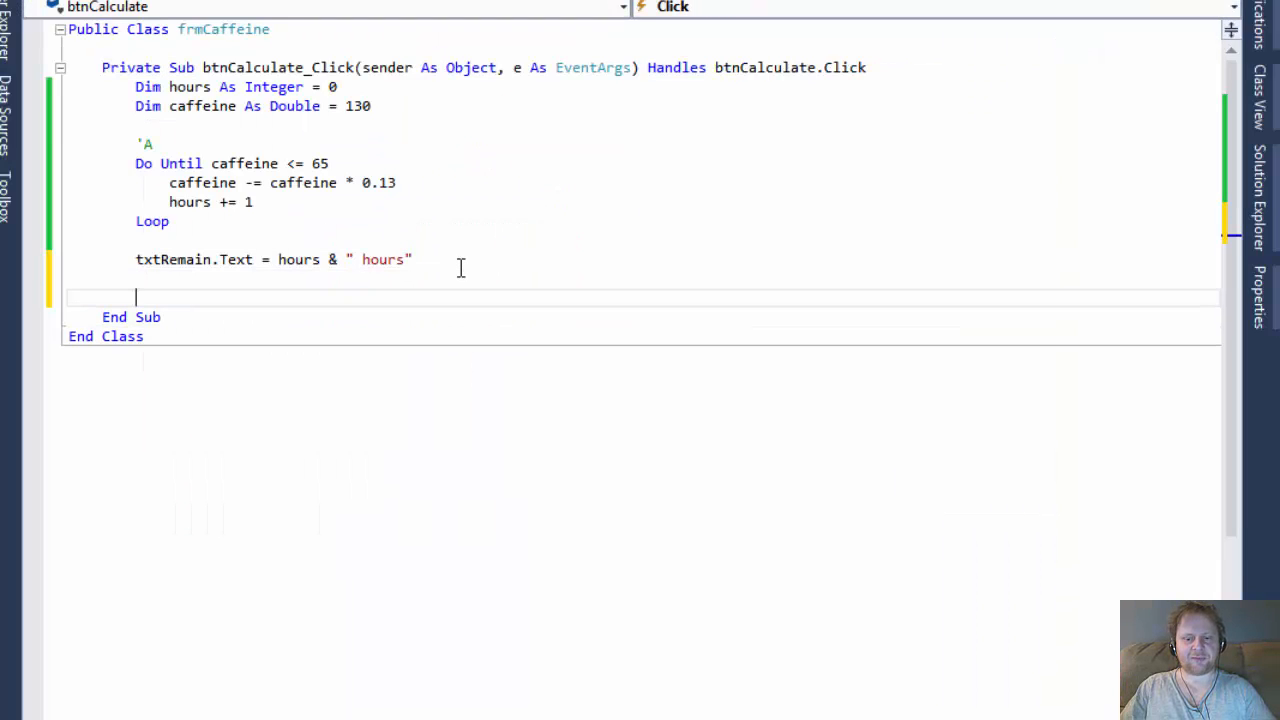
Type the comment 'B on a new line after the txtRemain line
{"action": "type", "text": "'B"}
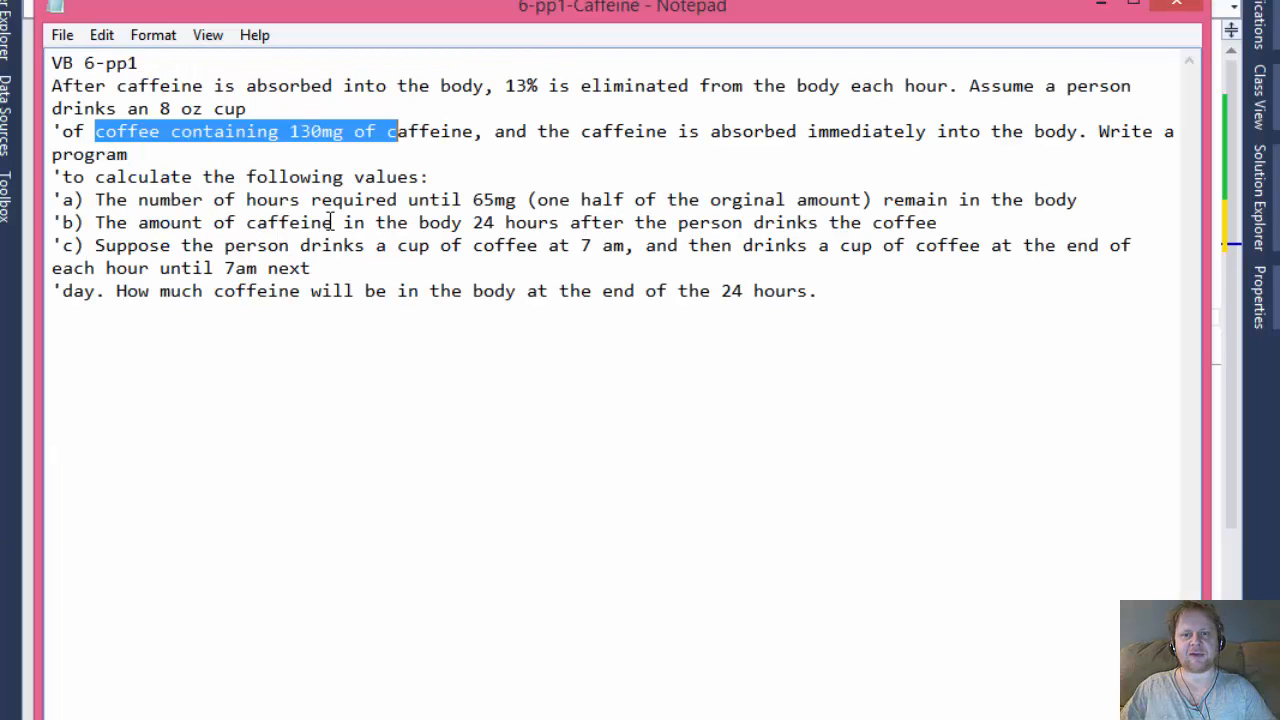
{"action": "mouse_move", "coordinate": [697, 245]}
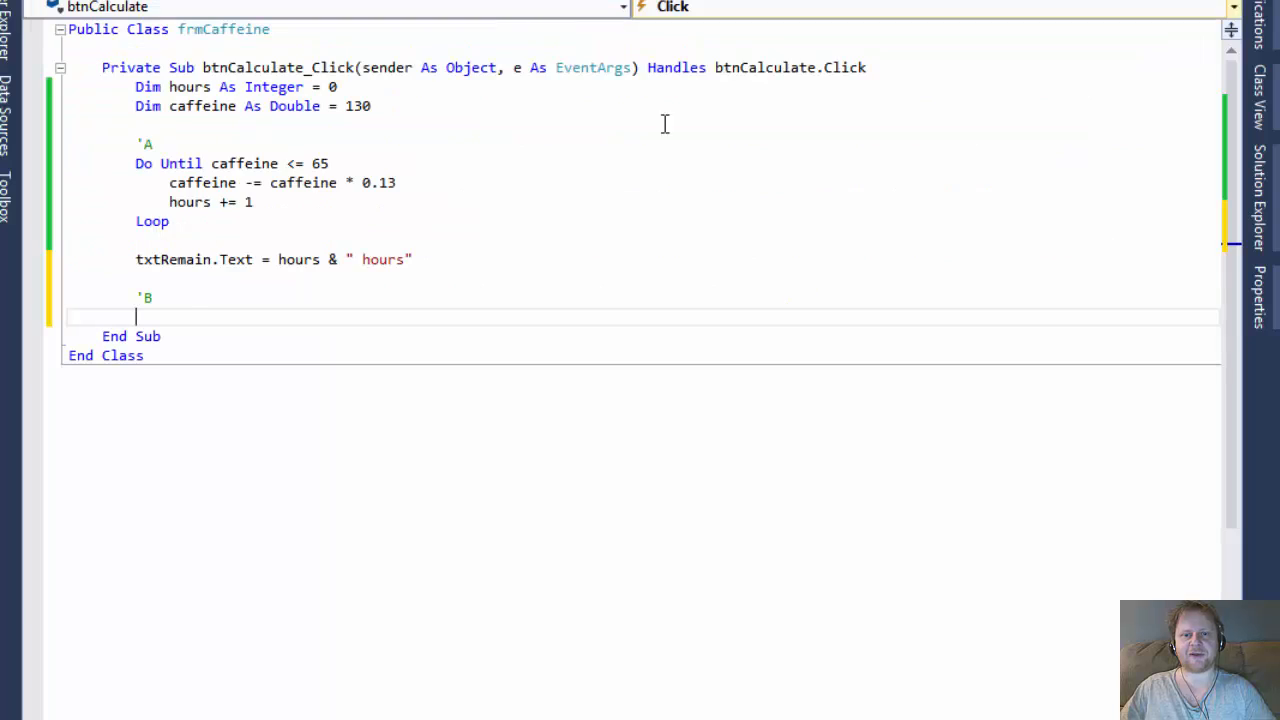
Reset caffeine to 130 and start a For i As Integer = 1 To 24 loop
{"action": "type", "text": "caffeine"}
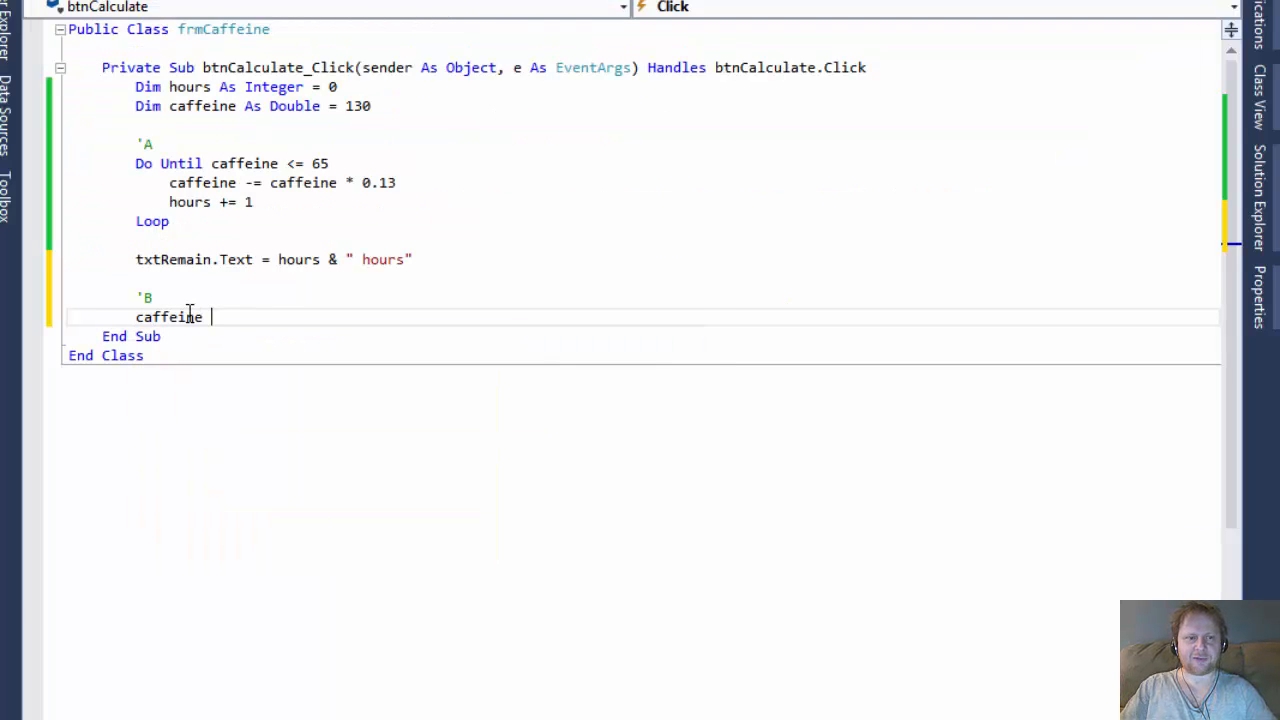
{"action": "type", "text": "= 130"}
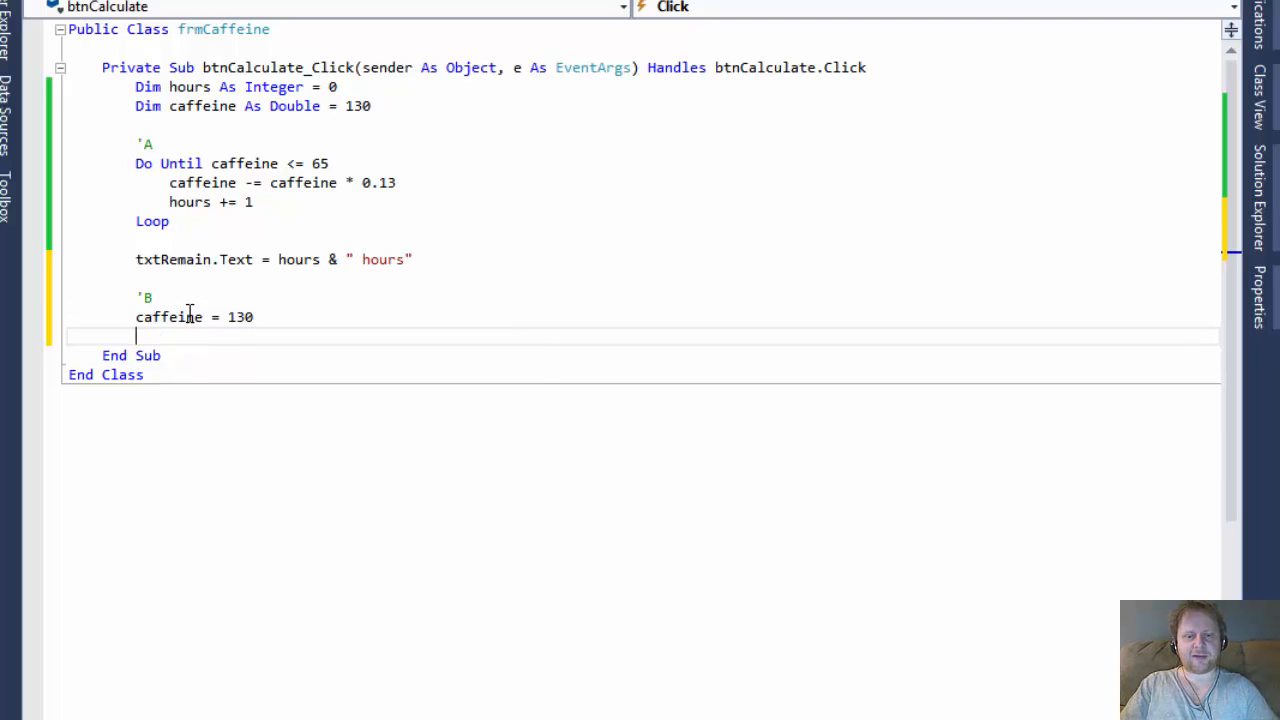
{"action": "type", "text": "For"}
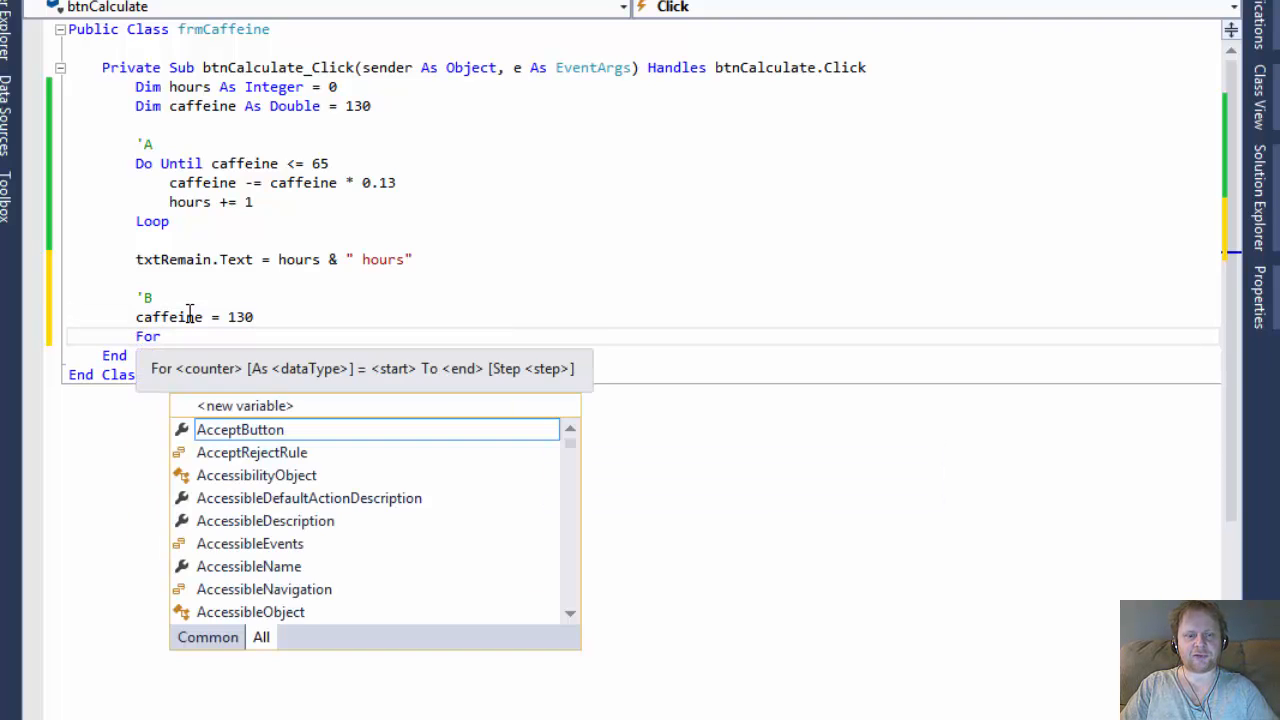
{"action": "type", "text": "i as"}
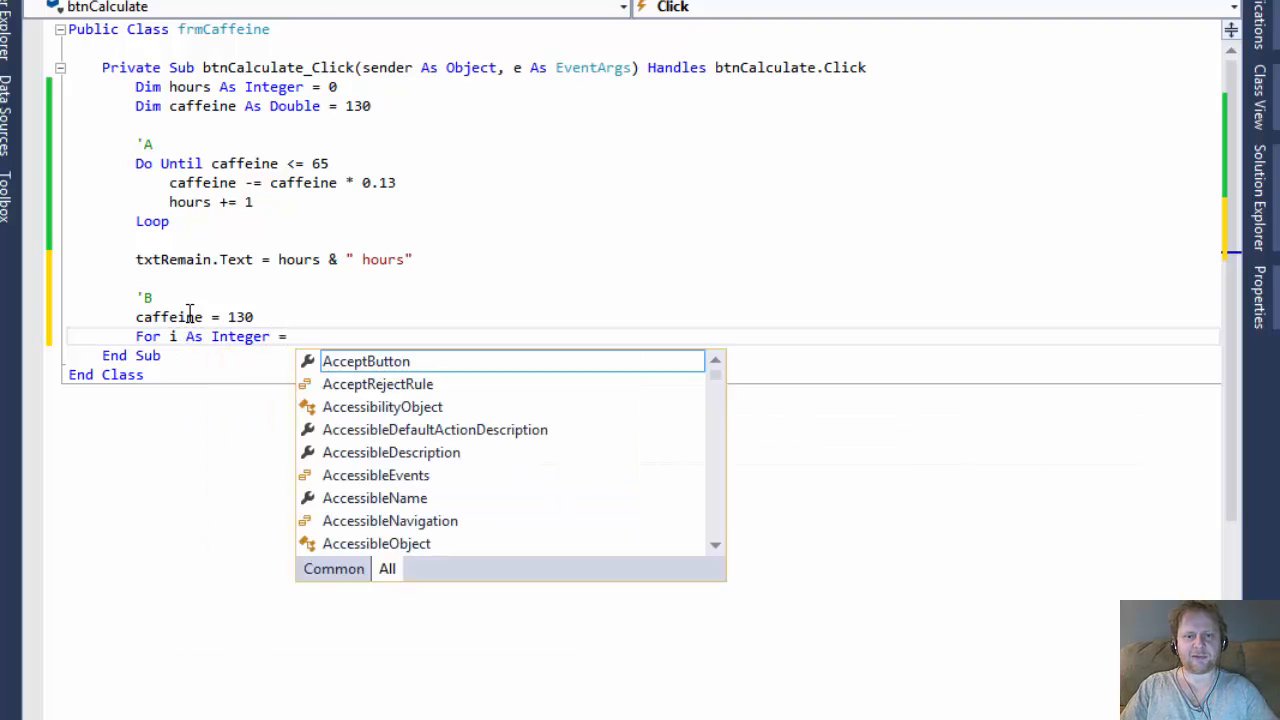
{"action": "type", "text": "1 to"}
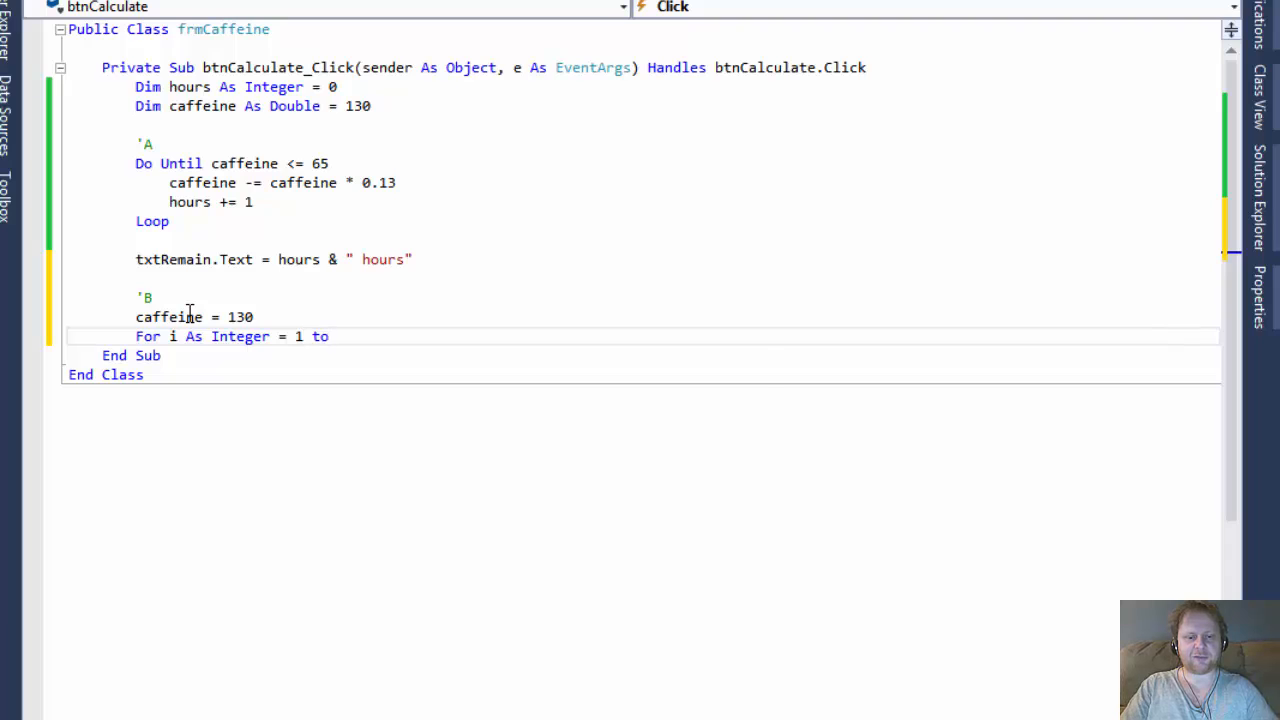
{"action": "type", "text": "24"}
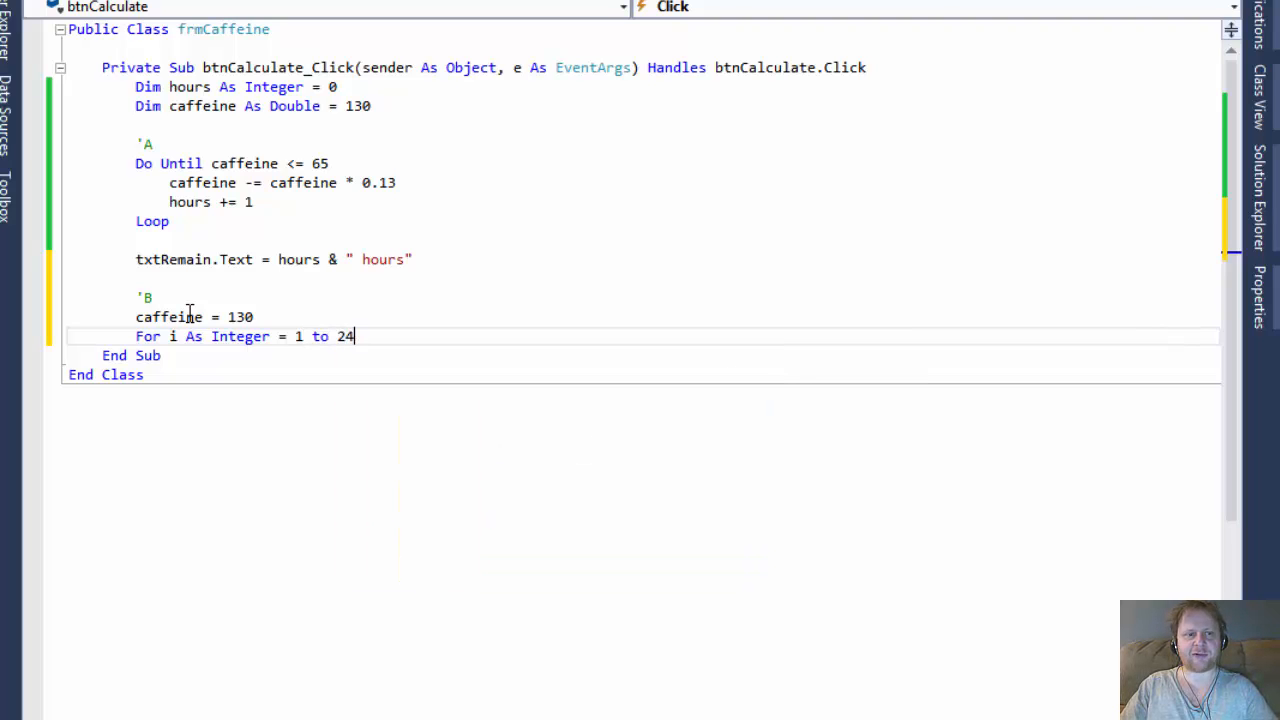
{"action": "key", "text": "enter"}
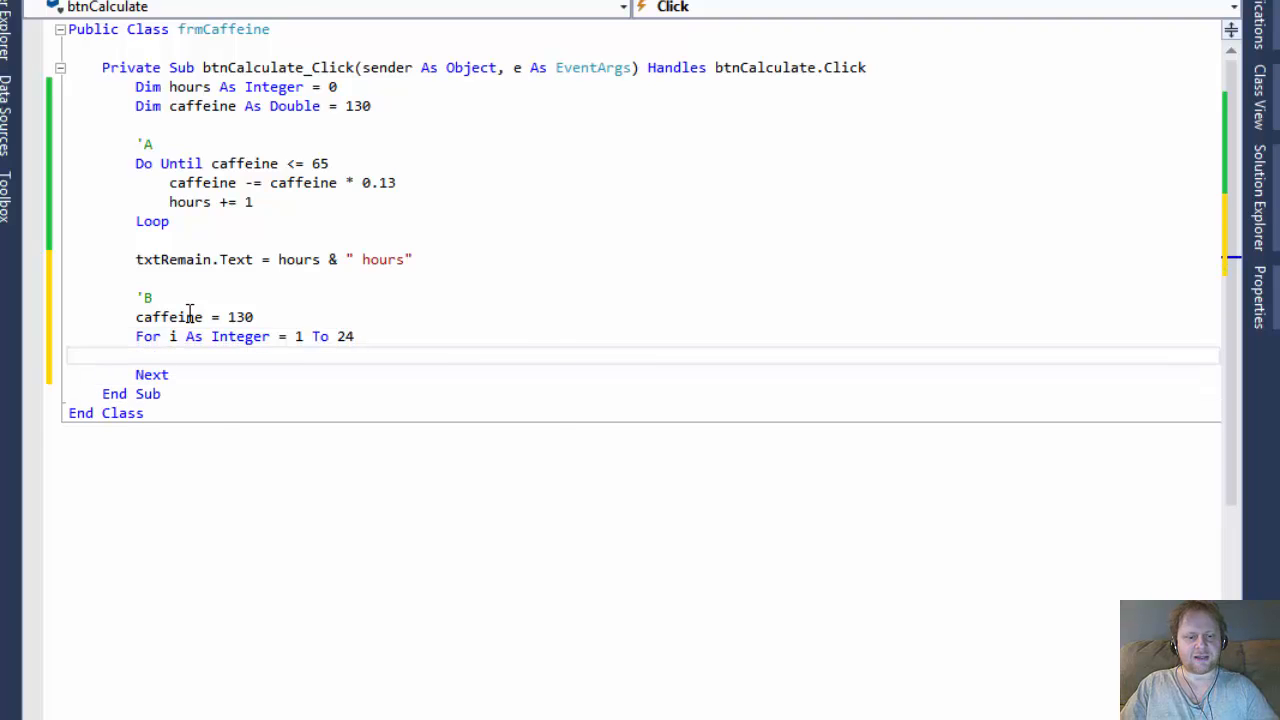
Reduce caffeine by caffeine * 0.13 inside the For loop, then move below Next
{"action": "type", "text": "caffeine"}
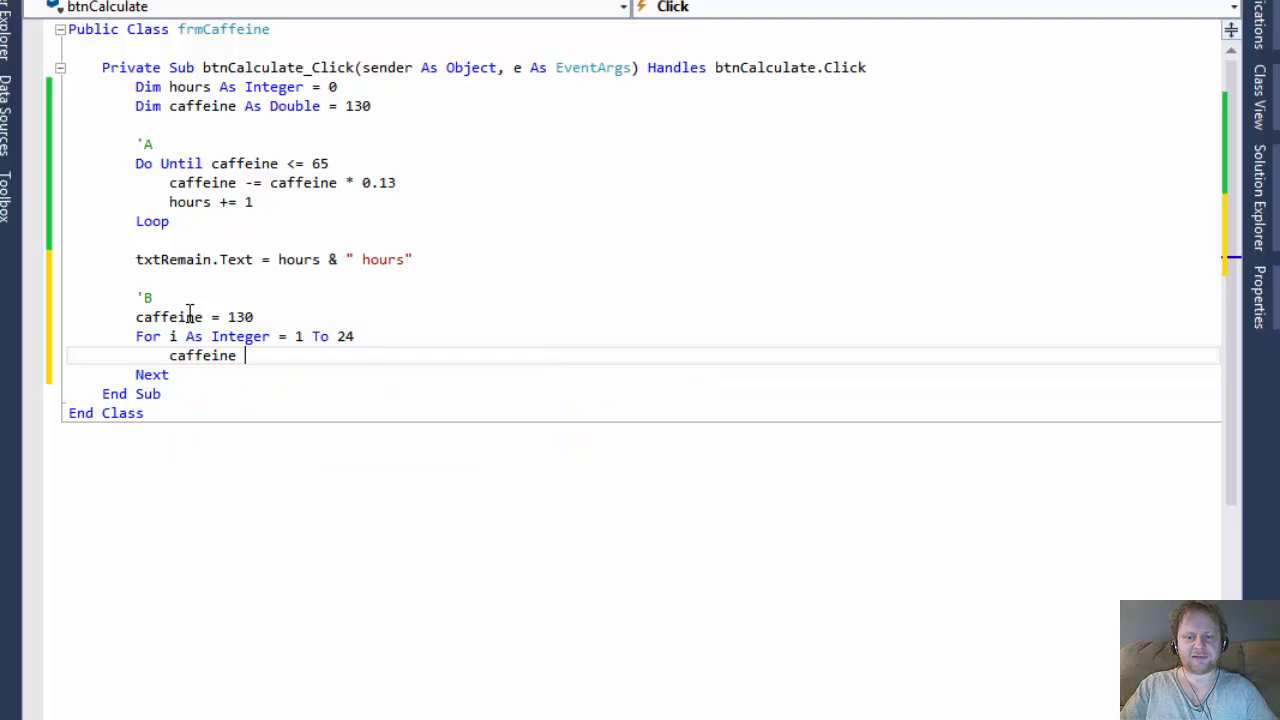
{"action": "type", "text": "-= caffeine"}
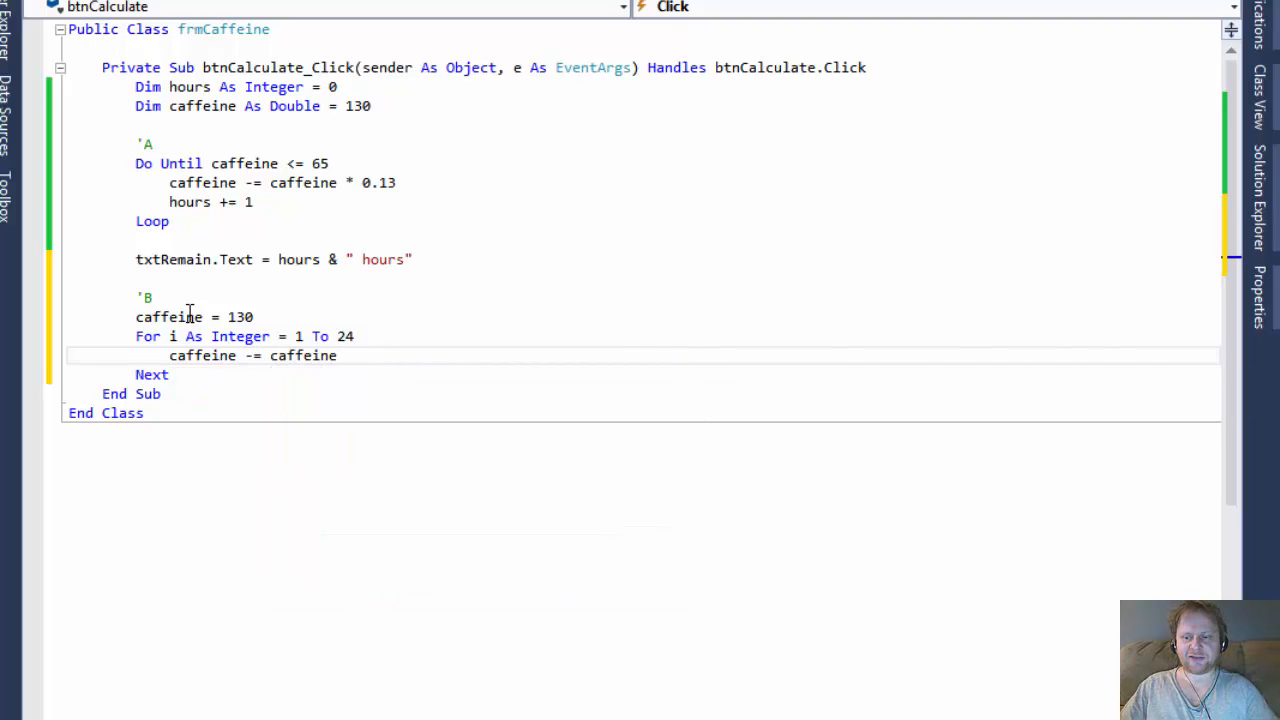
{"action": "type", "text": "*0.13"}
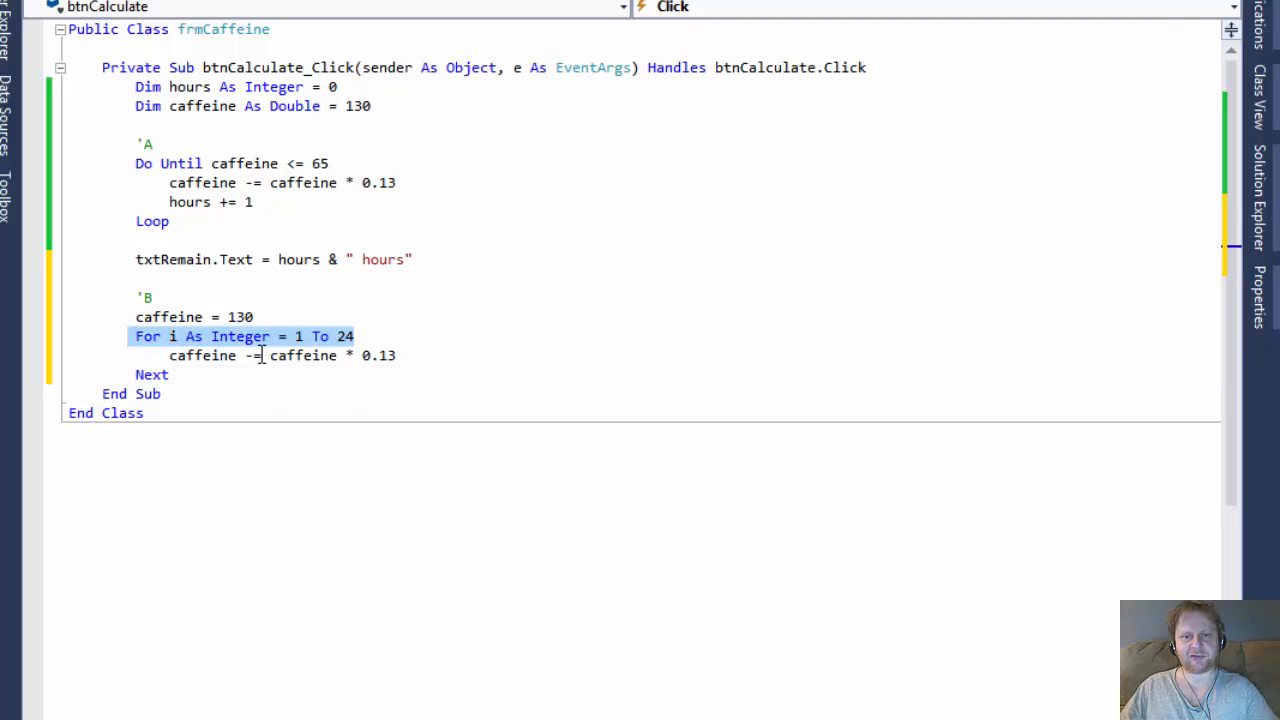
{"action": "mouse_move", "coordinate": [300, 355]}
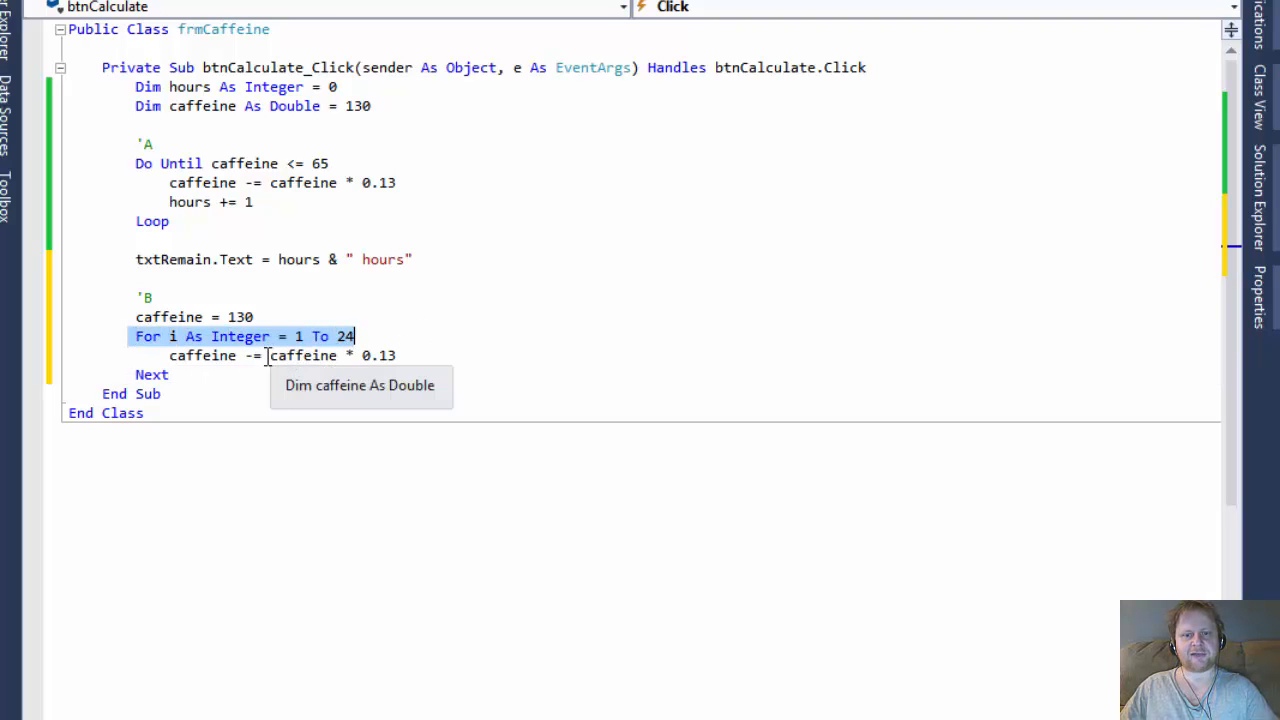
{"action": "left_click", "coordinate": [240, 355]}
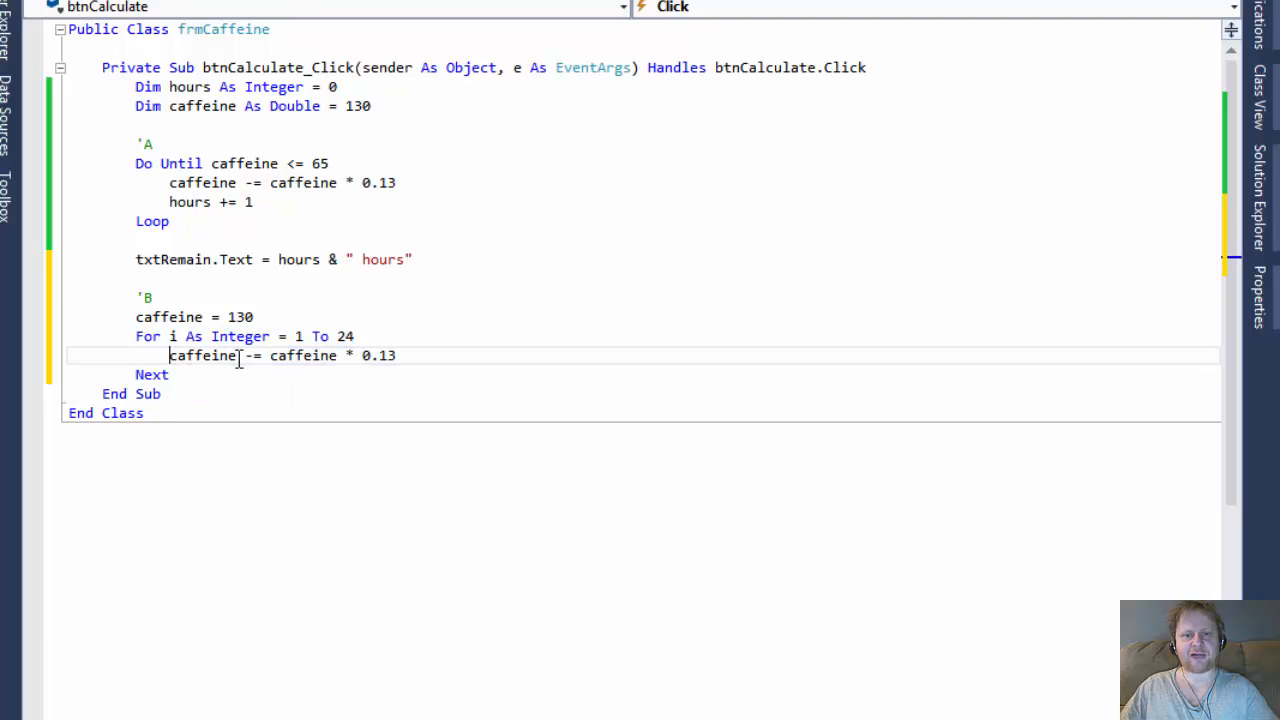
{"action": "left_click", "coordinate": [188, 374]}
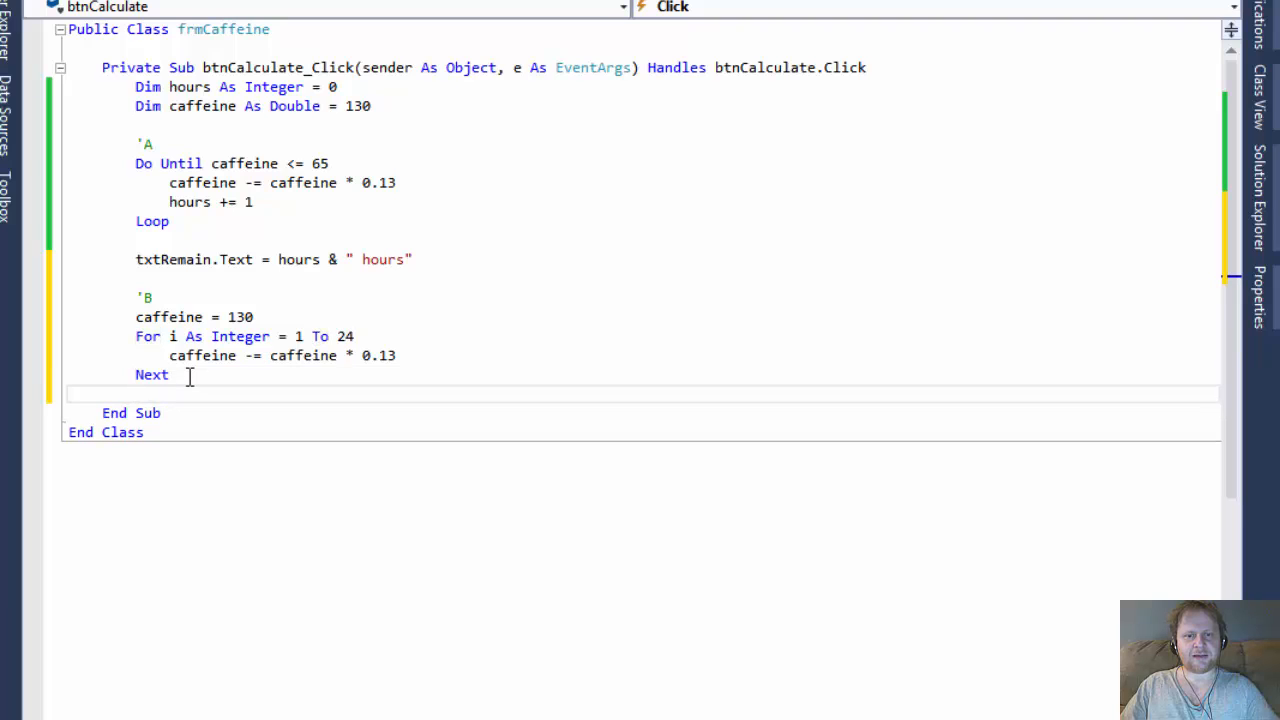
Show FormatNumber(caffeine, 2) & " mg" in txtOneCupQuantity after the For loop
{"action": "type", "text": "txtOneCupQuantity."}
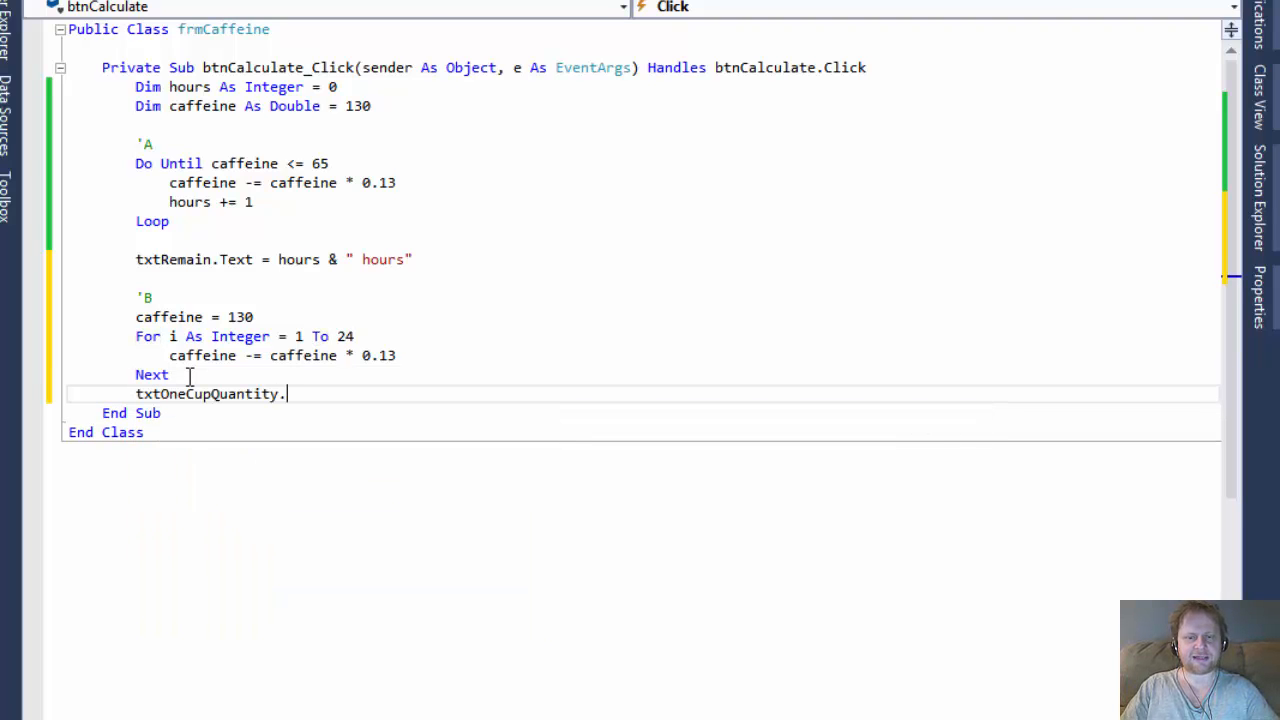
{"action": "type", "text": "text"}
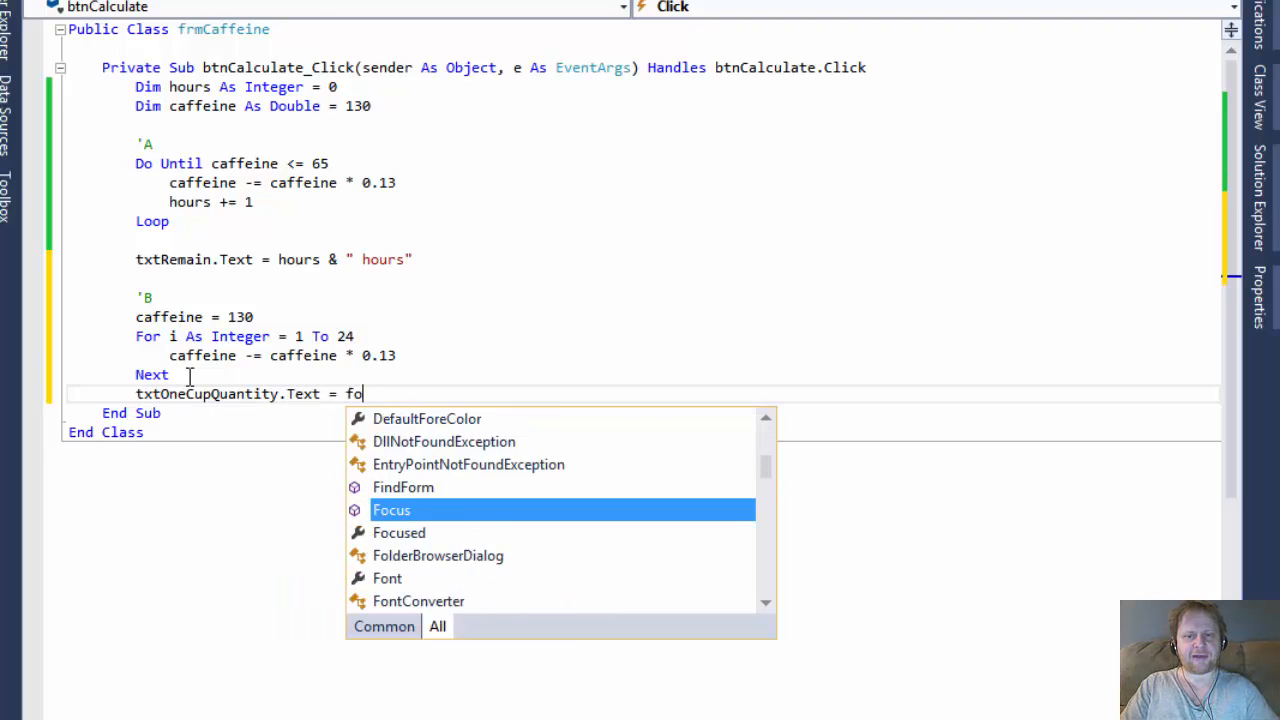
{"action": "type", "text": "rmatNumber"}
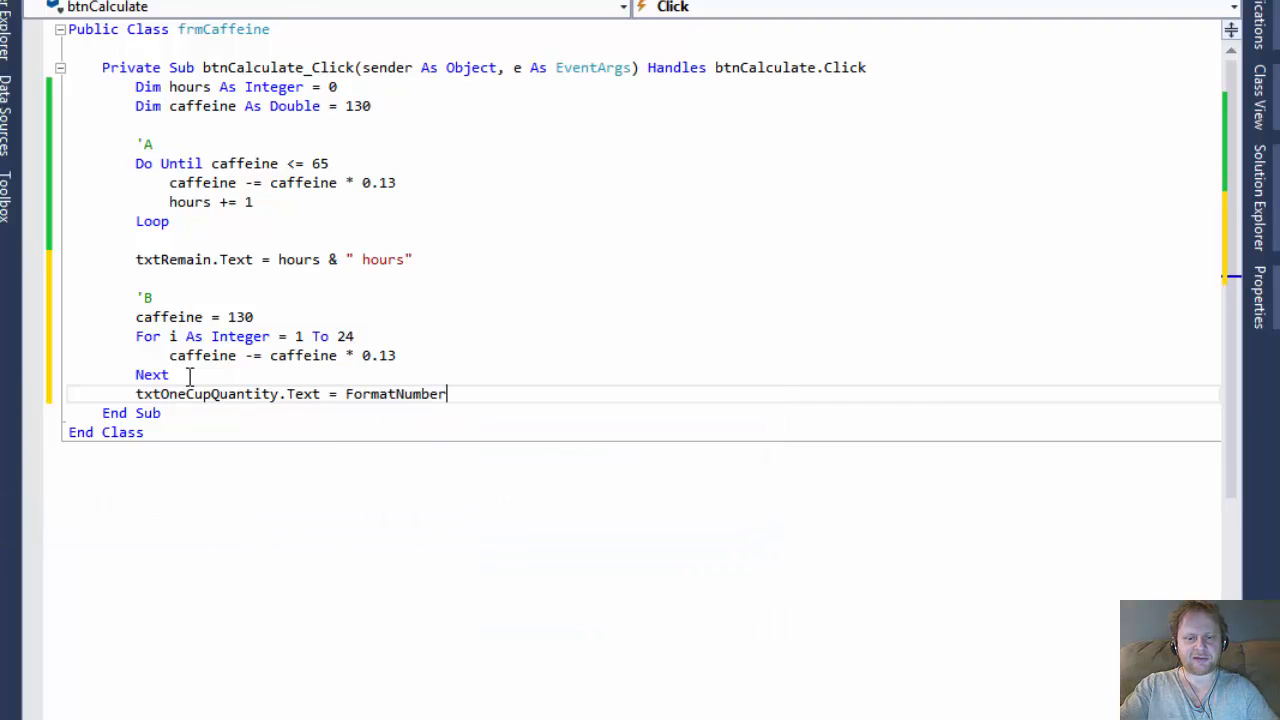
{"action": "type", "text": "(caffeine"}
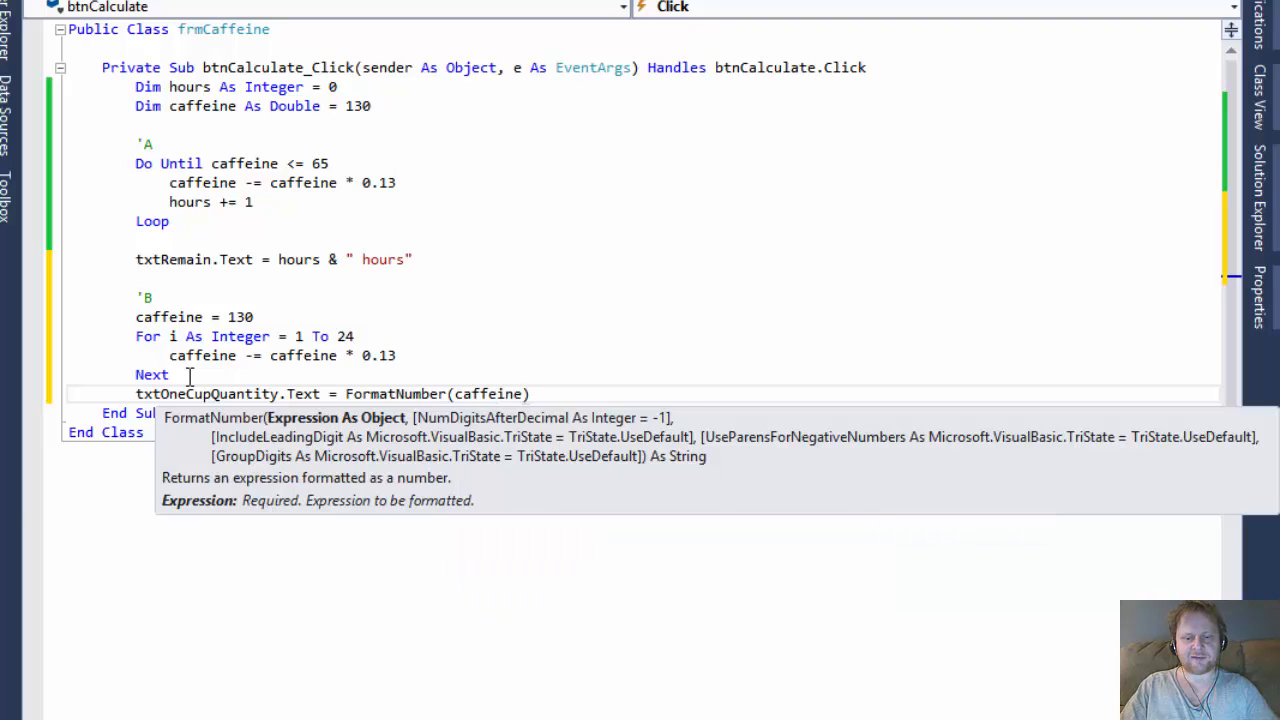
{"action": "type", "text": ",2"}
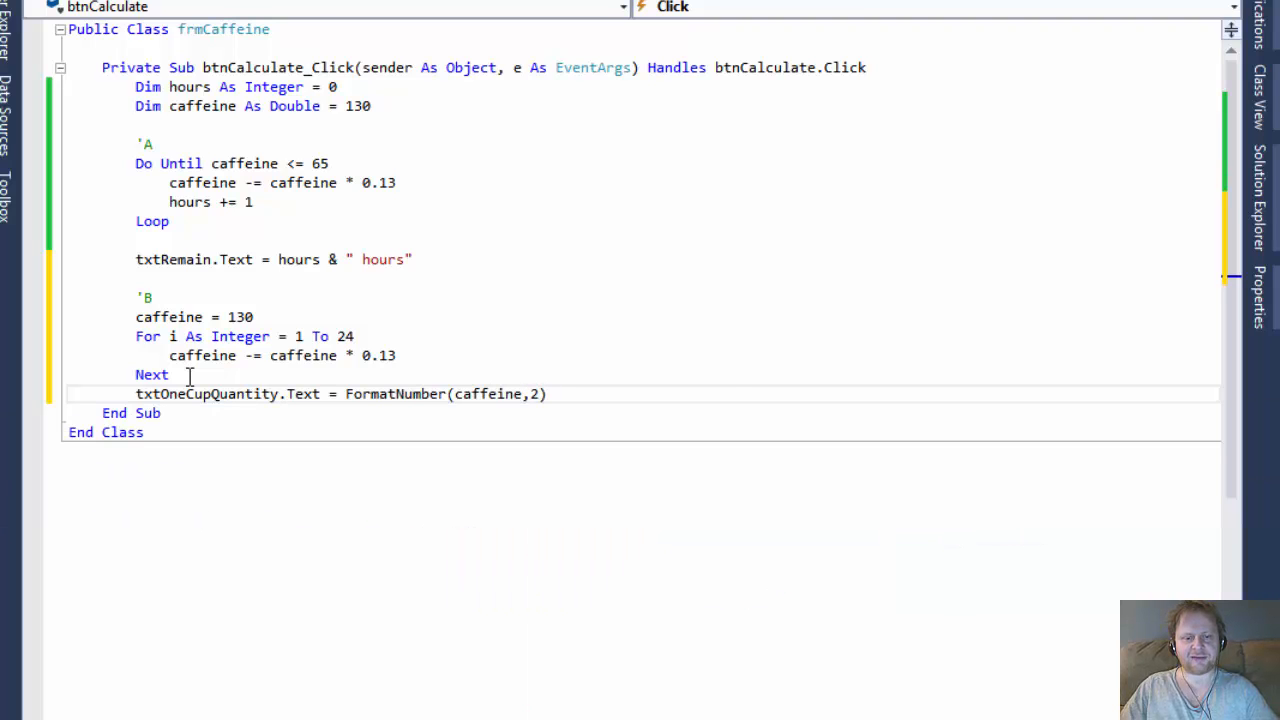
{"action": "type", "text": "& \""}
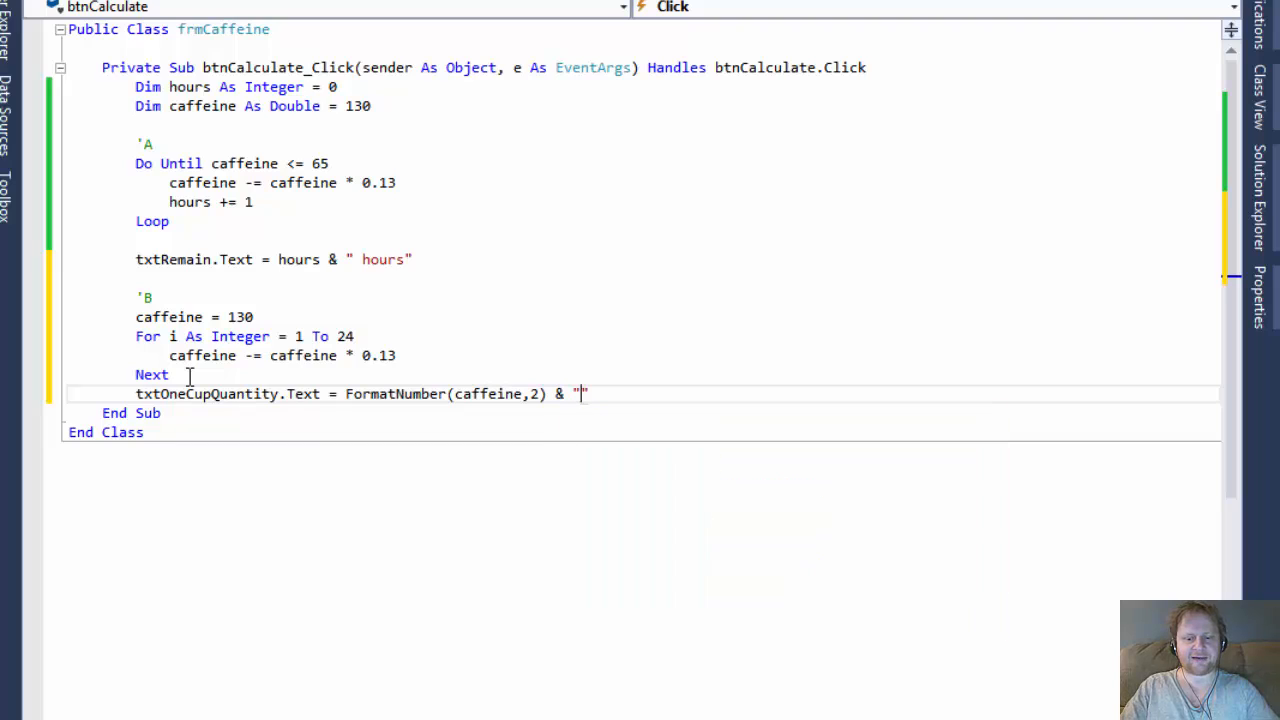
{"action": "type", "text": "mg"}
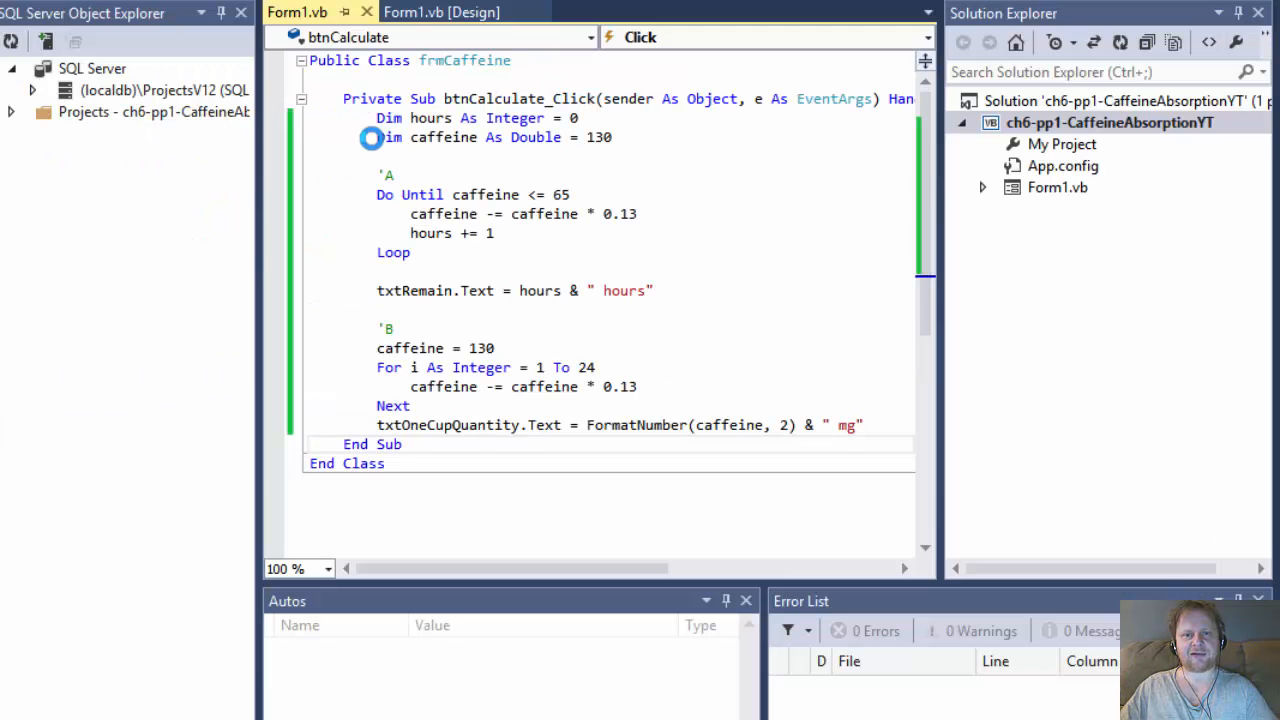
Calculate values on the running form, confirm 5 hours and 4.60 mg, then close it
{"action": "left_click", "coordinate": [318, 239]}
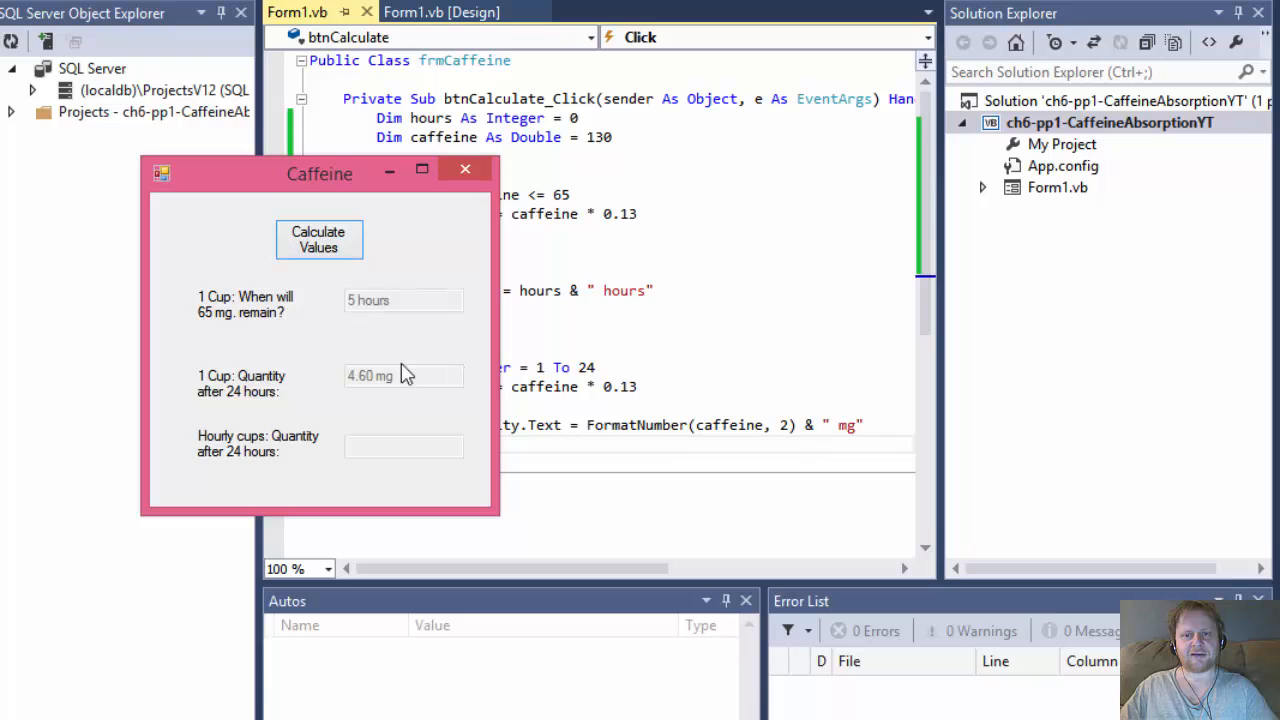
{"action": "mouse_move", "coordinate": [285, 390]}
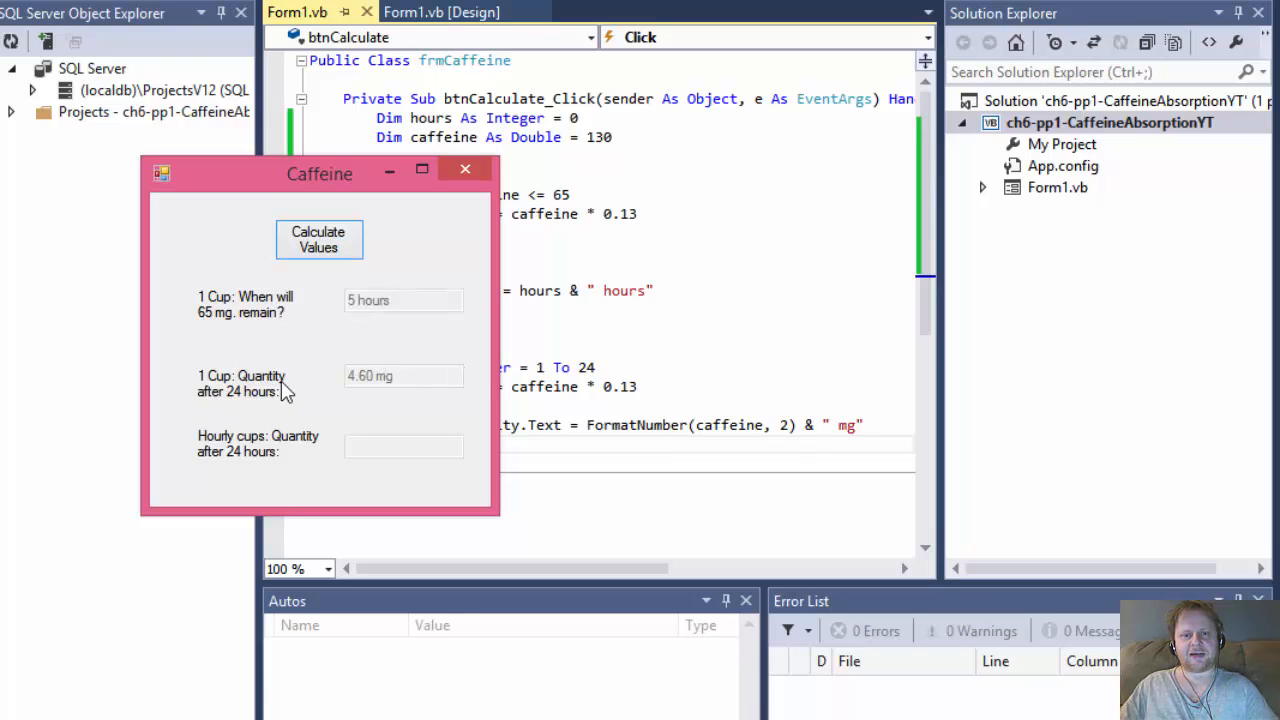
{"action": "mouse_move", "coordinate": [373, 395]}
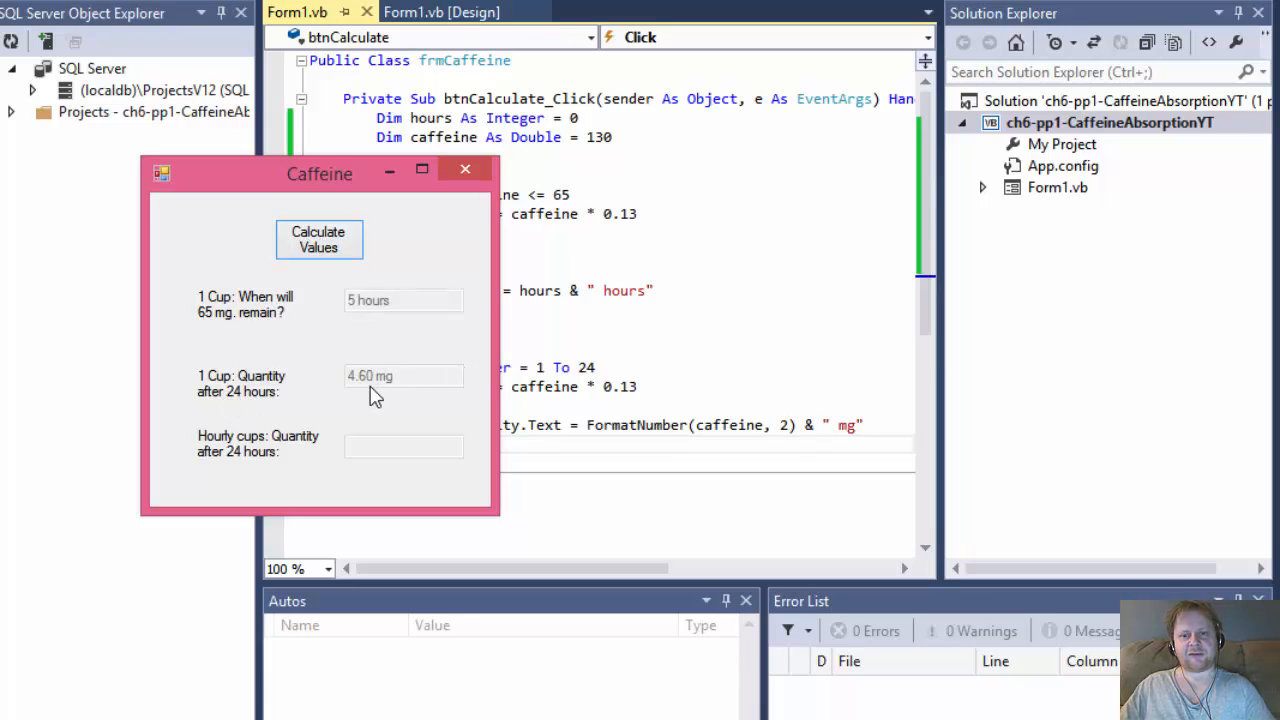
{"action": "mouse_move", "coordinate": [363, 400]}
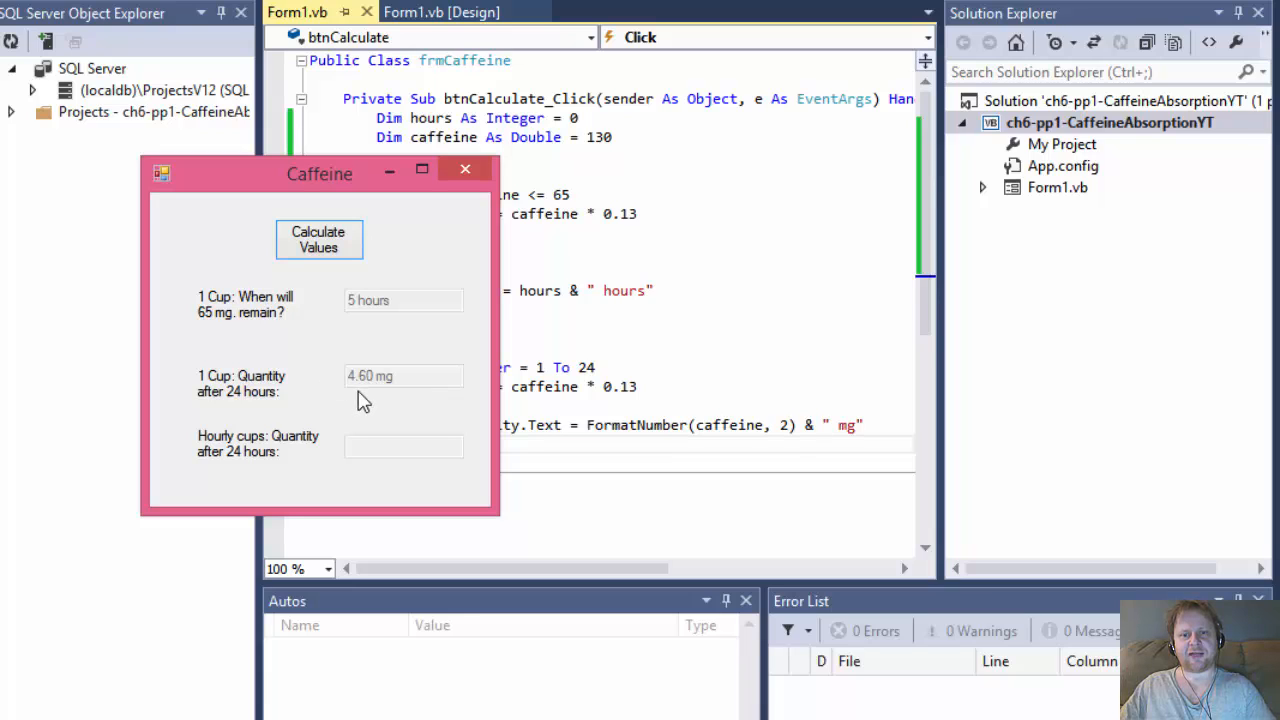
{"action": "mouse_move", "coordinate": [420, 390]}
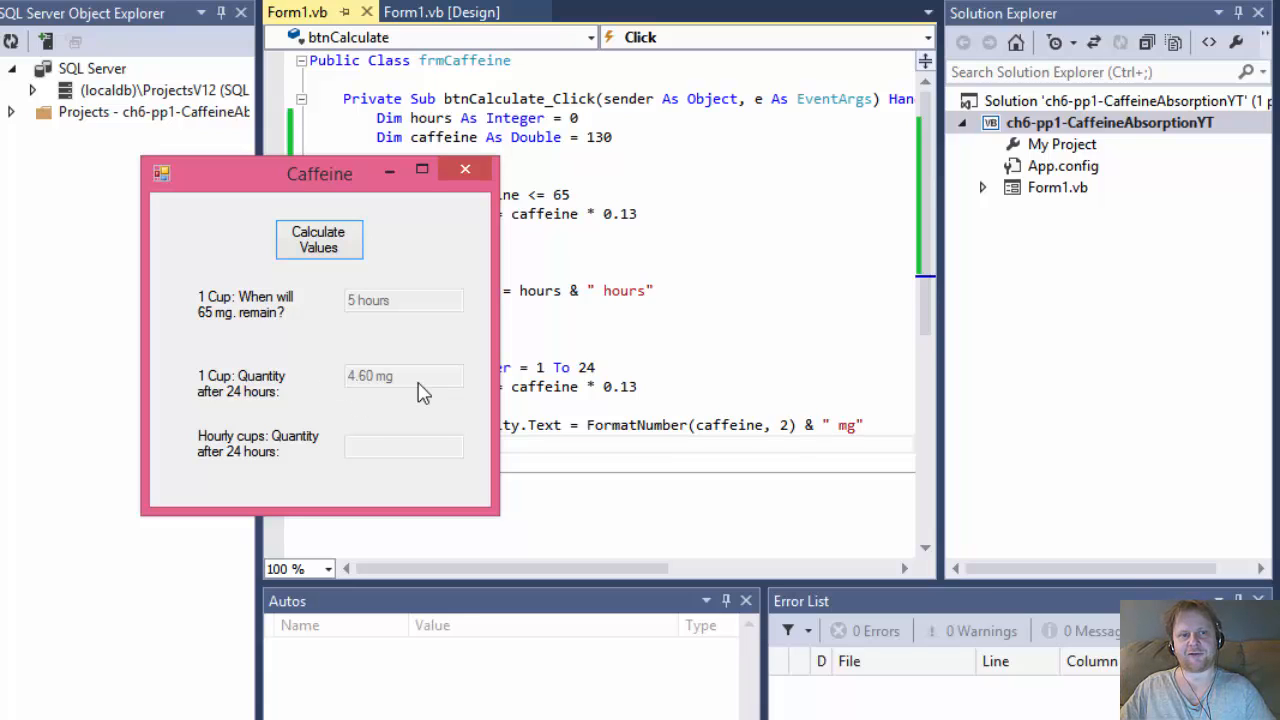
{"action": "mouse_move", "coordinate": [464, 169]}
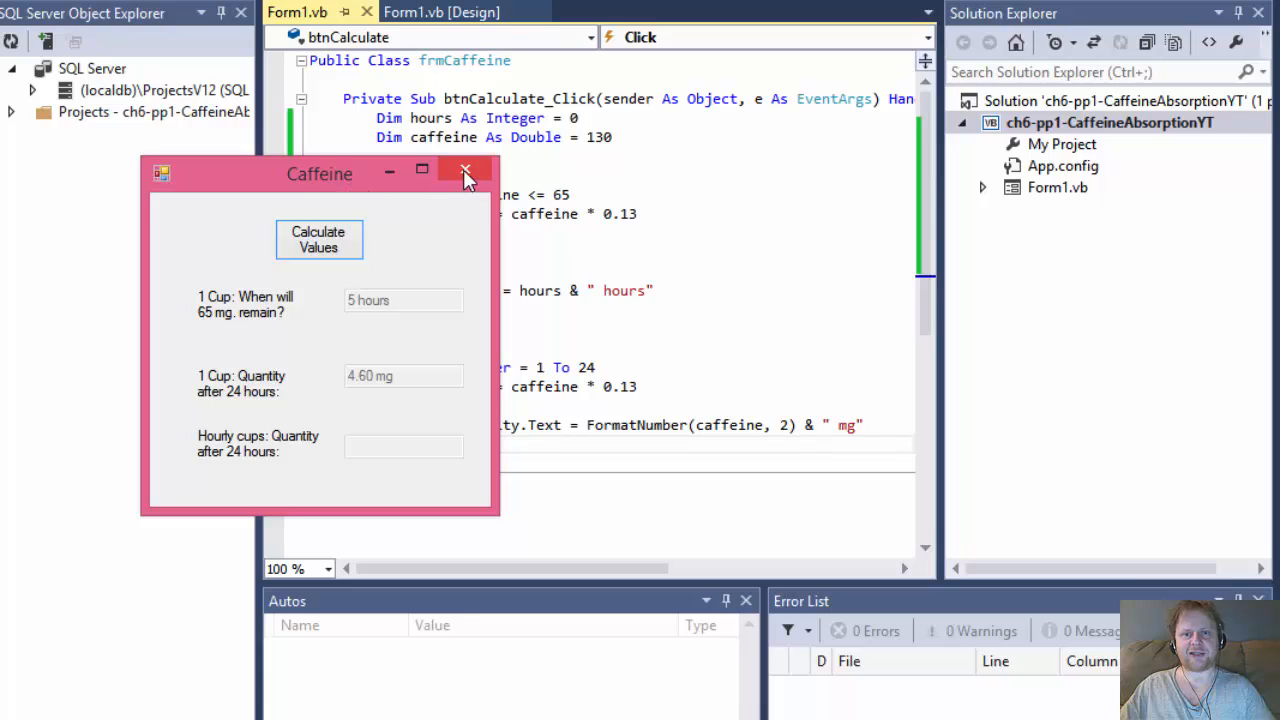
{"action": "mouse_move", "coordinate": [464, 169]}
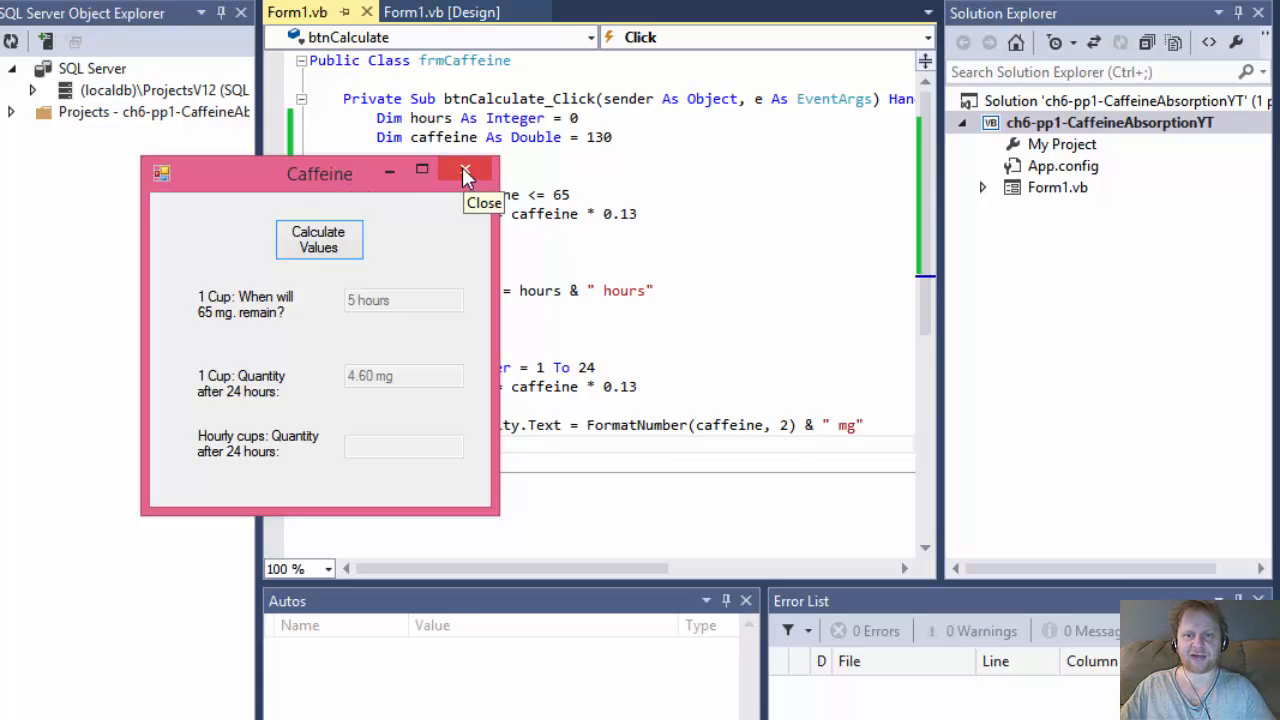
{"action": "mouse_move", "coordinate": [464, 170]}
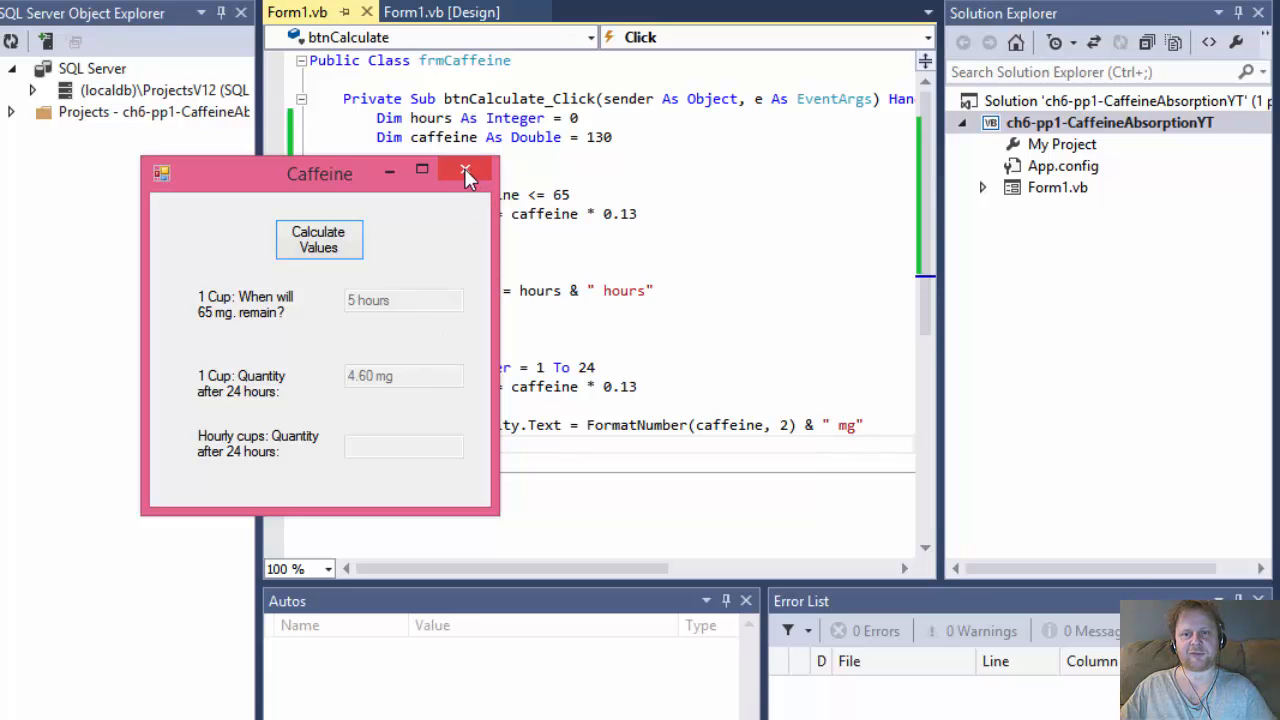
{"action": "left_click", "coordinate": [465, 170]}
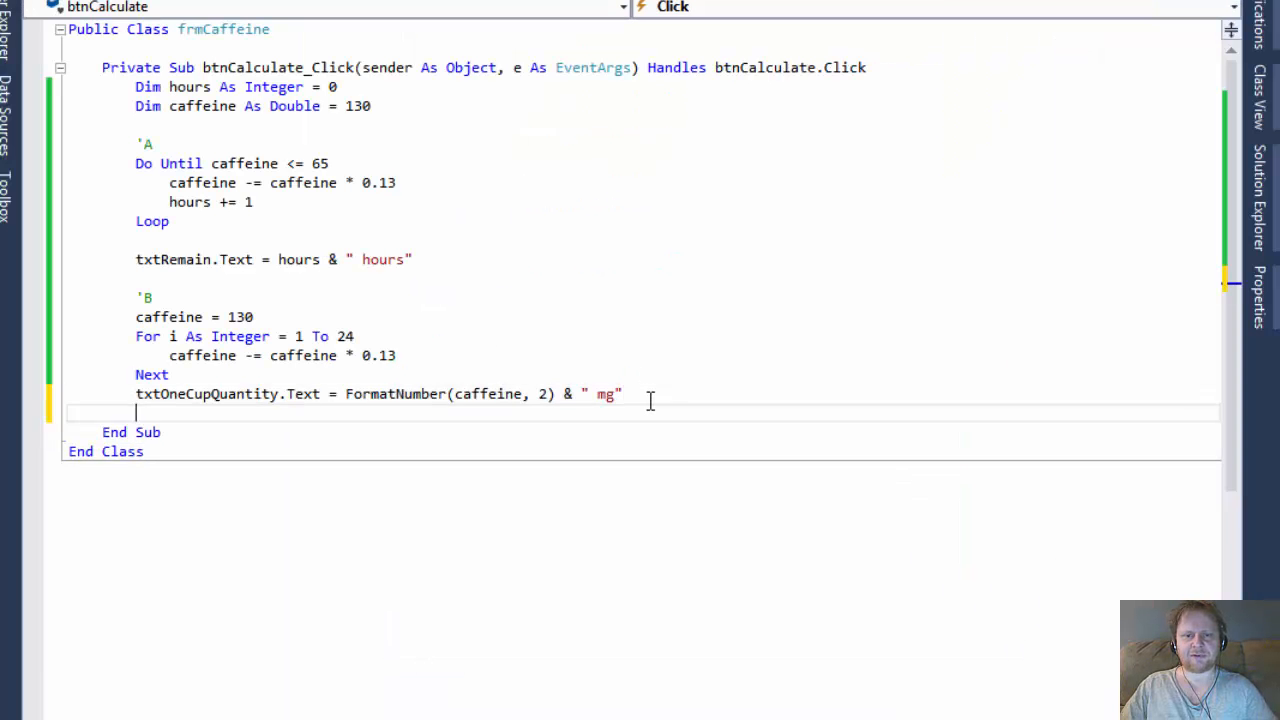
Add the 'C comment and a caffeine = 130 line after the one-cup line
{"action": "type", "text": "'"}
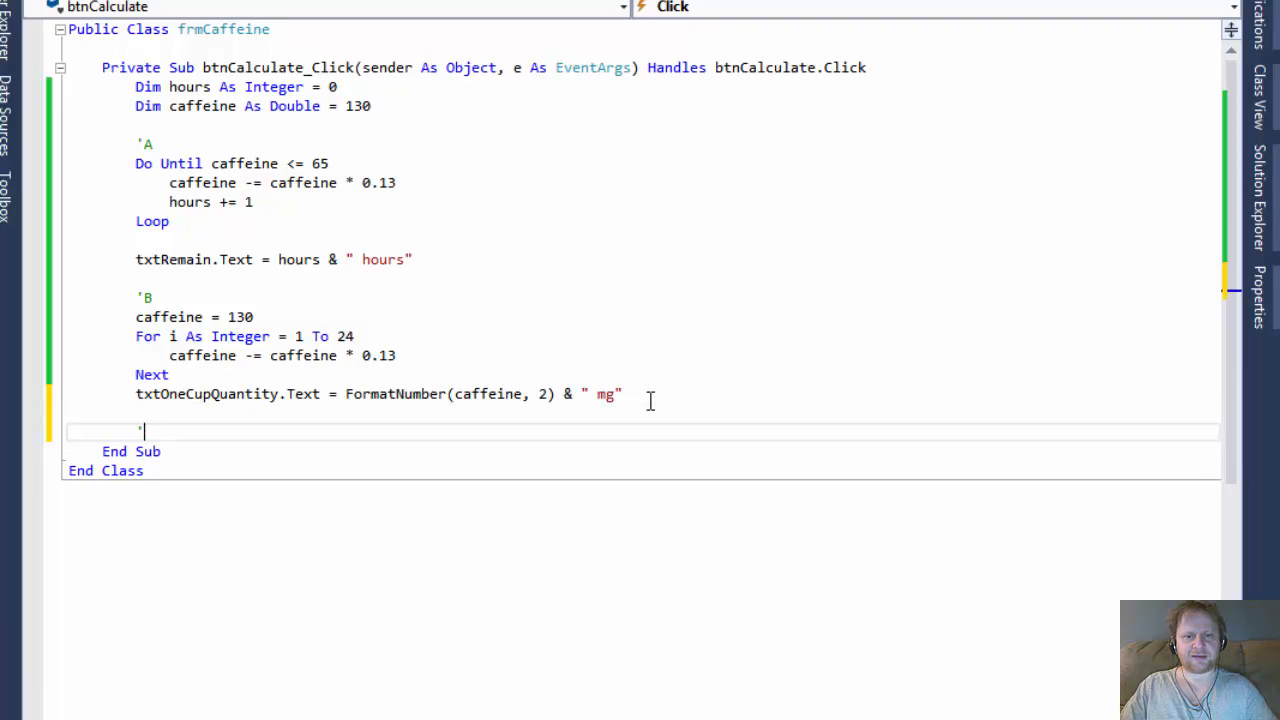
{"action": "type", "text": "C"}
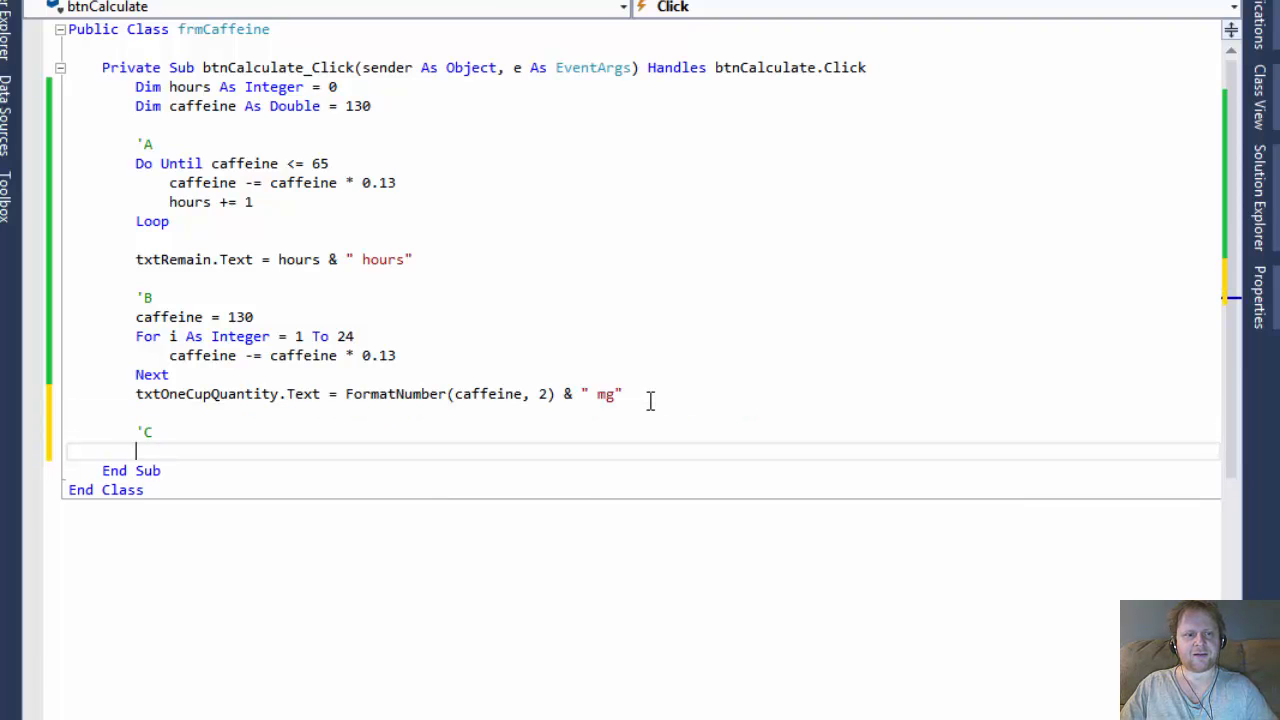
{"action": "type", "text": "caffeine ="}
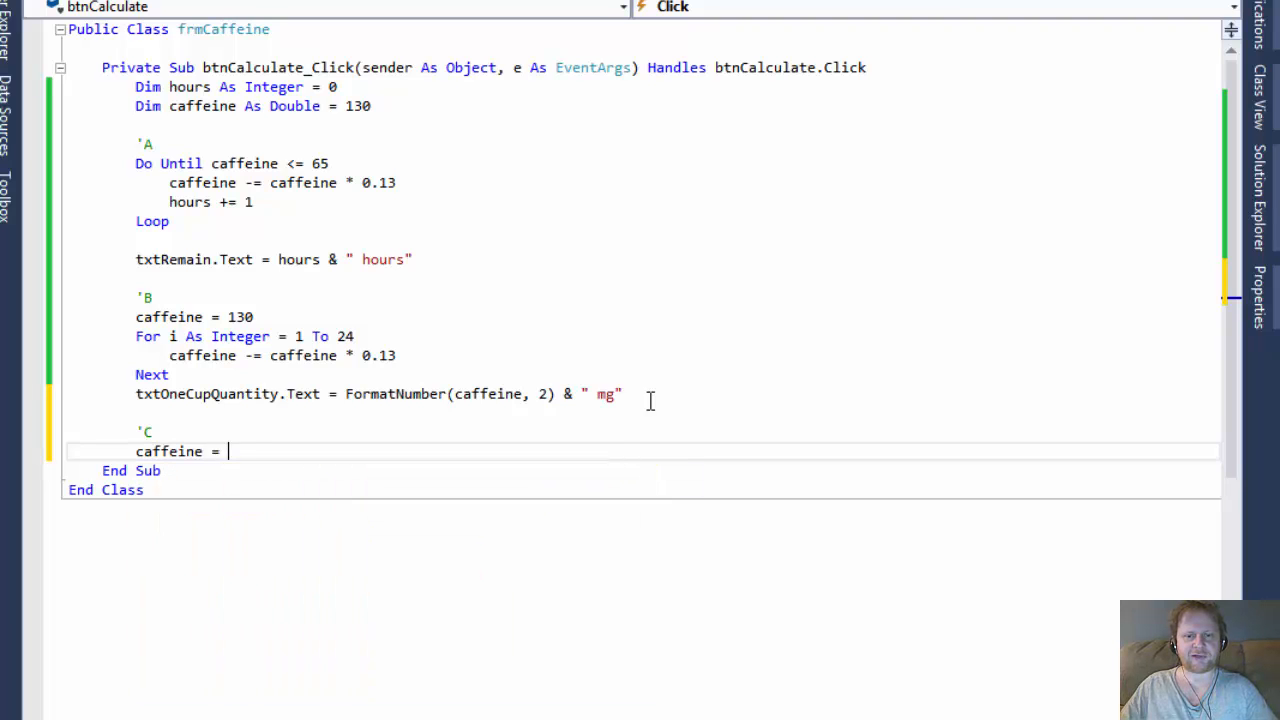
{"action": "type", "text": "130"}
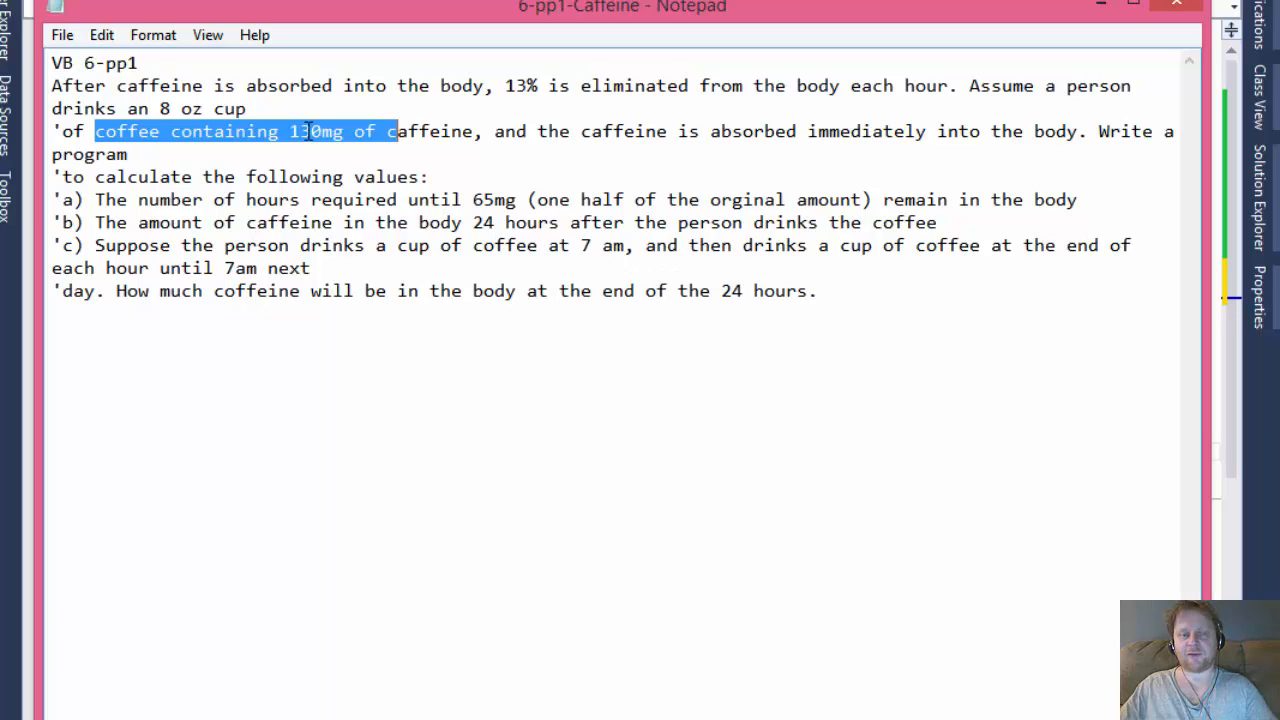
{"action": "left_click", "coordinate": [290, 131]}
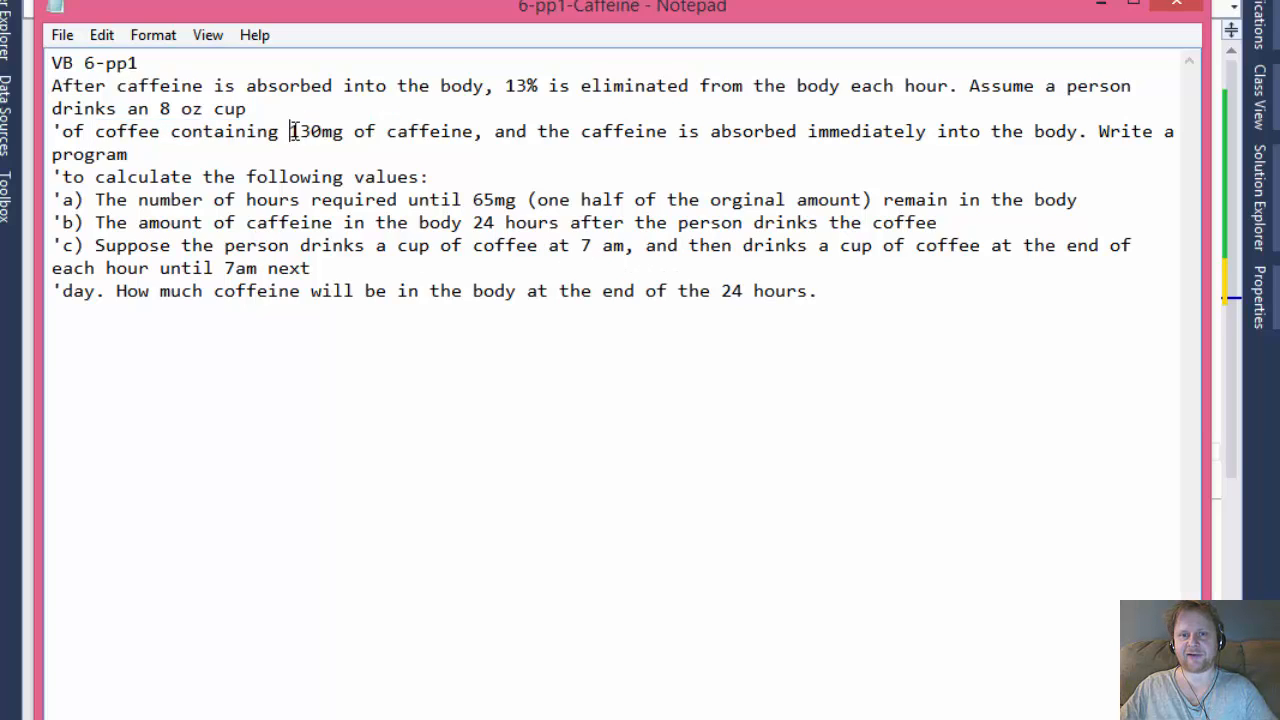
{"action": "double_click", "coordinate": [315, 131]}
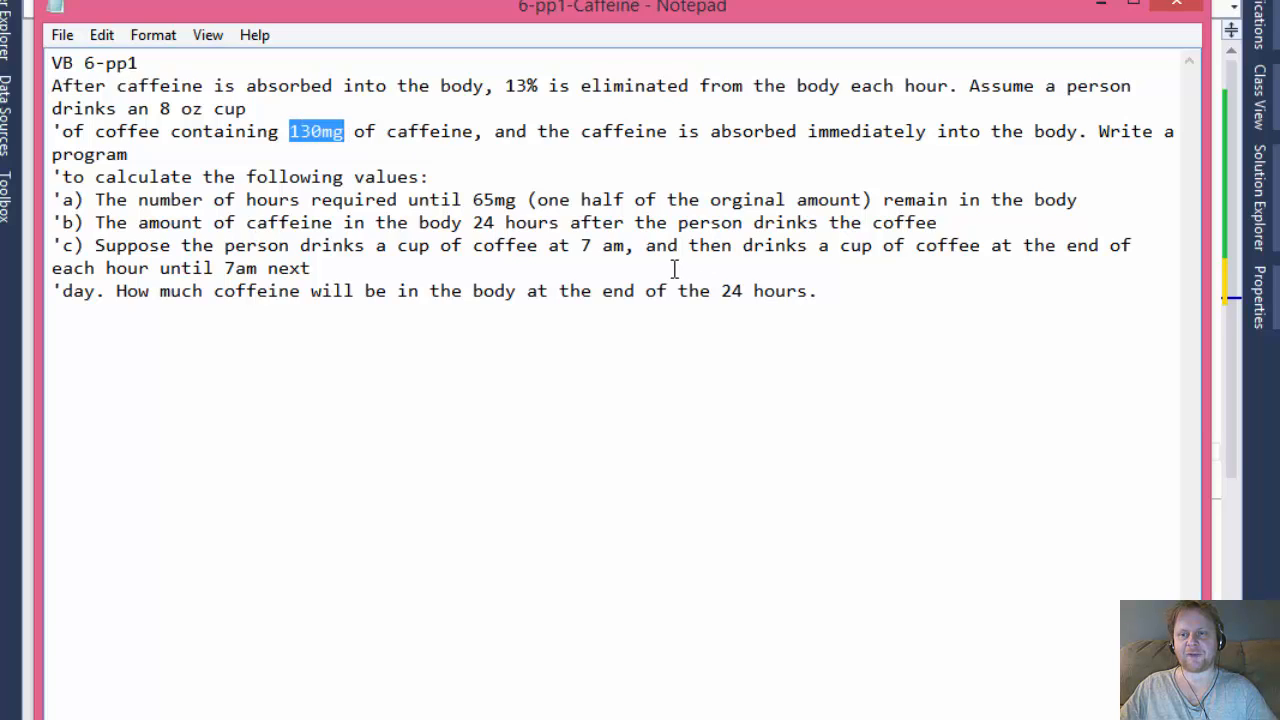
{"action": "mouse_move", "coordinate": [632, 428]}
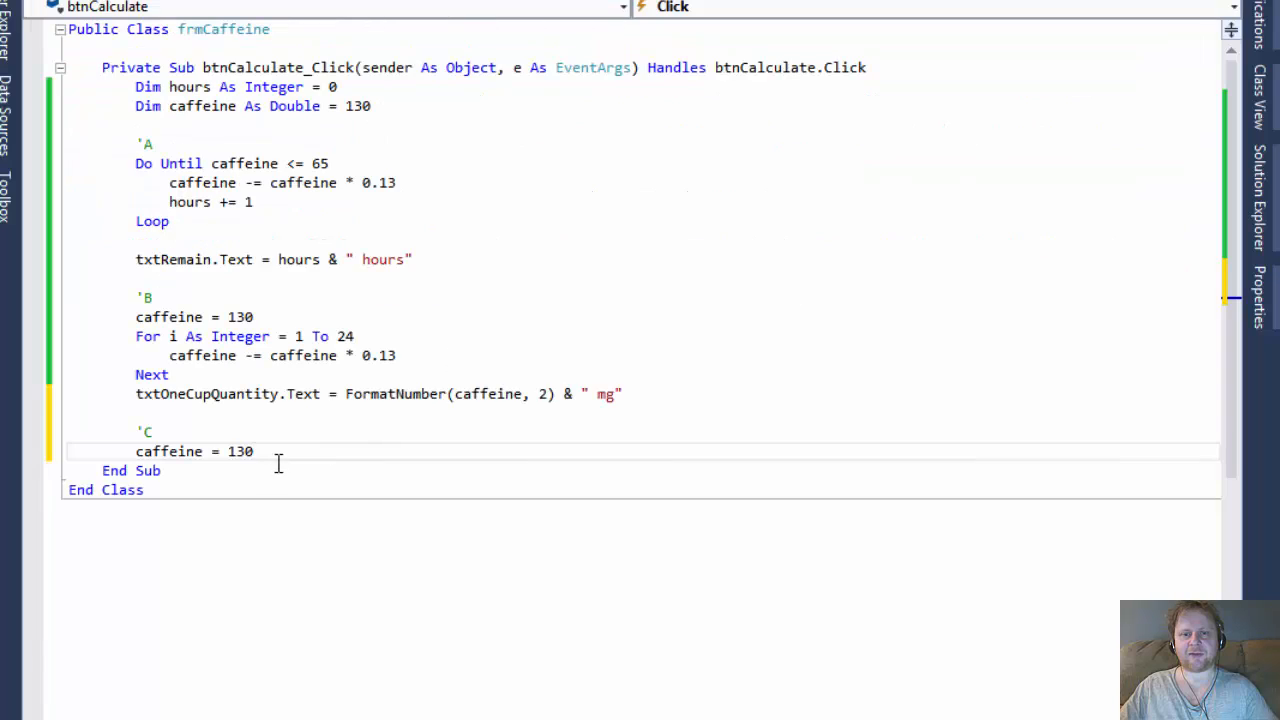
Write part C's For 1 To 24 loop with caffeine -= caffeine * 0.13 and caffeine += 130
{"action": "type", "text": "for"}
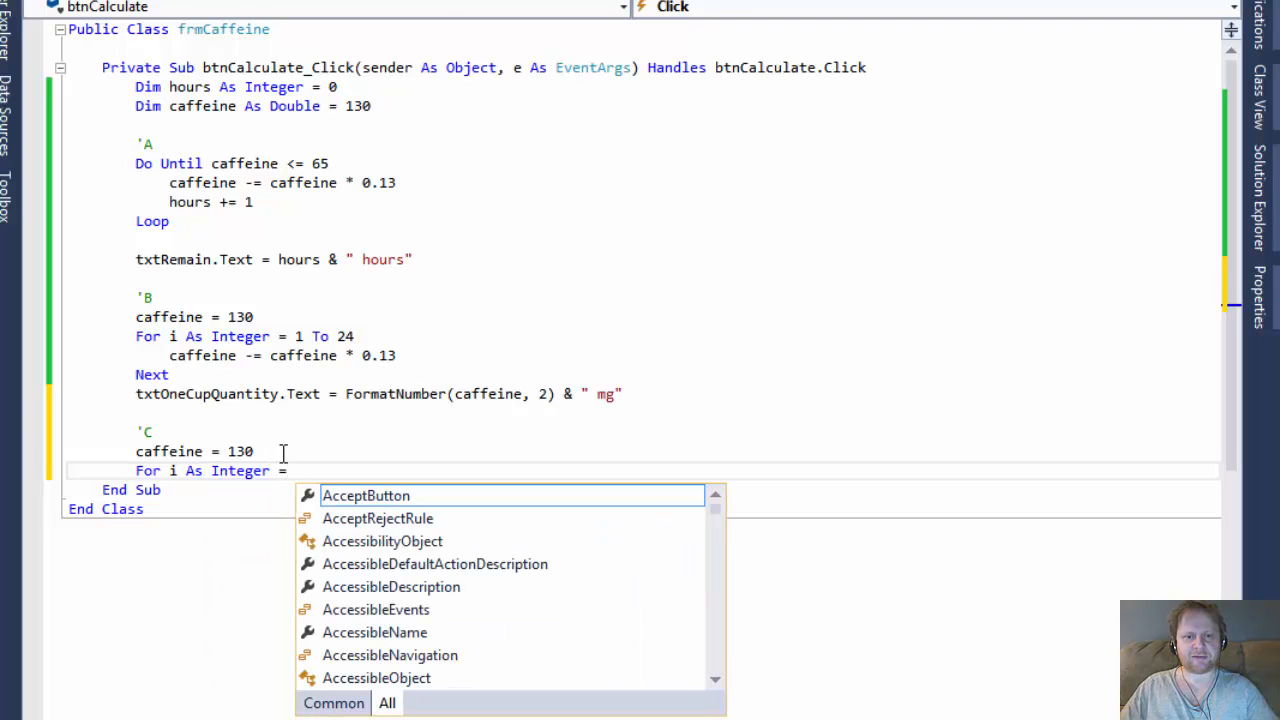
{"action": "type", "text": "1 to 24"}
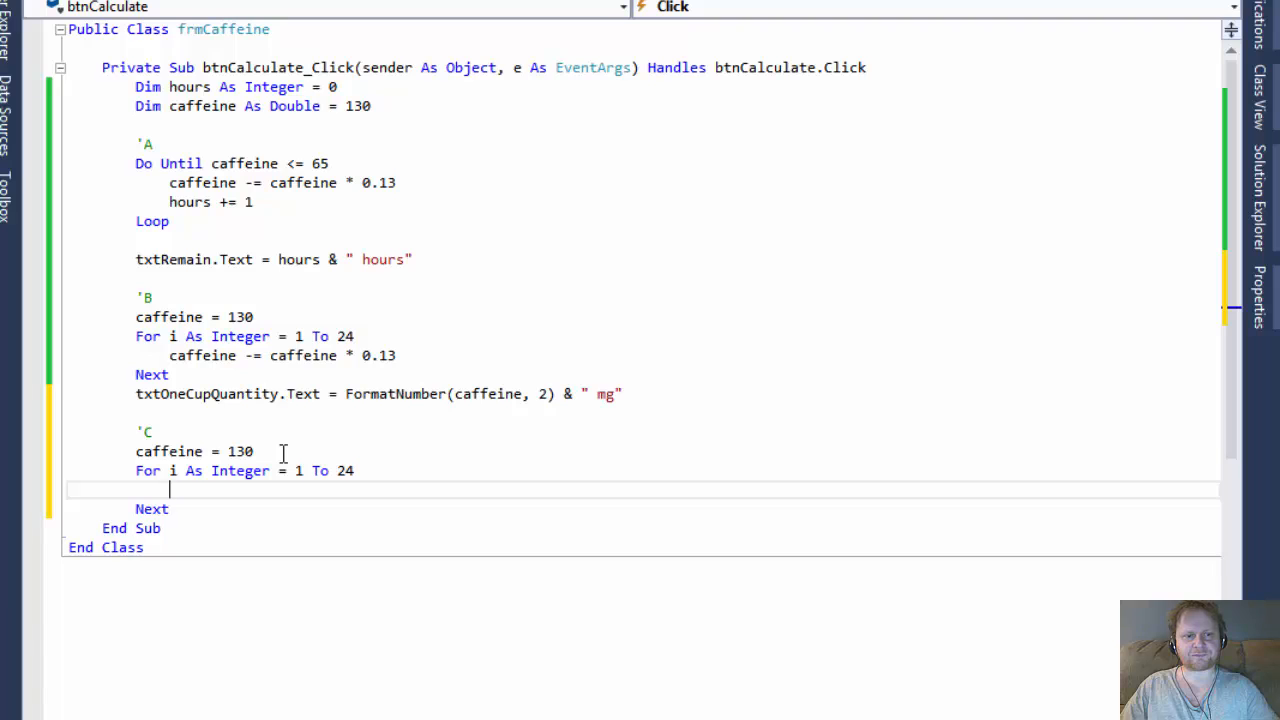
{"action": "type", "text": "caffeine"}
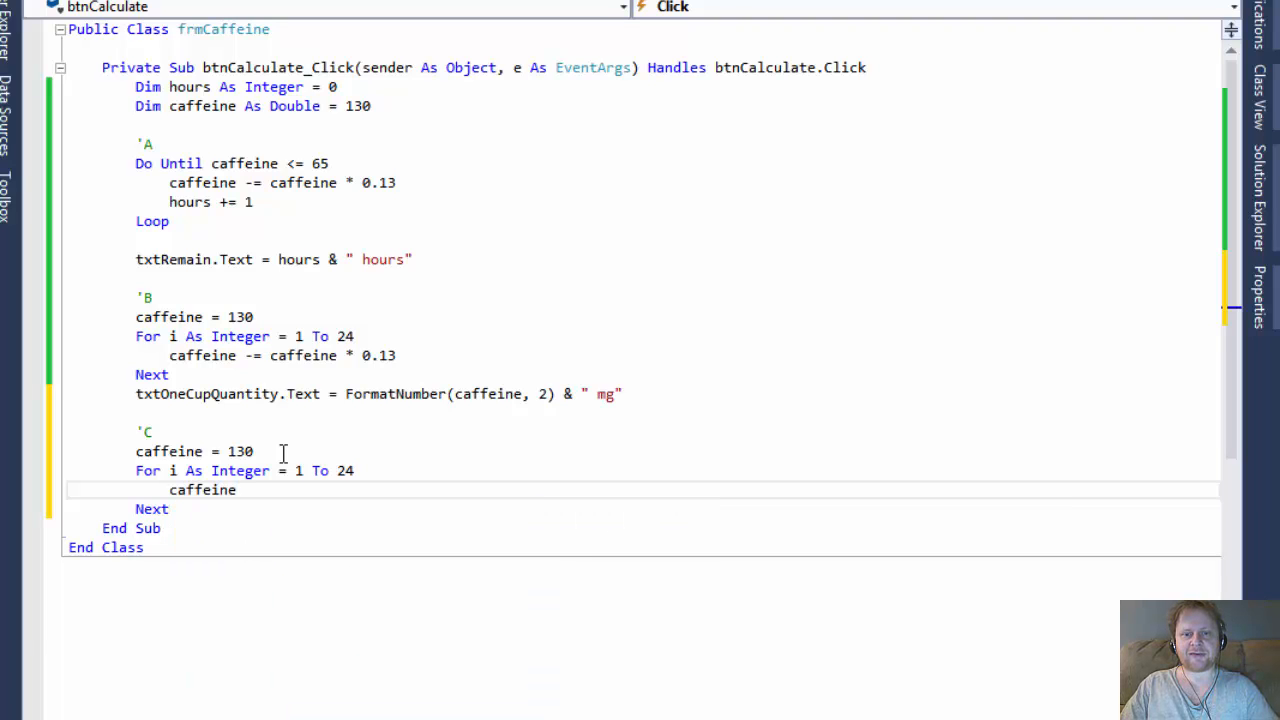
{"action": "type", "text": "-= caffeine"}
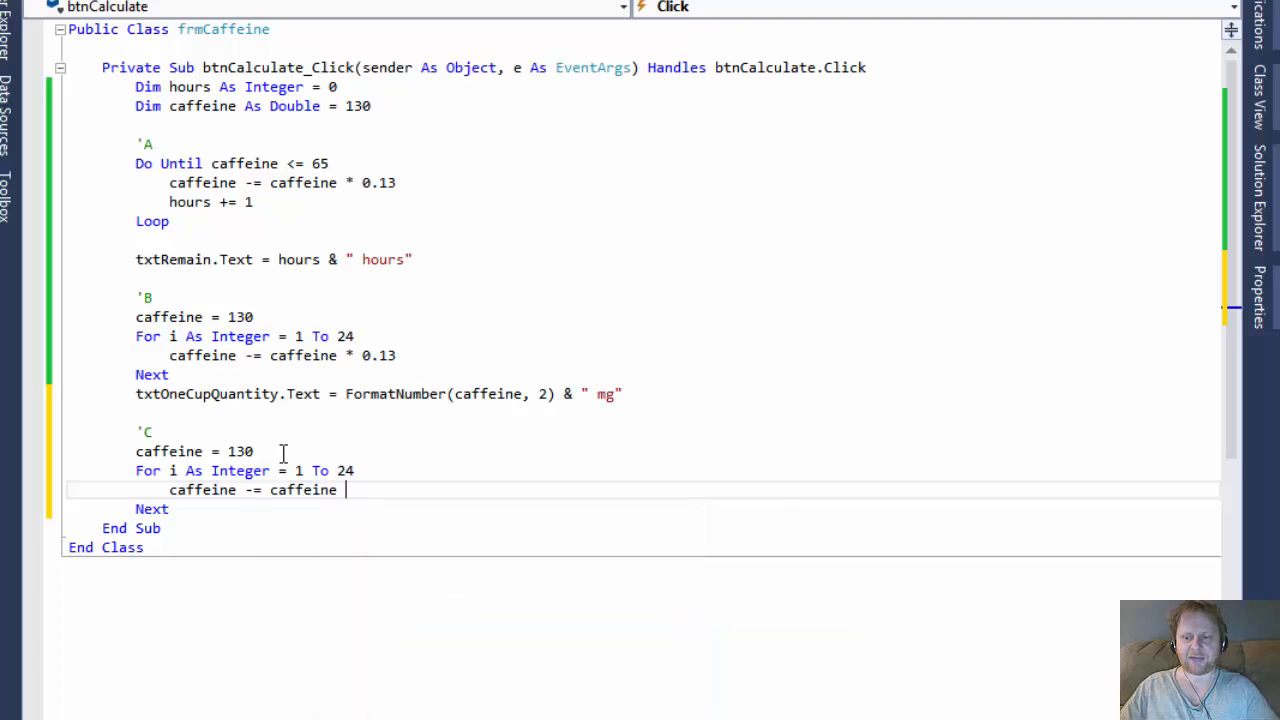
{"action": "type", "text": "* 0.13"}
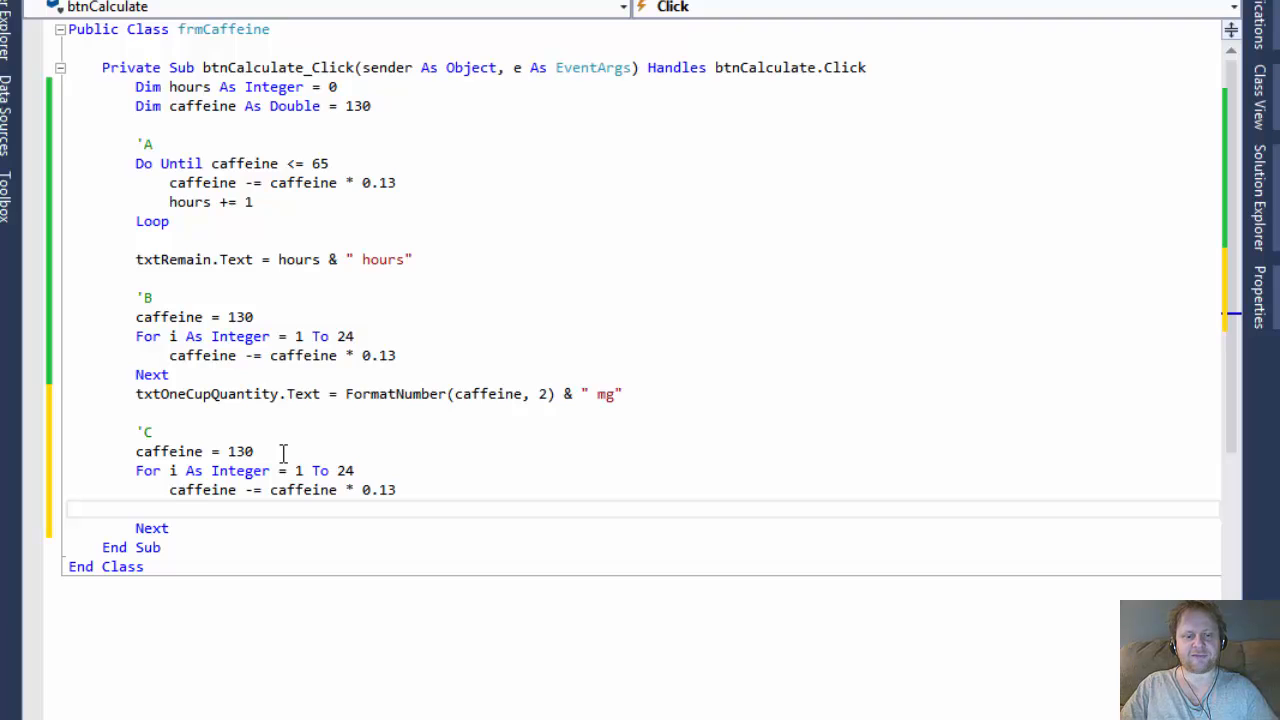
{"action": "type", "text": "caffeine"}
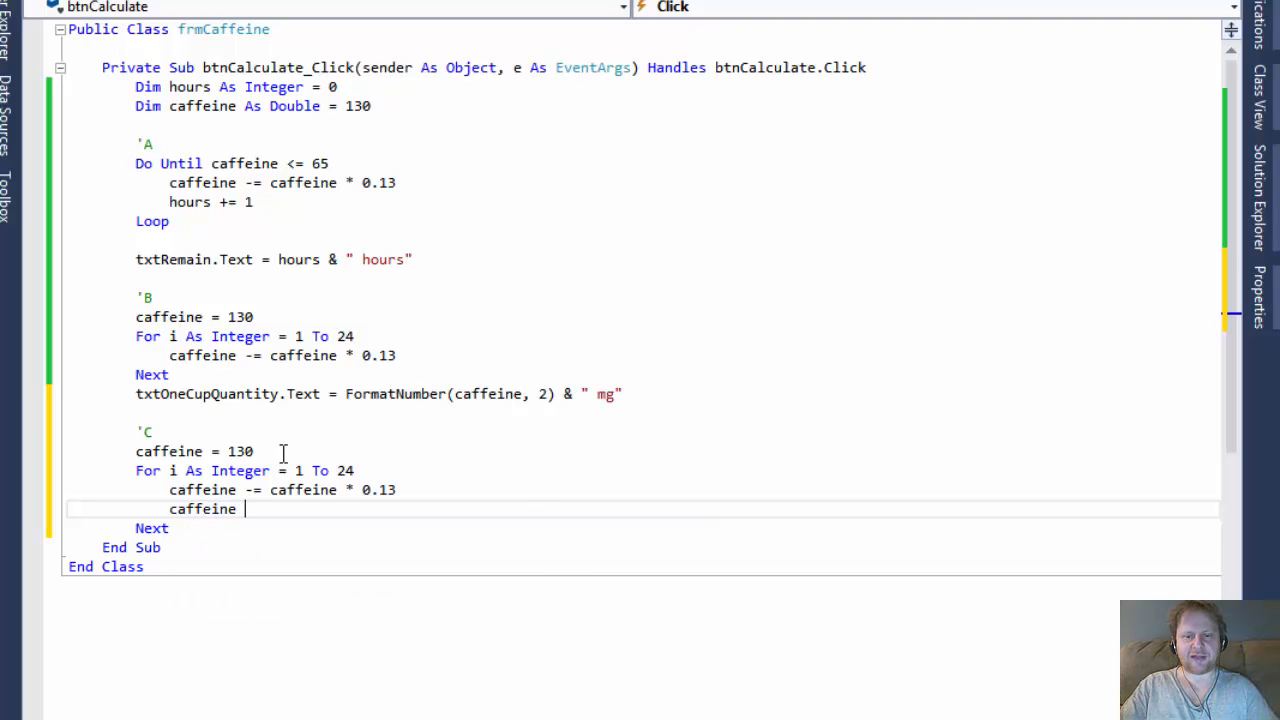
{"action": "type", "text": "+"}
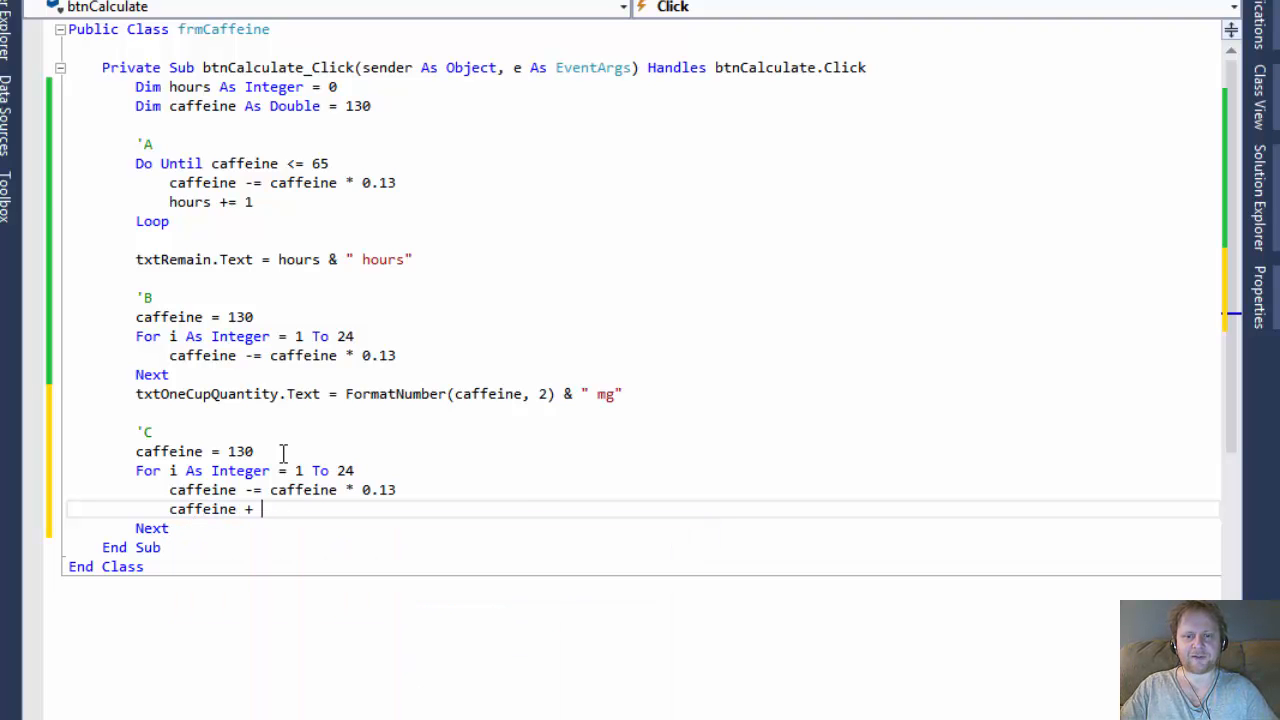
{"action": "type", "text": "= 130"}
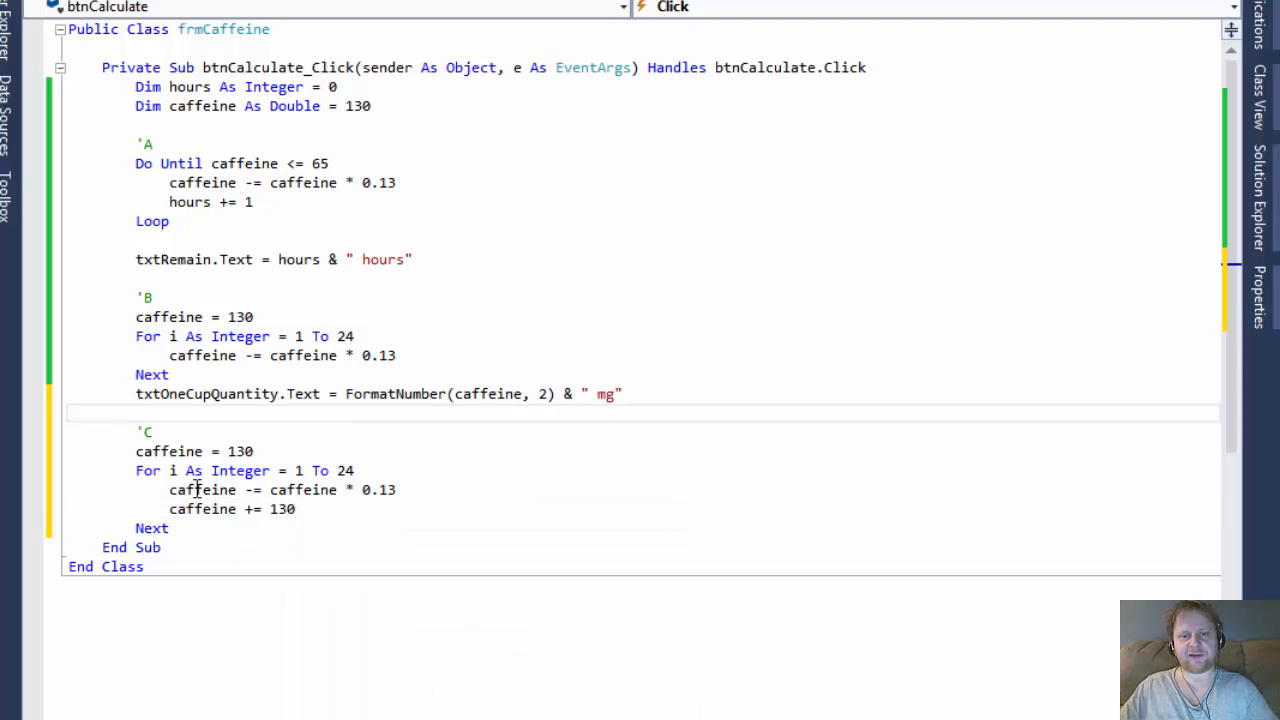
{"action": "double_click", "coordinate": [282, 489]}
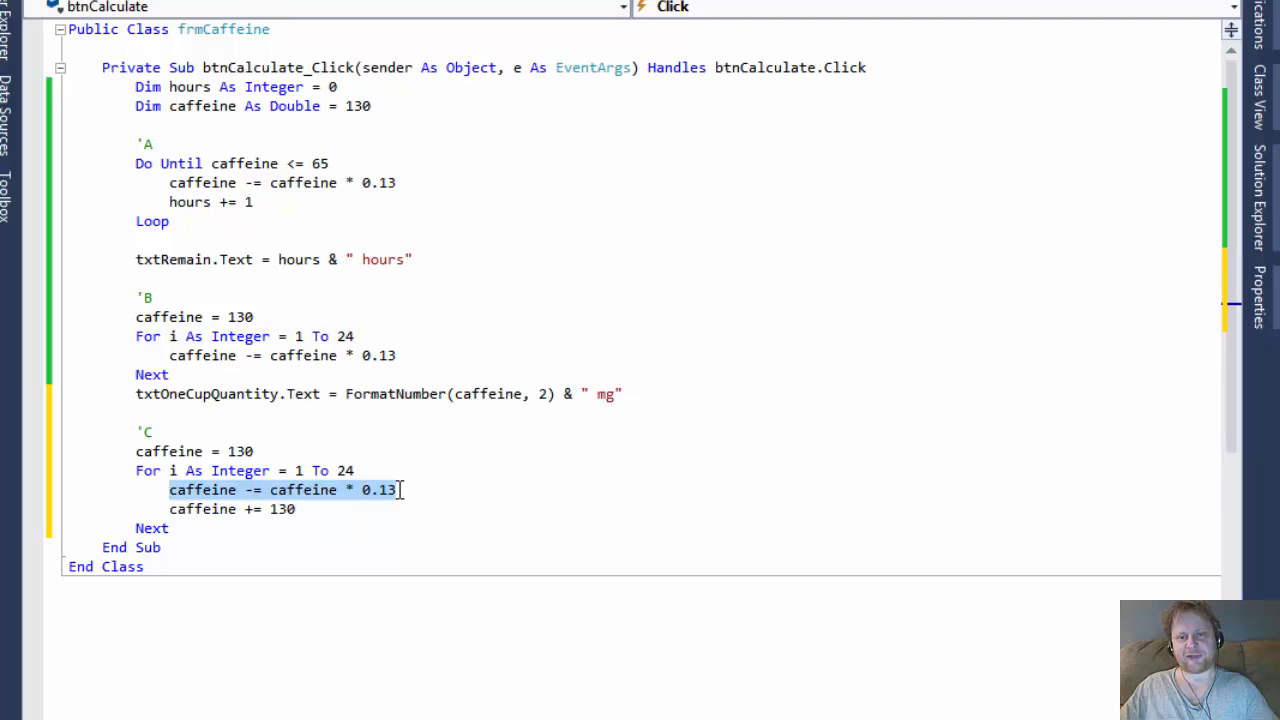
{"action": "mouse_move", "coordinate": [283, 509]}
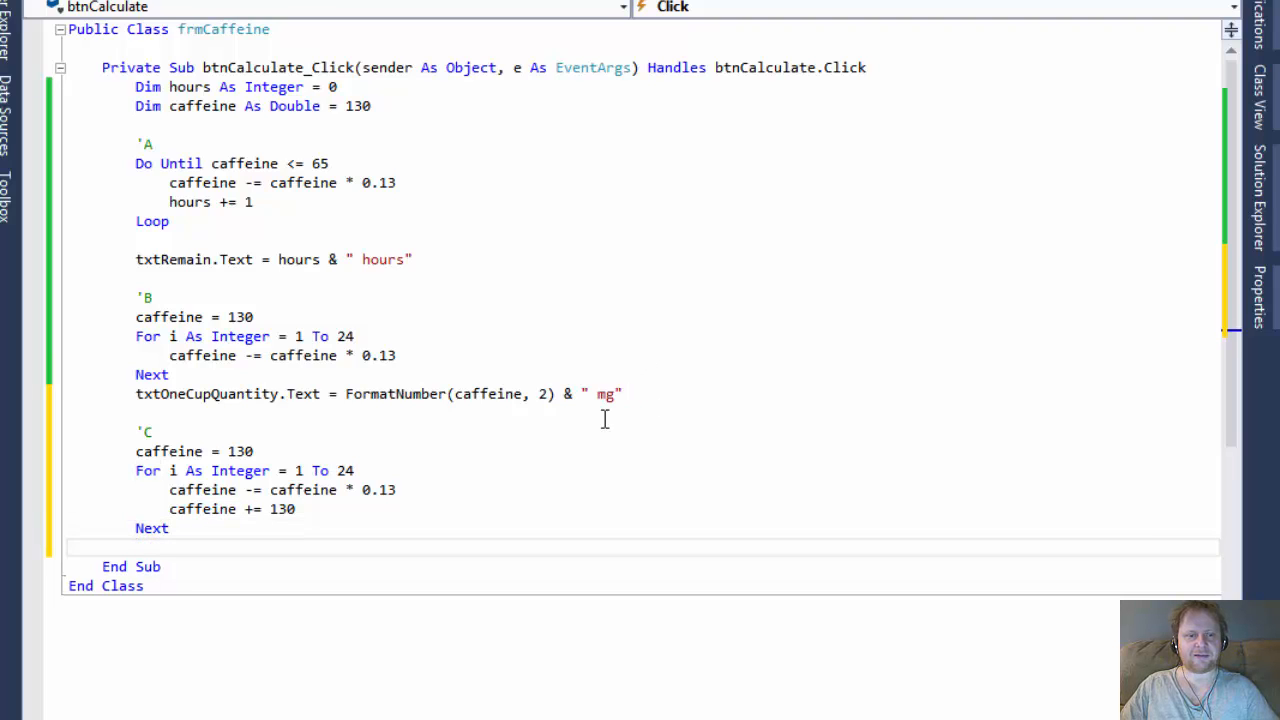
Add txtHourlyCups.Text = FormatNumber(caffeine, 2) & " mg" after part C's Next
{"action": "type", "text": "txtHourlyCups.Text = F"}
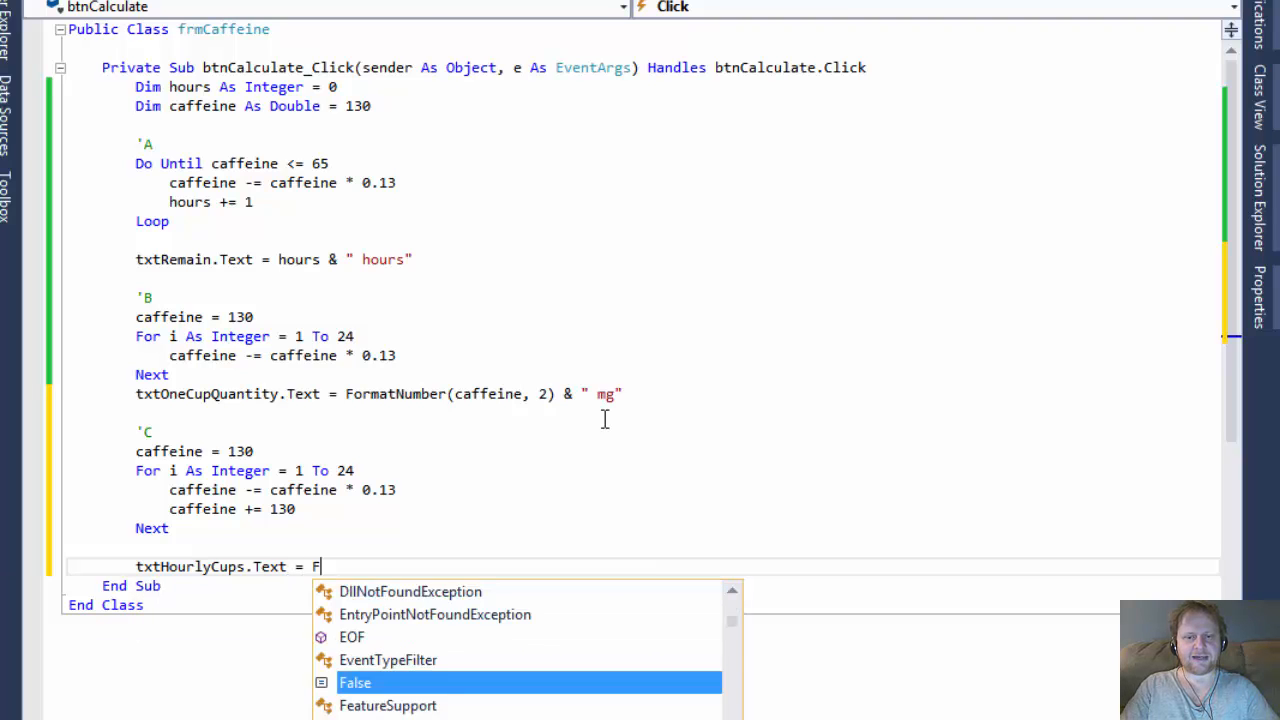
{"action": "type", "text": "or"}
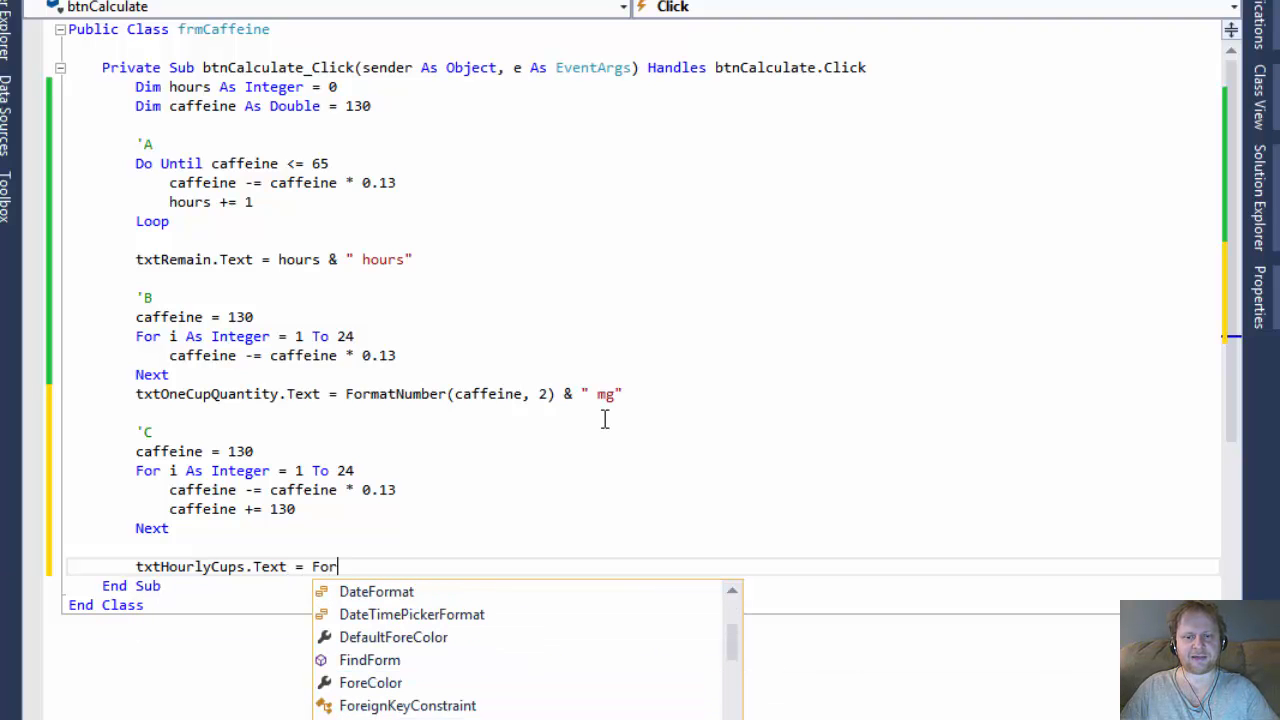
{"action": "scroll", "scroll_direction": "down", "scroll_amount": 3}
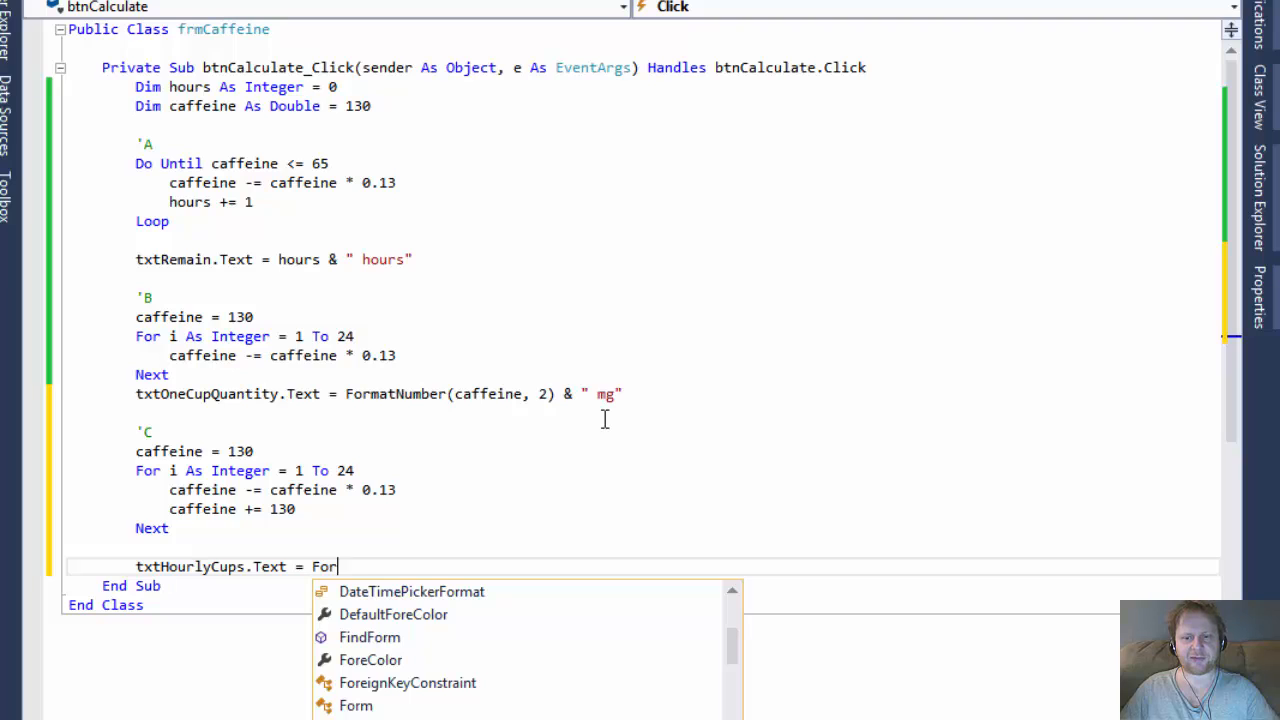
{"action": "type", "text": "matDate"}
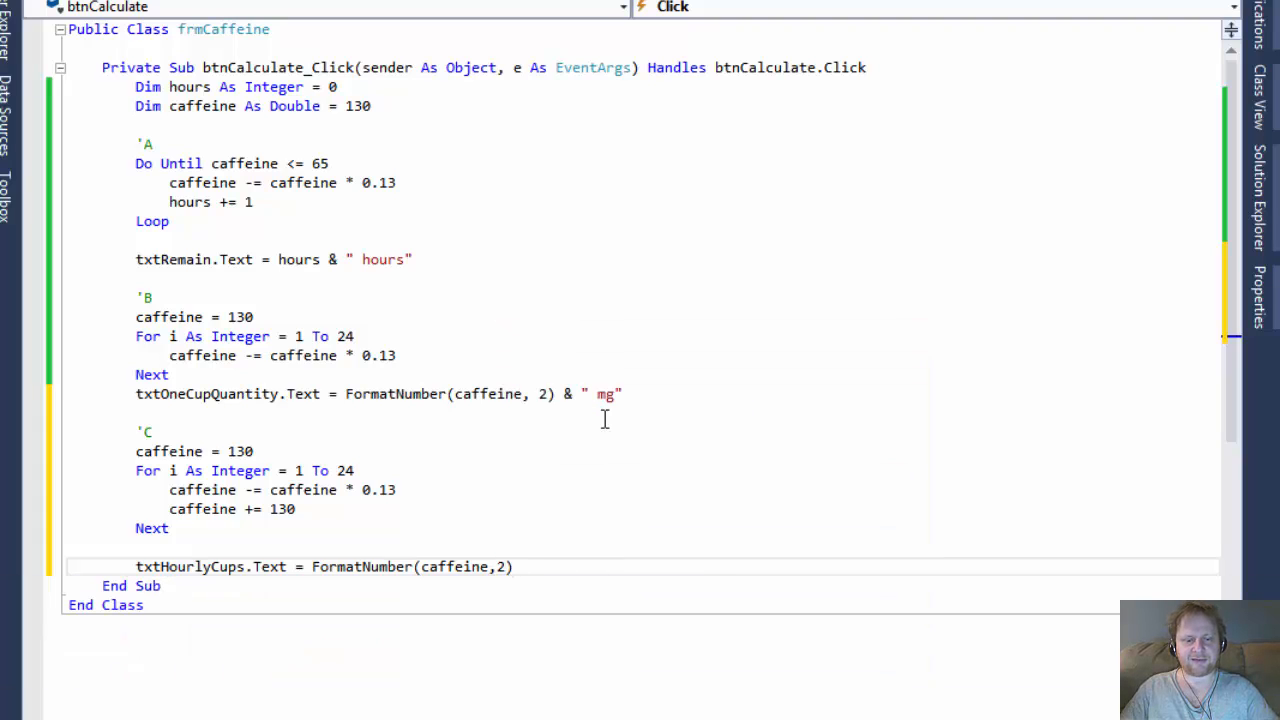
{"action": "type", "text": "& \" mg\""}
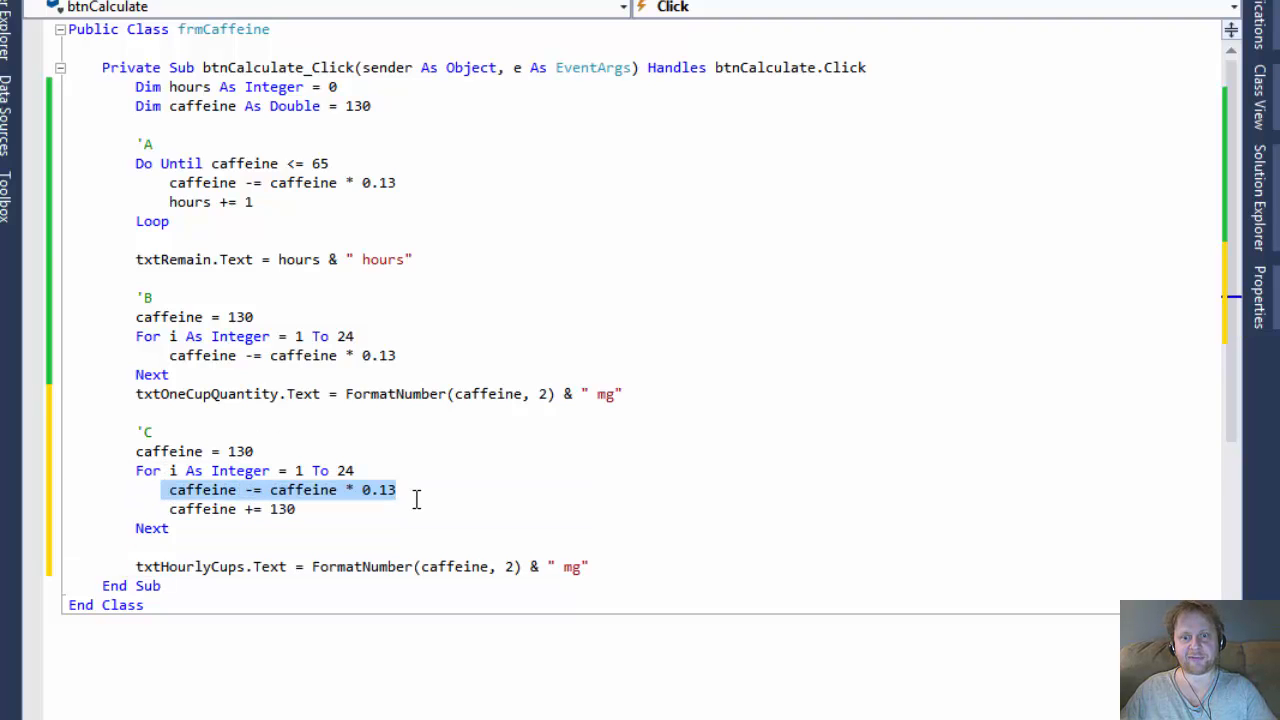
{"action": "mouse_move", "coordinate": [168, 517]}
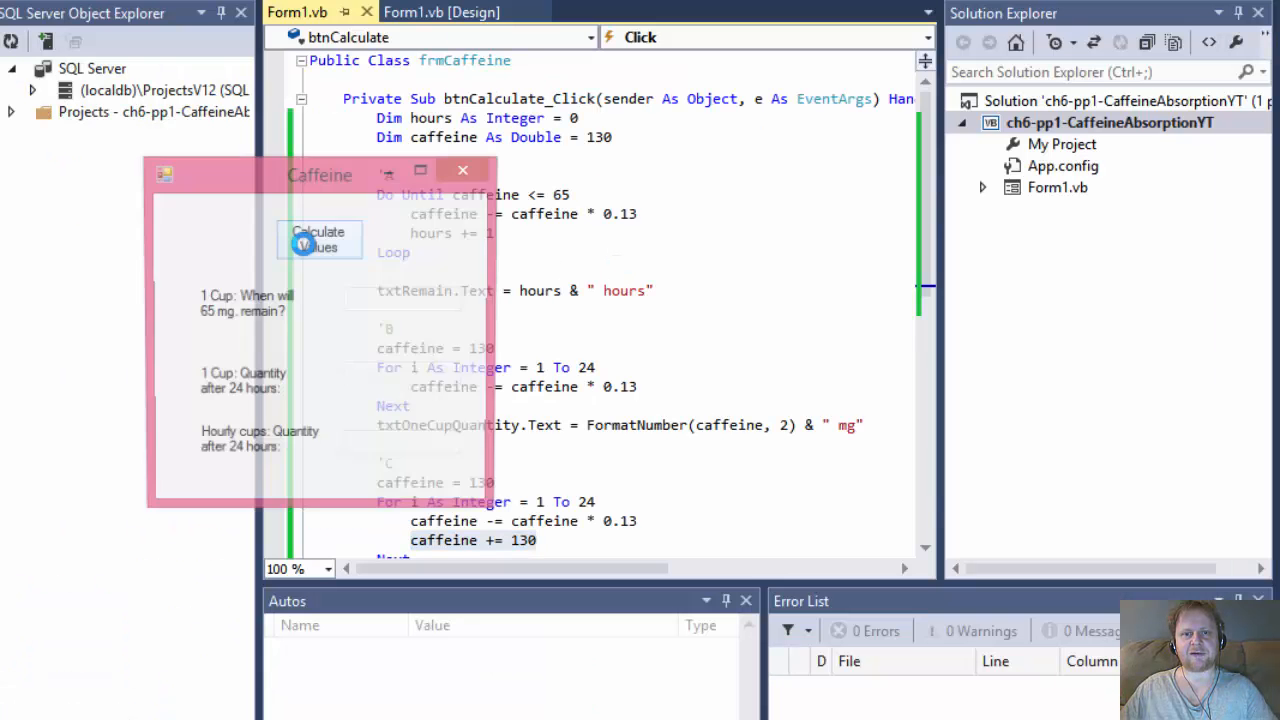
Calculate values and move the form up to see 5 hours, 4.60 mg and 969.24 mg
{"action": "left_click", "coordinate": [319, 239]}
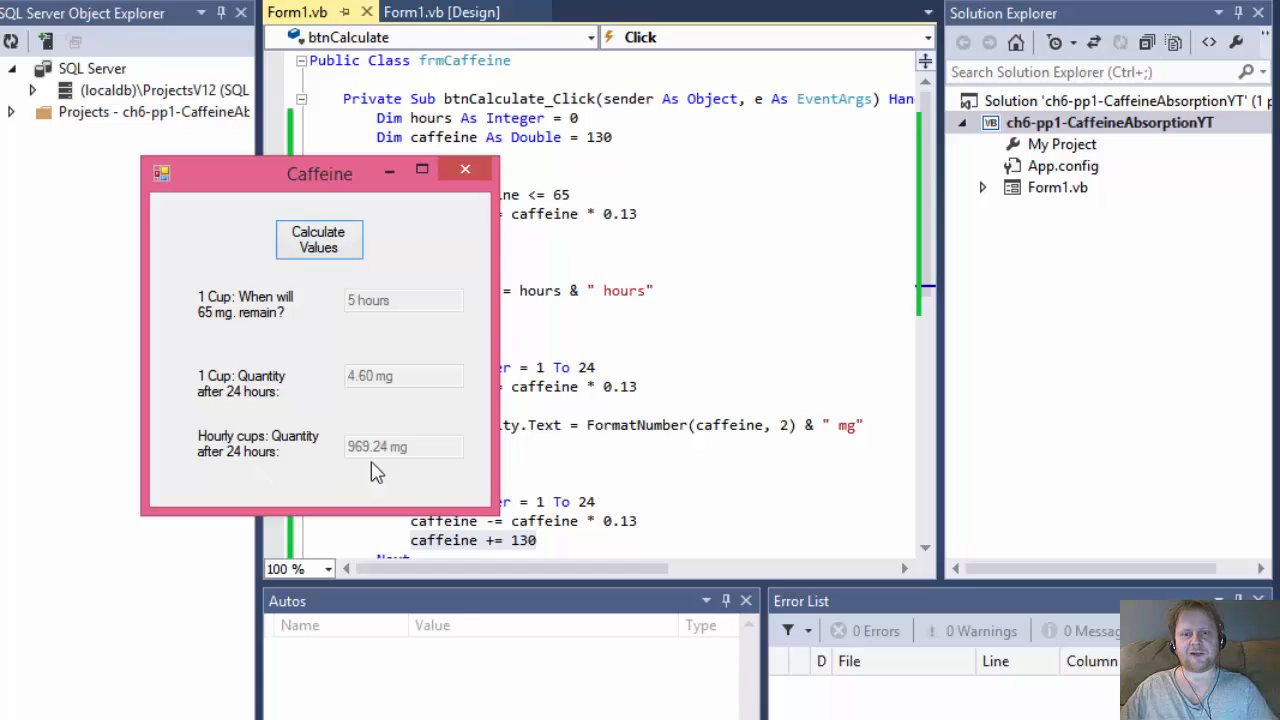
{"action": "mouse_move", "coordinate": [365, 470]}
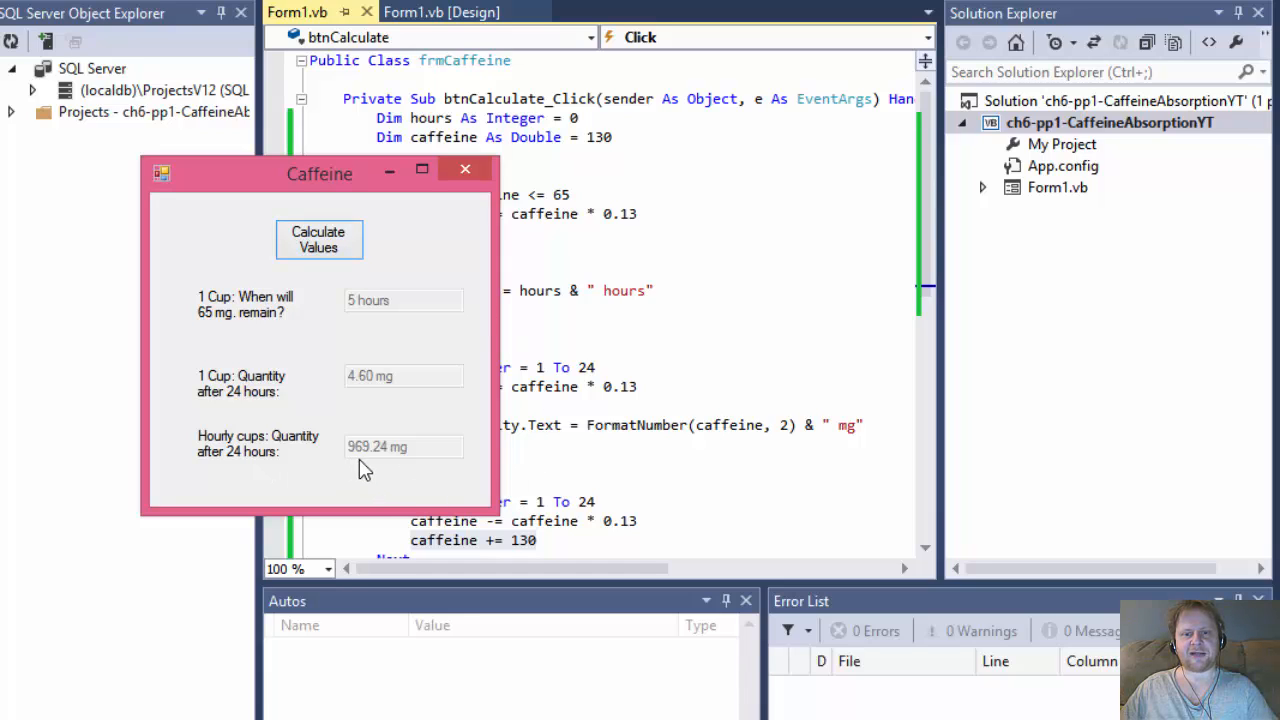
{"action": "mouse_move", "coordinate": [428, 464]}
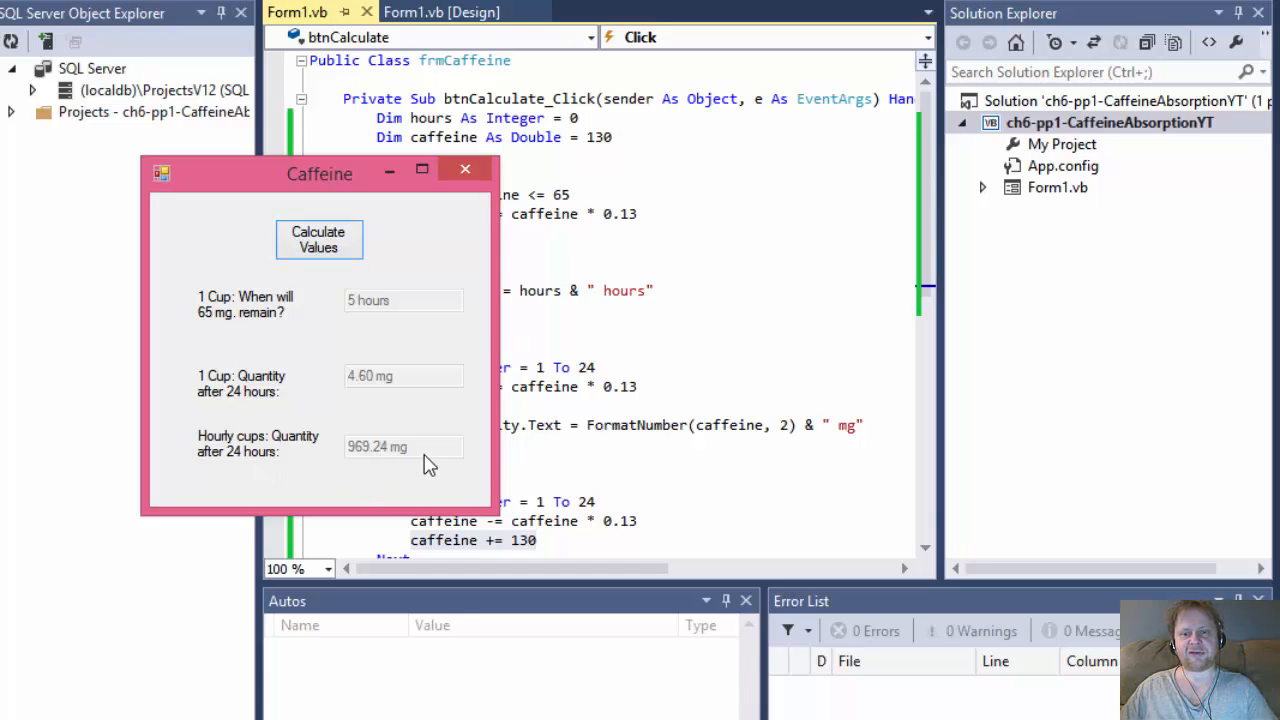
{"action": "mouse_move", "coordinate": [267, 186]}
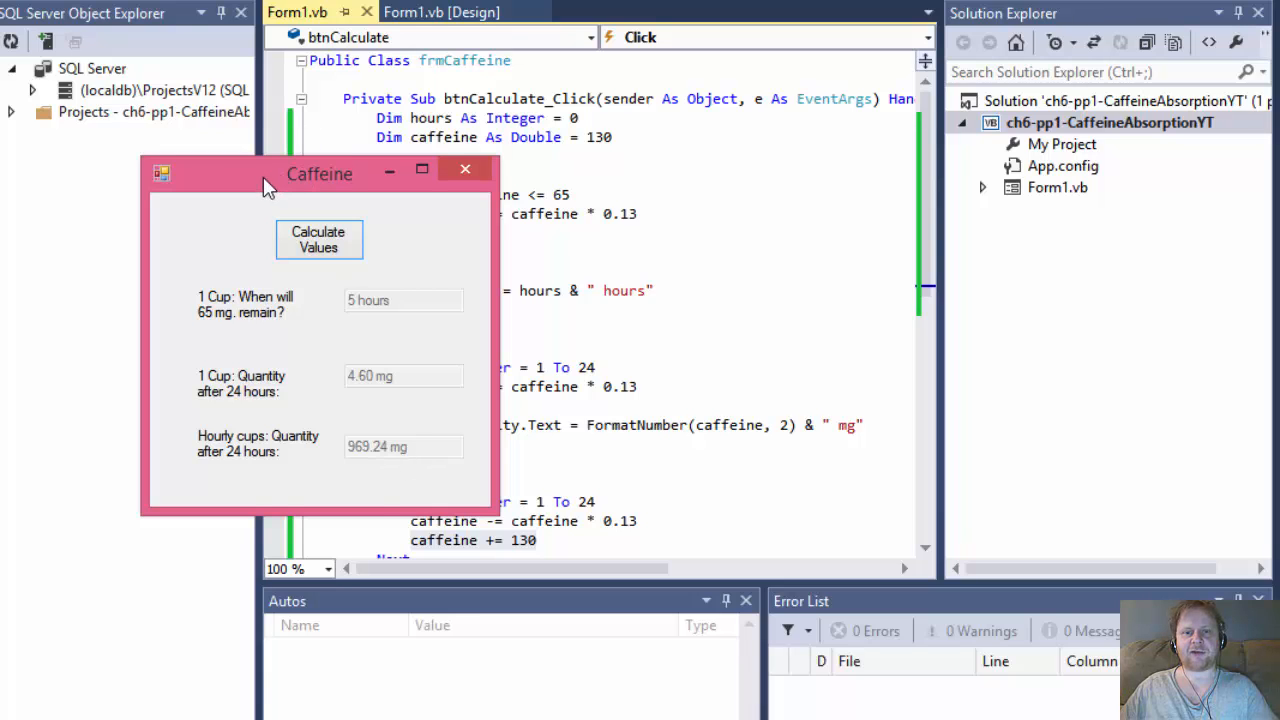
{"action": "left_click_drag", "start_coordinate": [320, 173], "coordinate": [502, 99]}
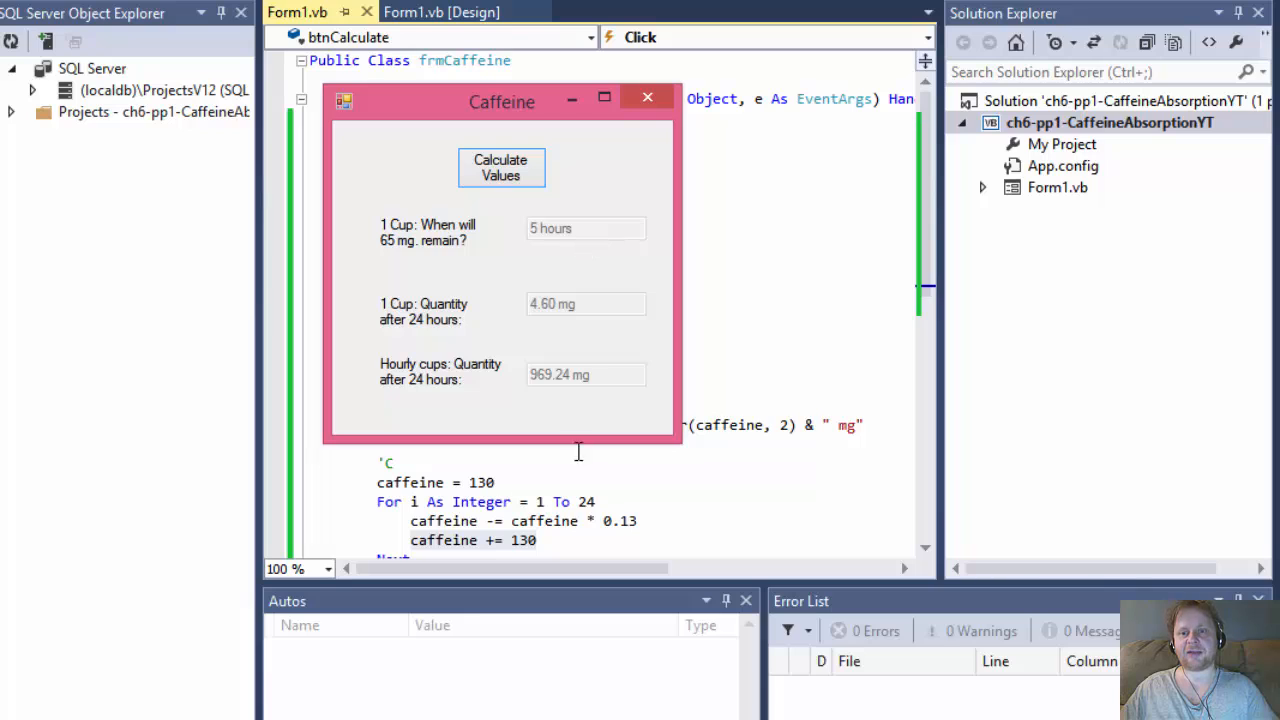
{"action": "mouse_move", "coordinate": [585, 388]}
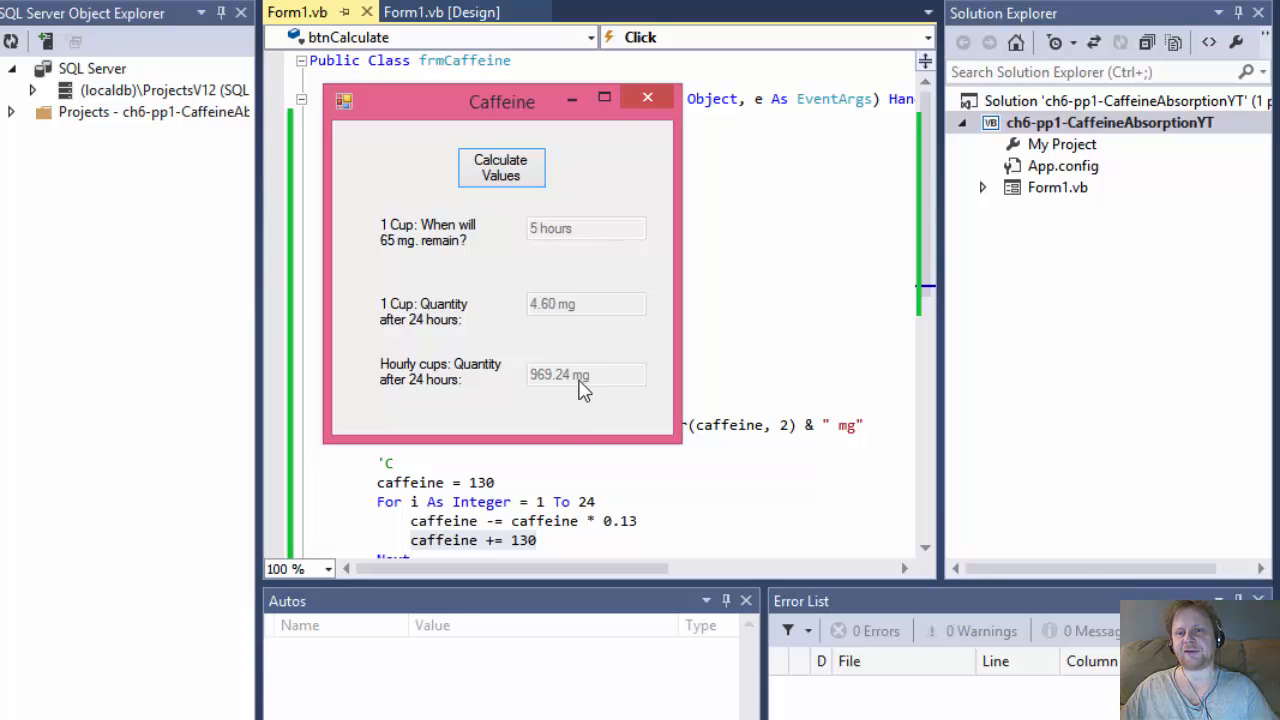
{"action": "mouse_move", "coordinate": [578, 245]}
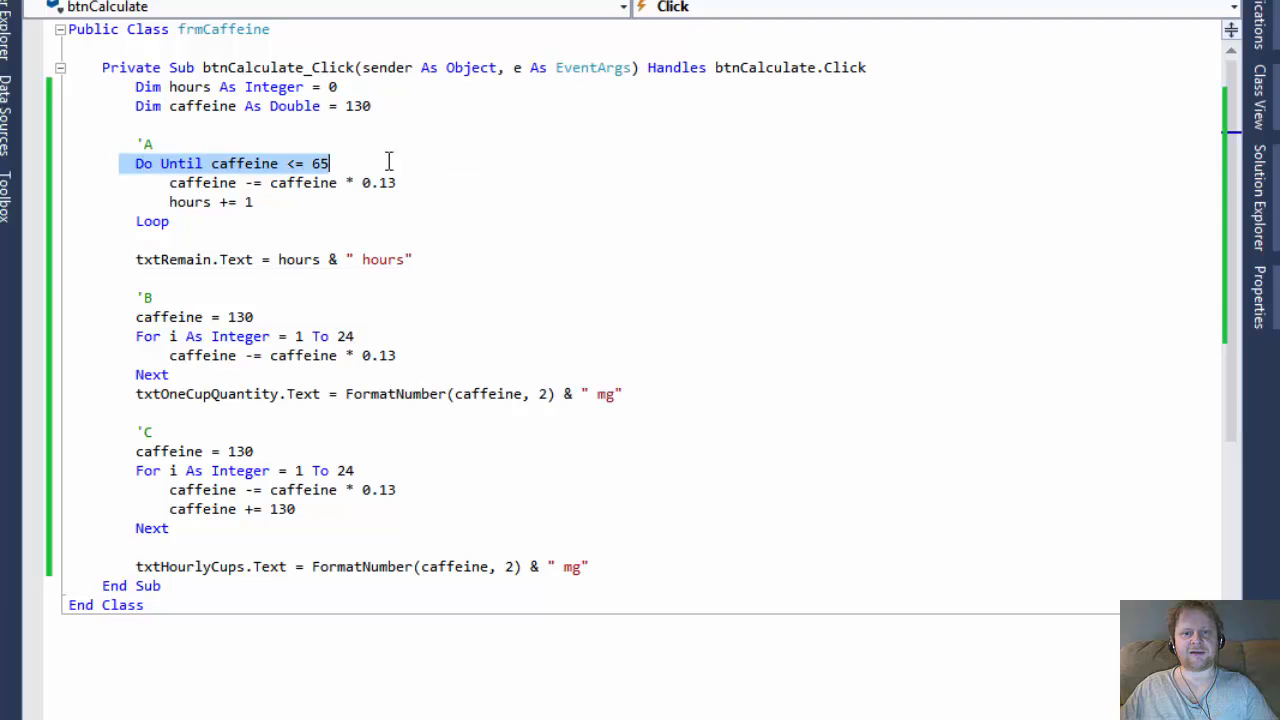
{"action": "left_click_drag", "start_coordinate": [330, 163], "coordinate": [170, 221]}
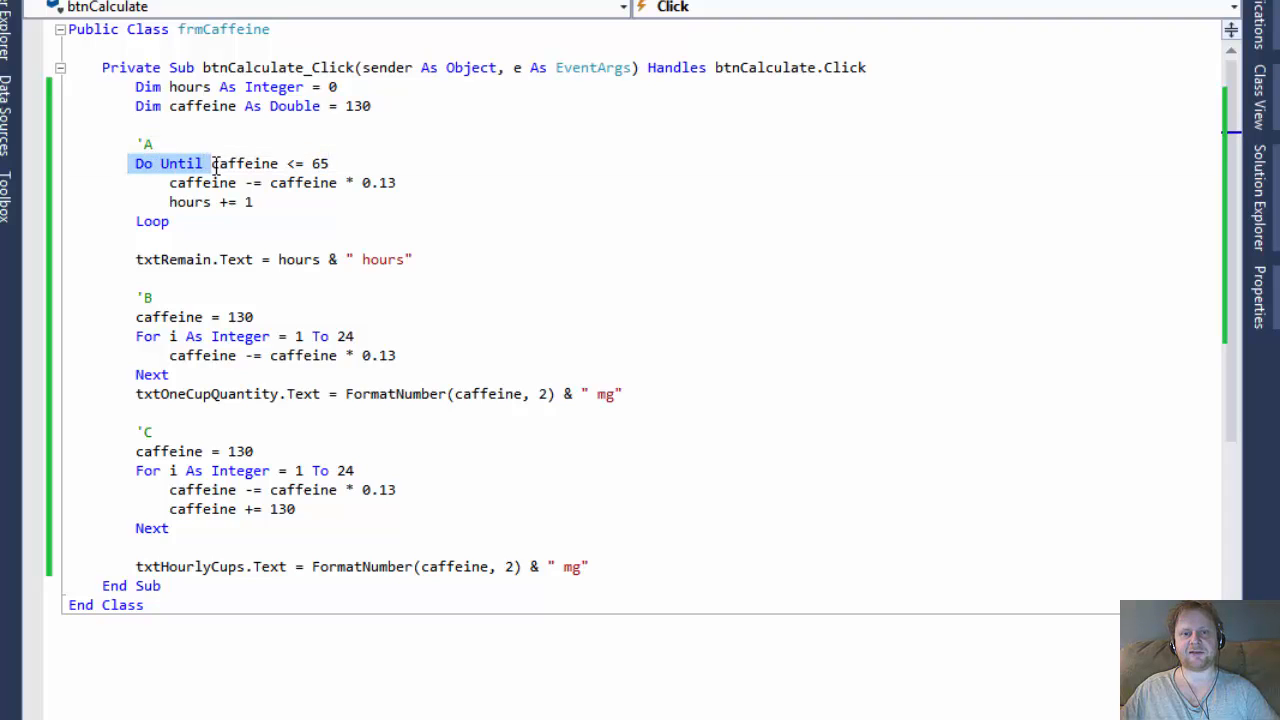
{"action": "left_click", "coordinate": [150, 297]}
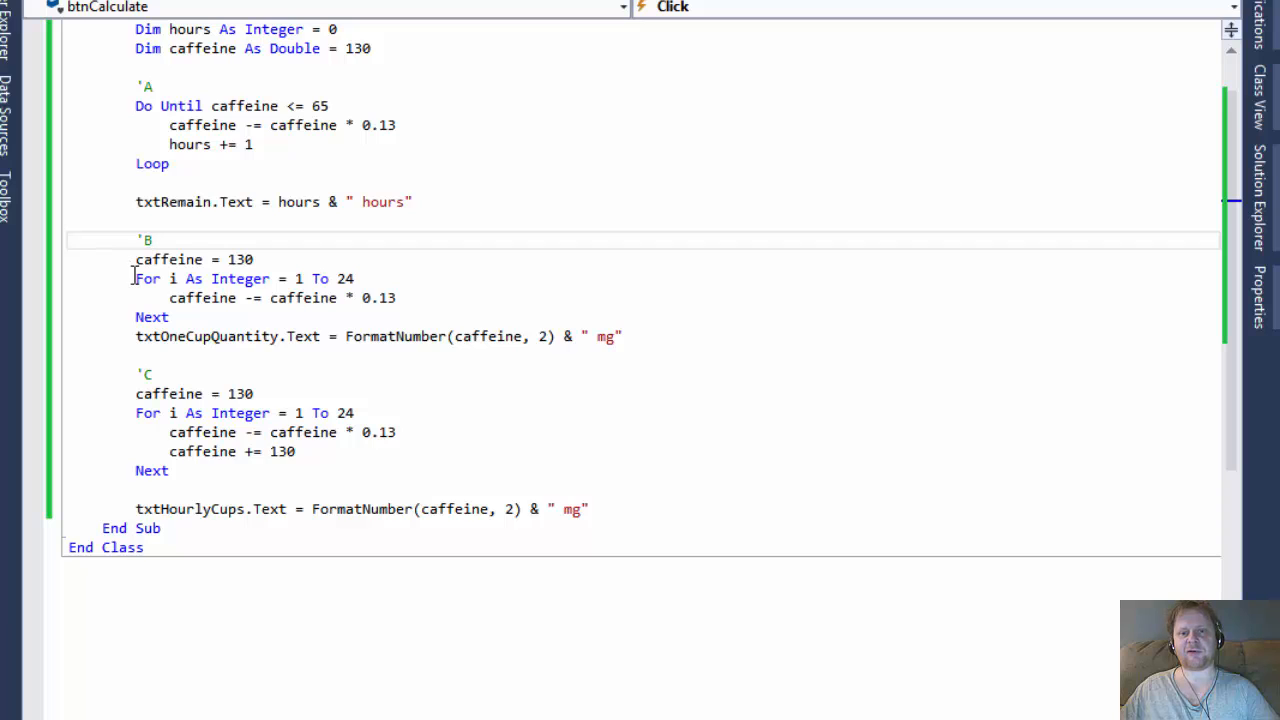
{"action": "left_click_drag", "start_coordinate": [135, 278], "coordinate": [396, 297]}
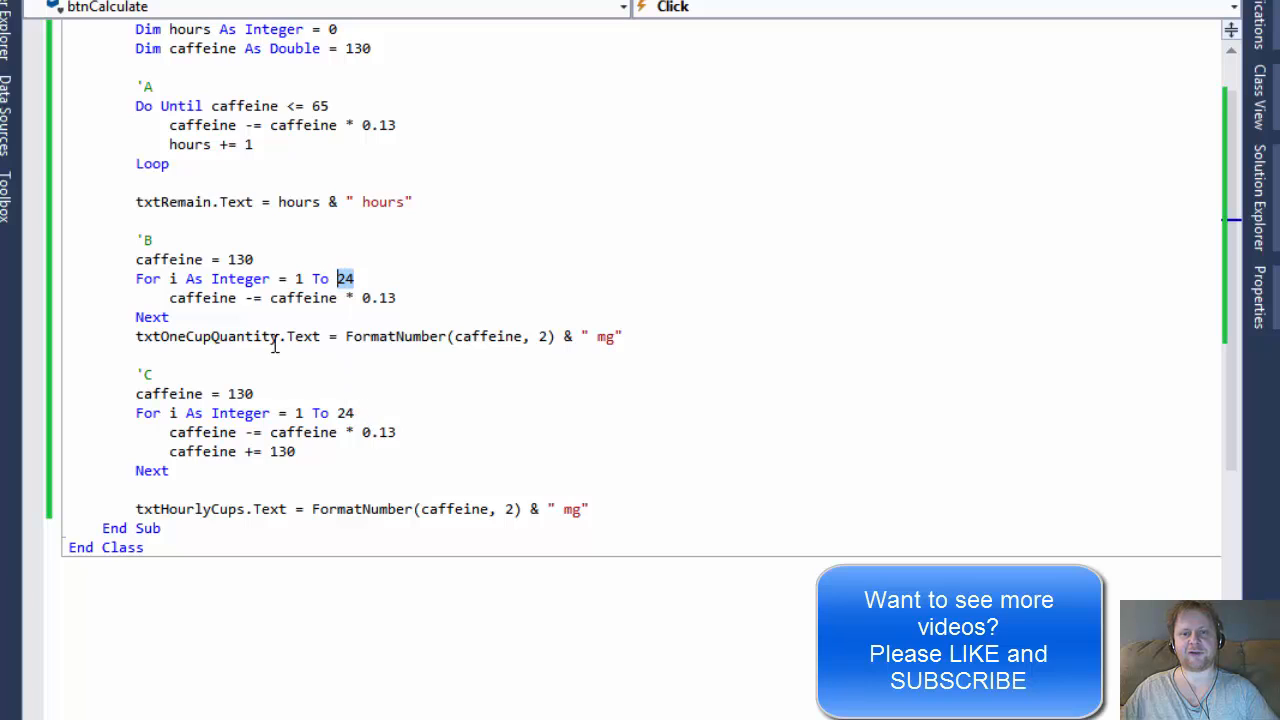
{"action": "mouse_move", "coordinate": [490, 336]}
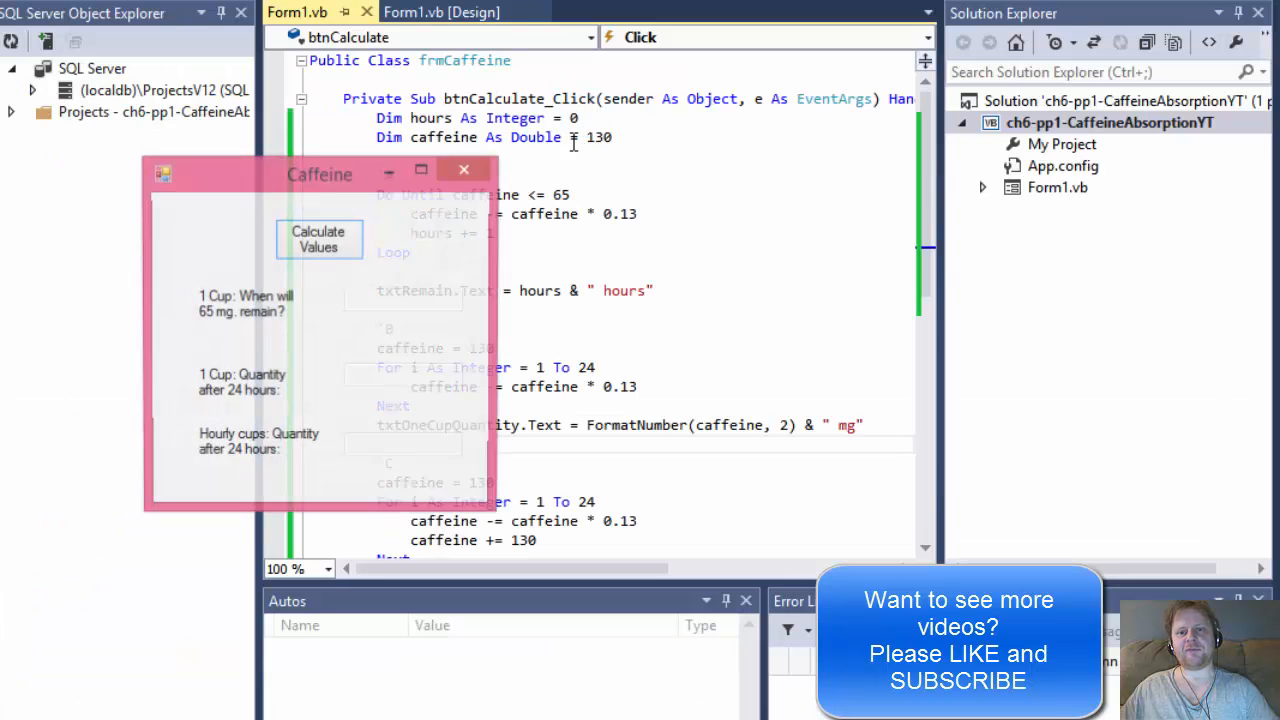
{"action": "left_click", "coordinate": [319, 239]}
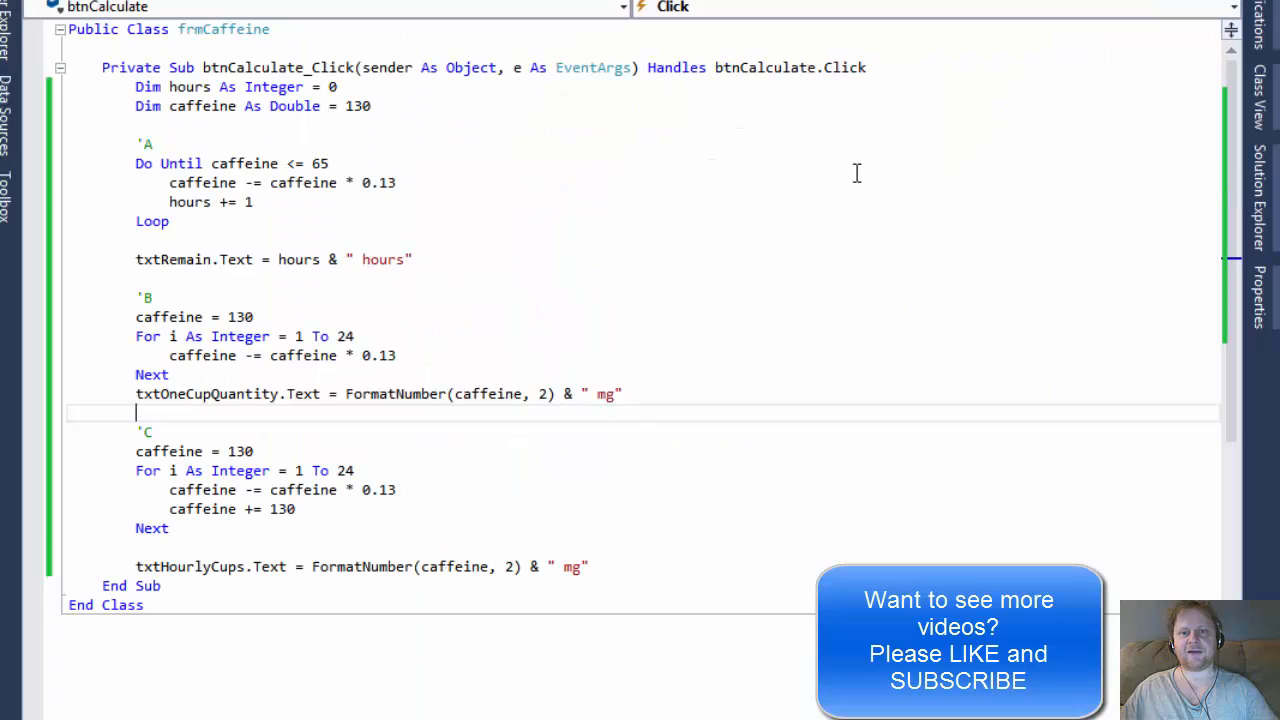
{"action": "mouse_move", "coordinate": [838, 213]}
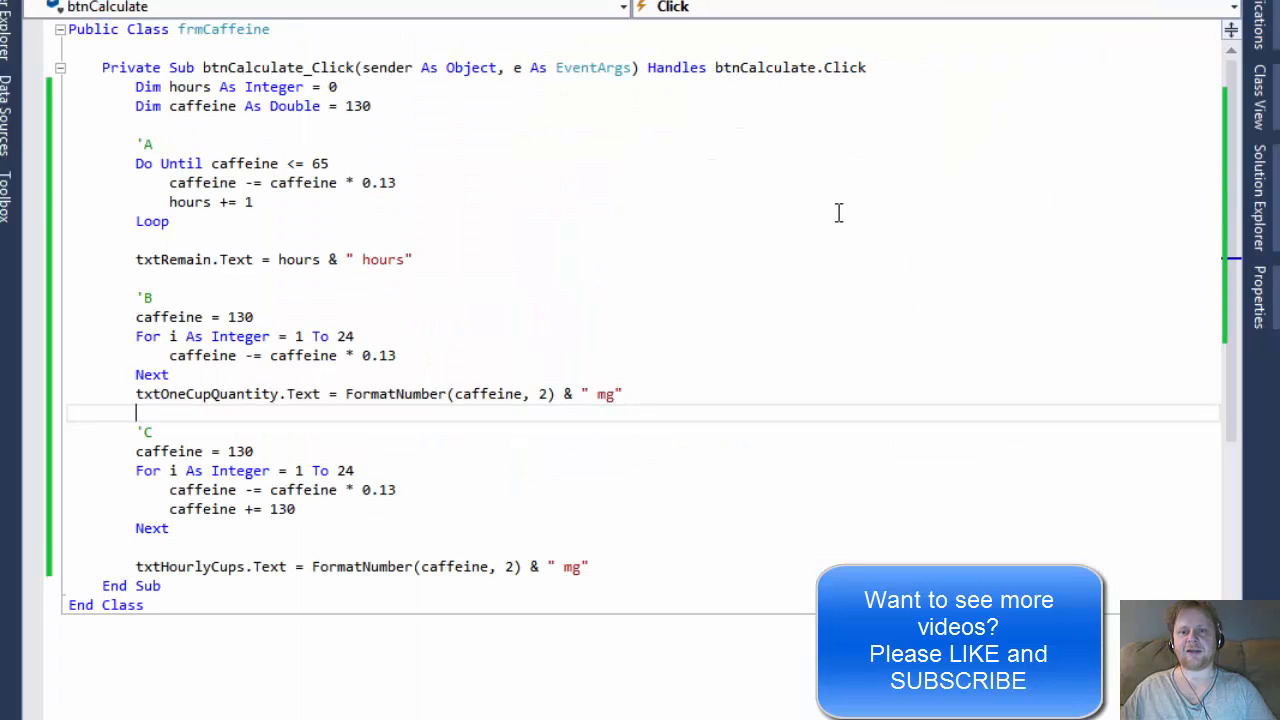